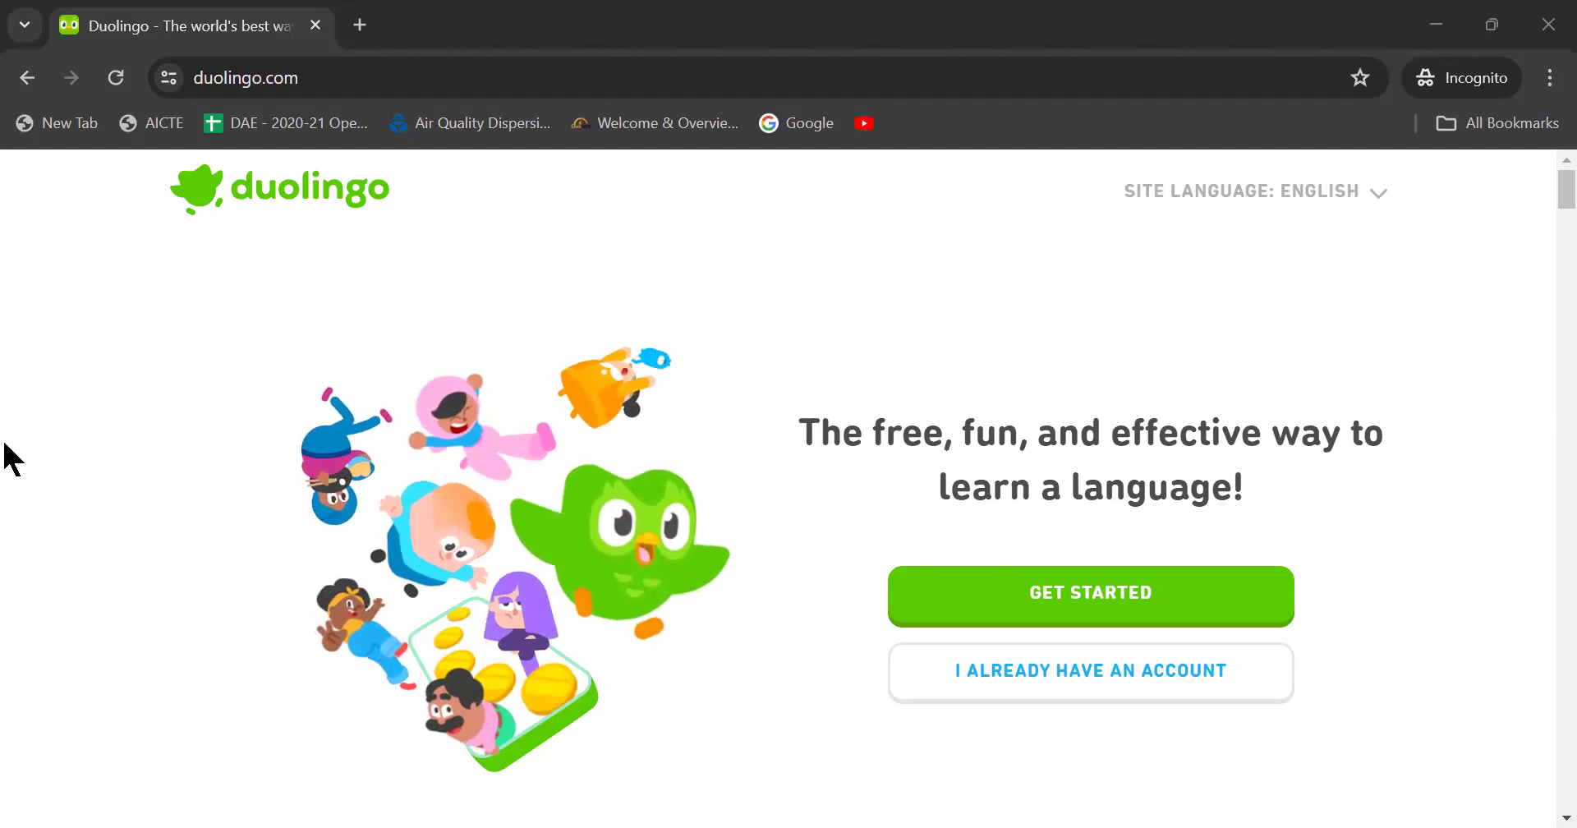
{"action": "mouse_move", "coordinate": [149, 721]}
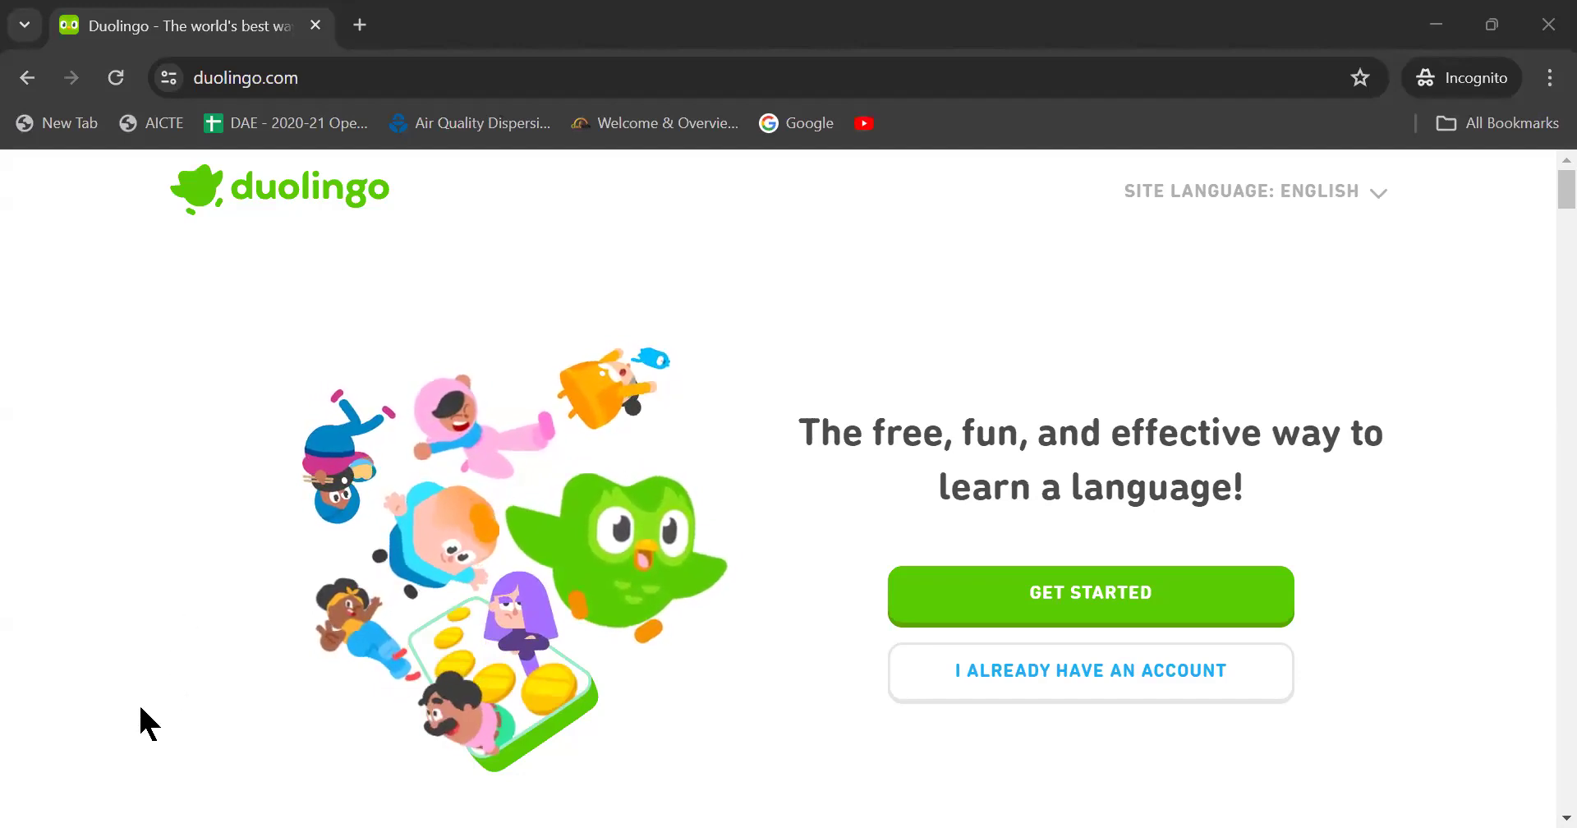
{"action": "mouse_move", "coordinate": [52, 534]}
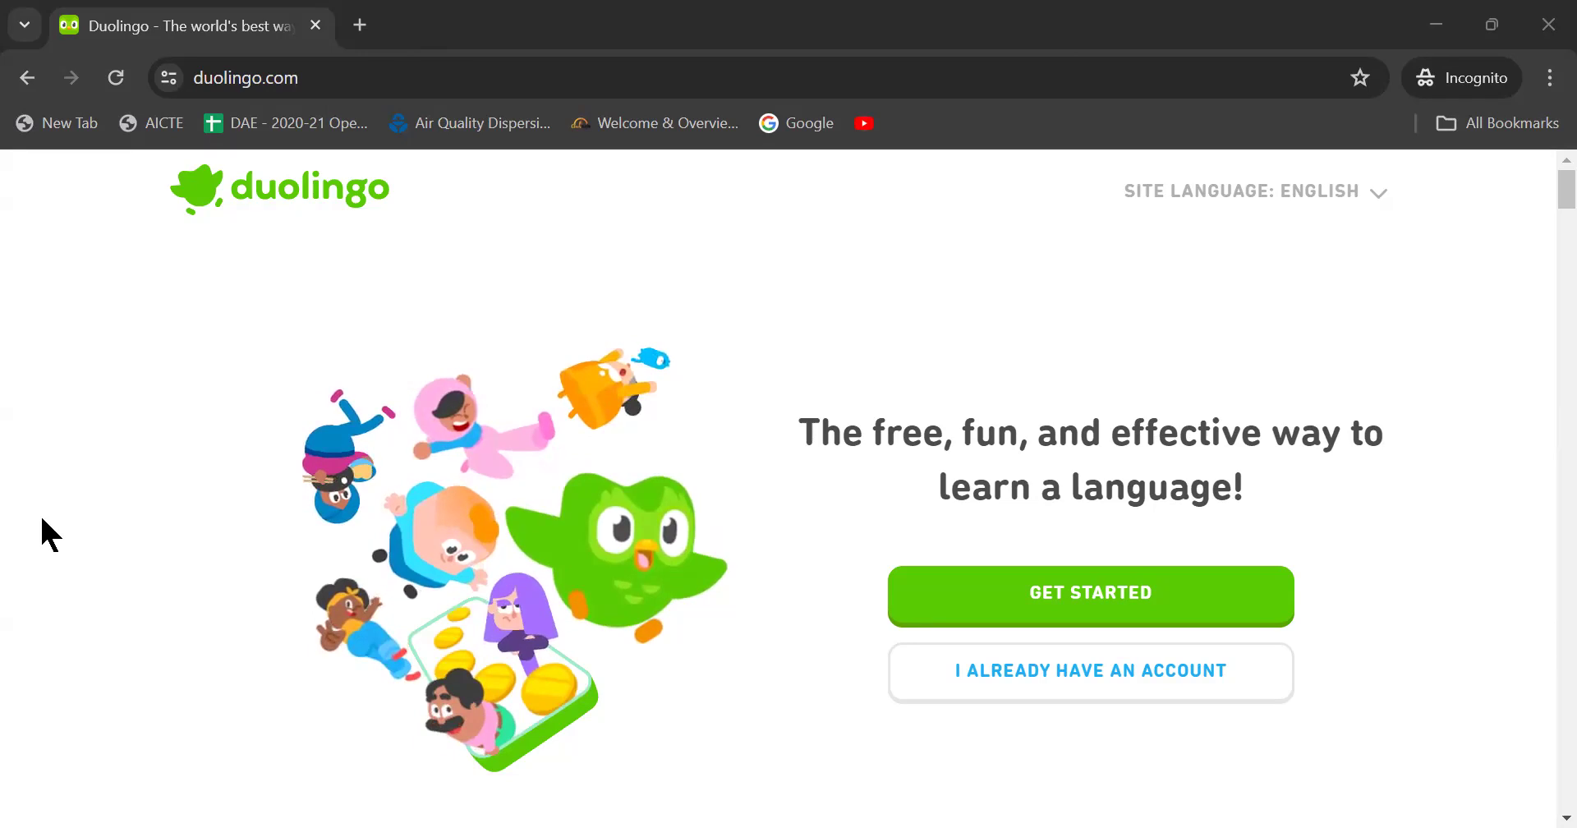
{"action": "mouse_move", "coordinate": [716, 636]}
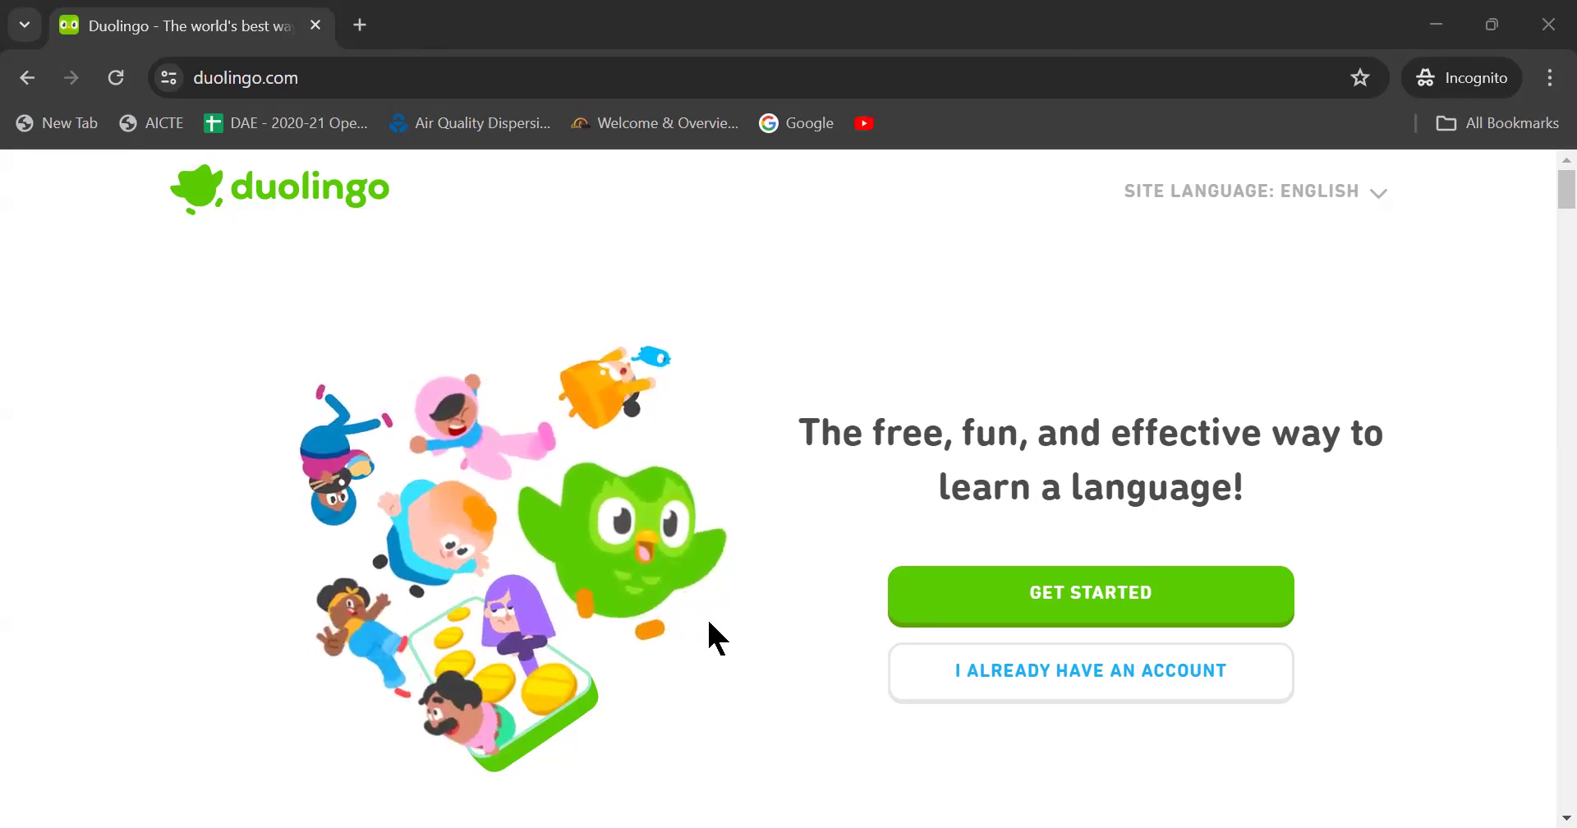
{"action": "mouse_move", "coordinate": [1054, 647]}
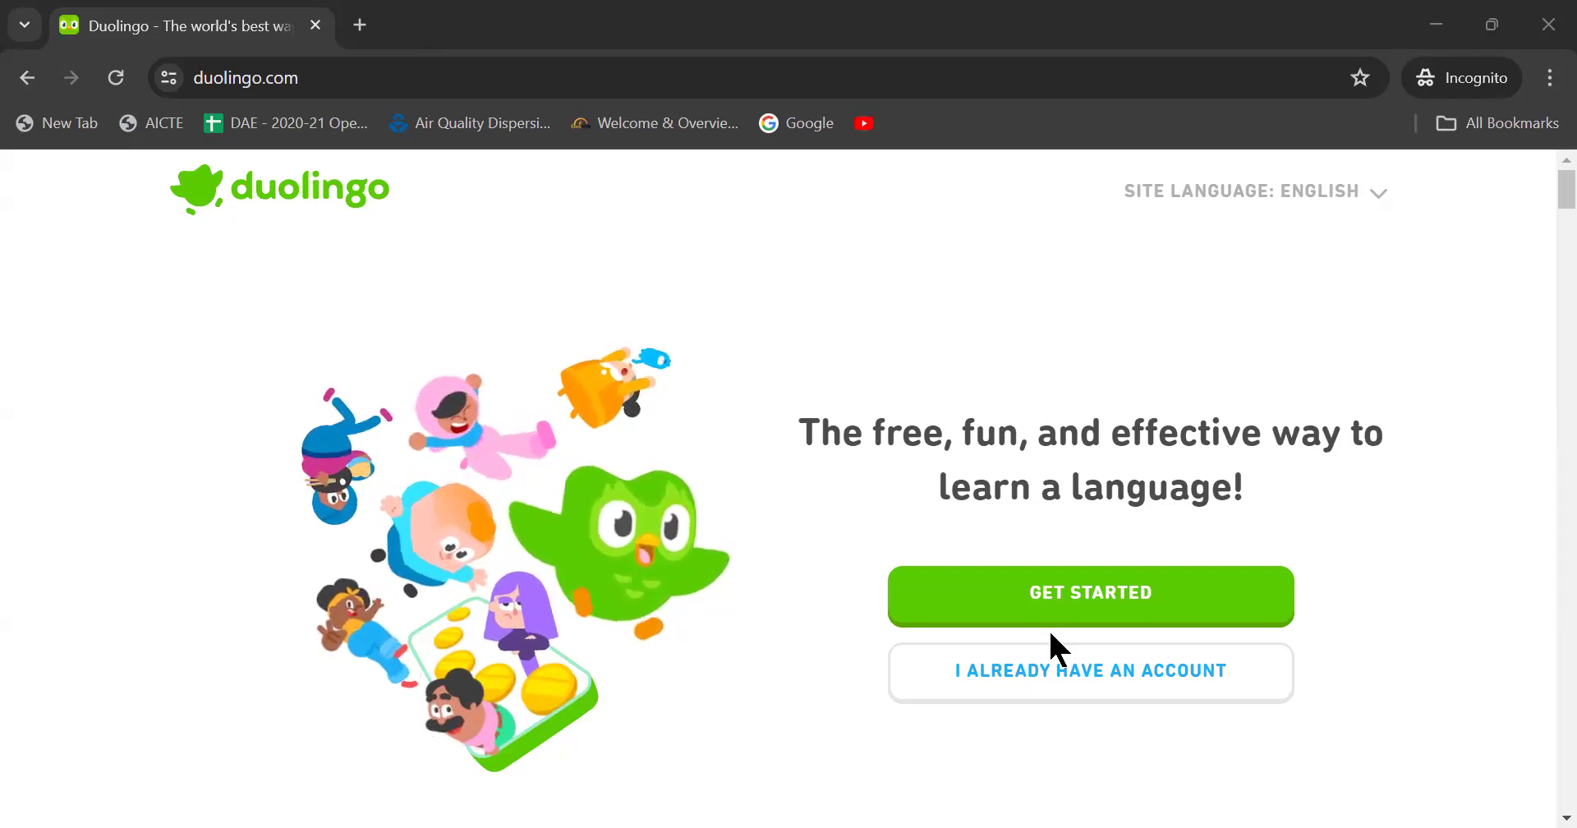
{"action": "mouse_move", "coordinate": [1101, 676]}
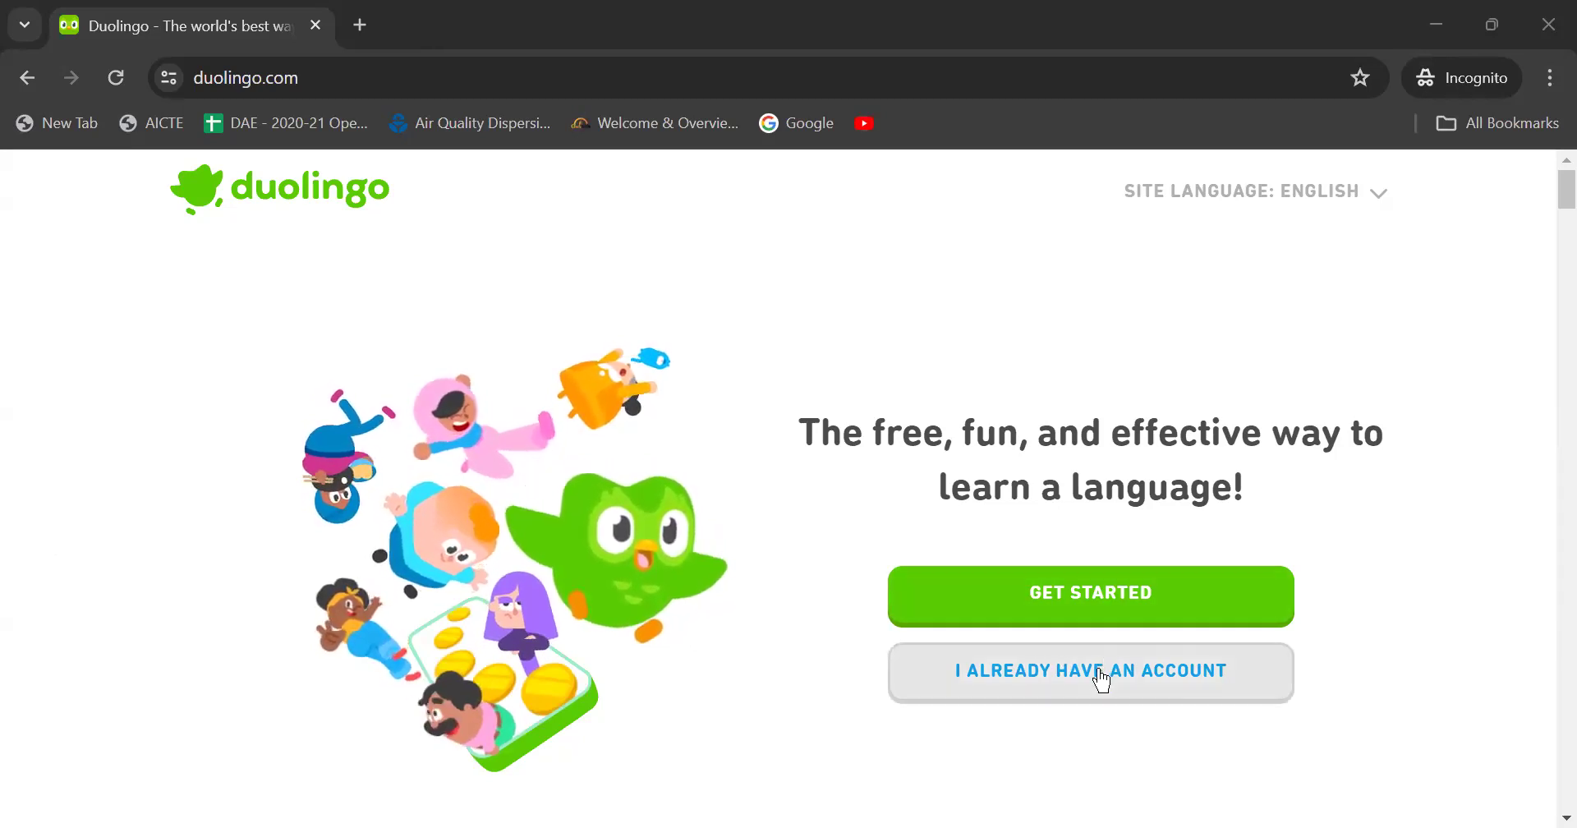
{"action": "mouse_move", "coordinate": [1089, 658]}
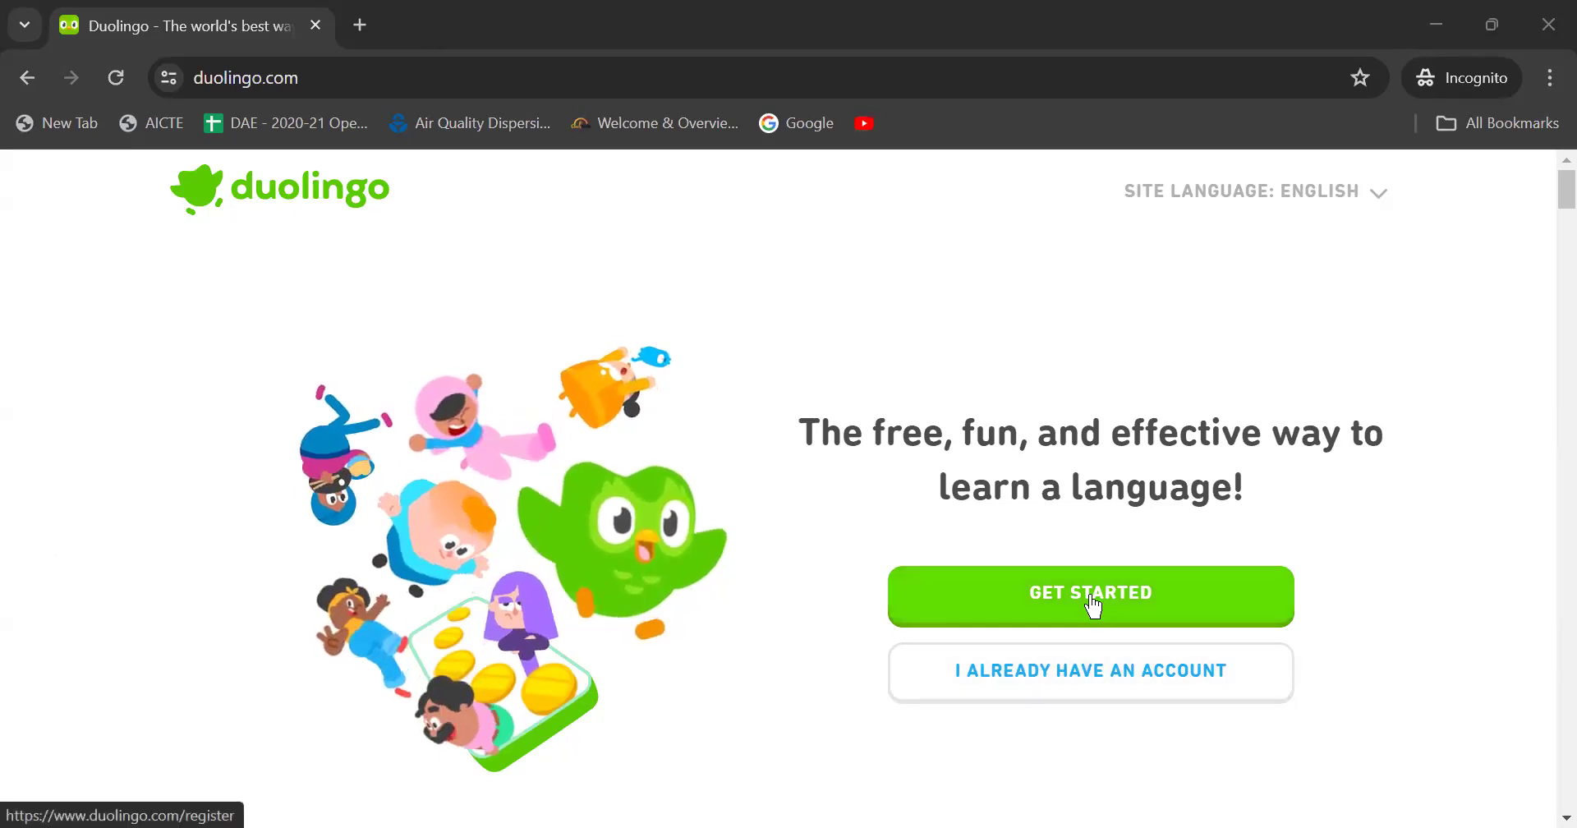
Begin signing up and browse the language grid to find English
{"action": "left_click", "coordinate": [1089, 594]}
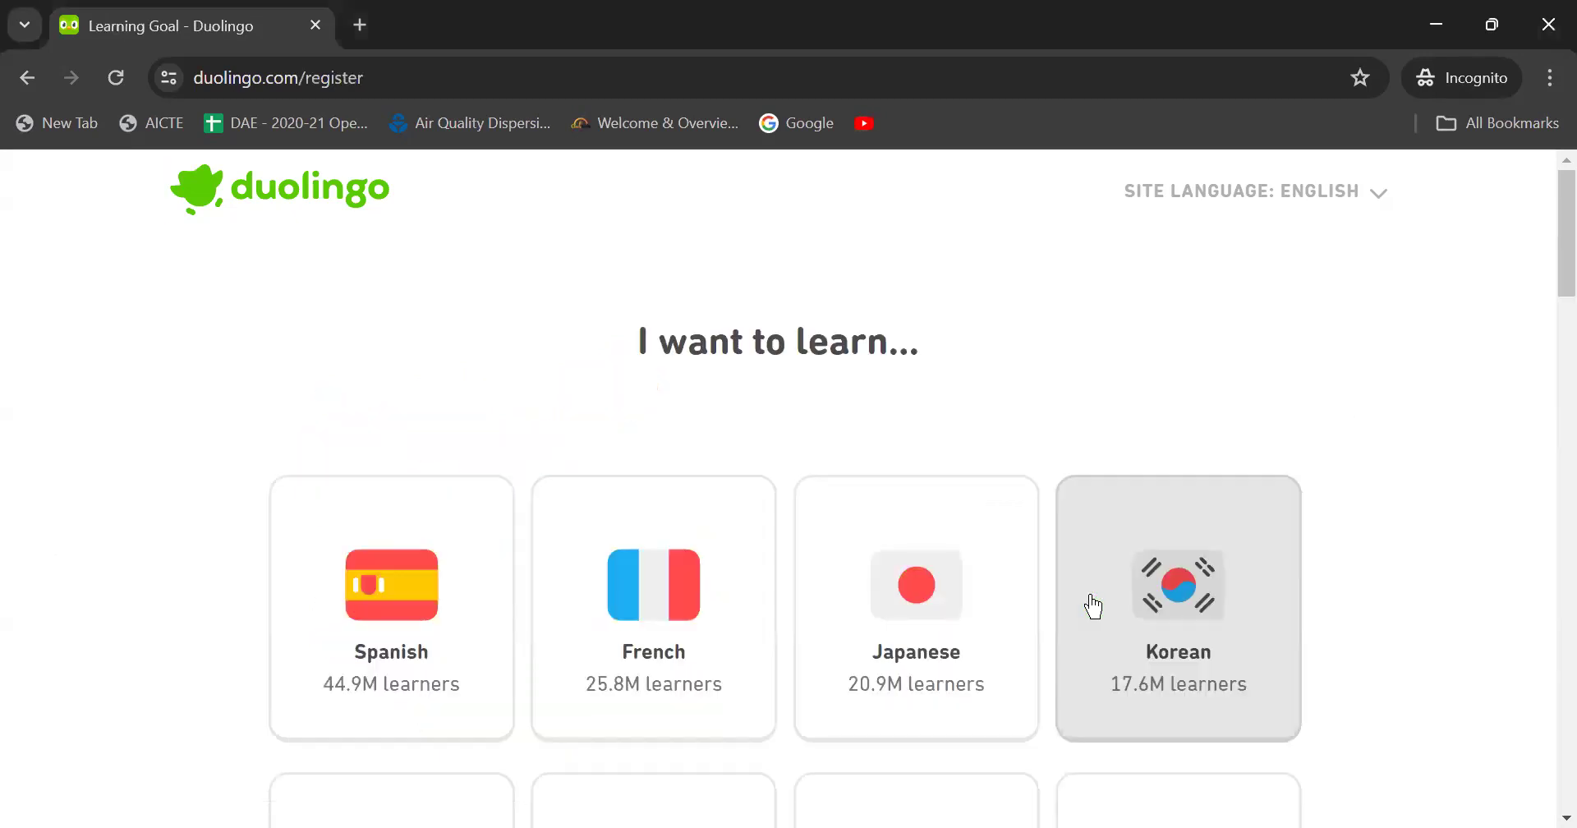
{"action": "mouse_move", "coordinate": [864, 395]}
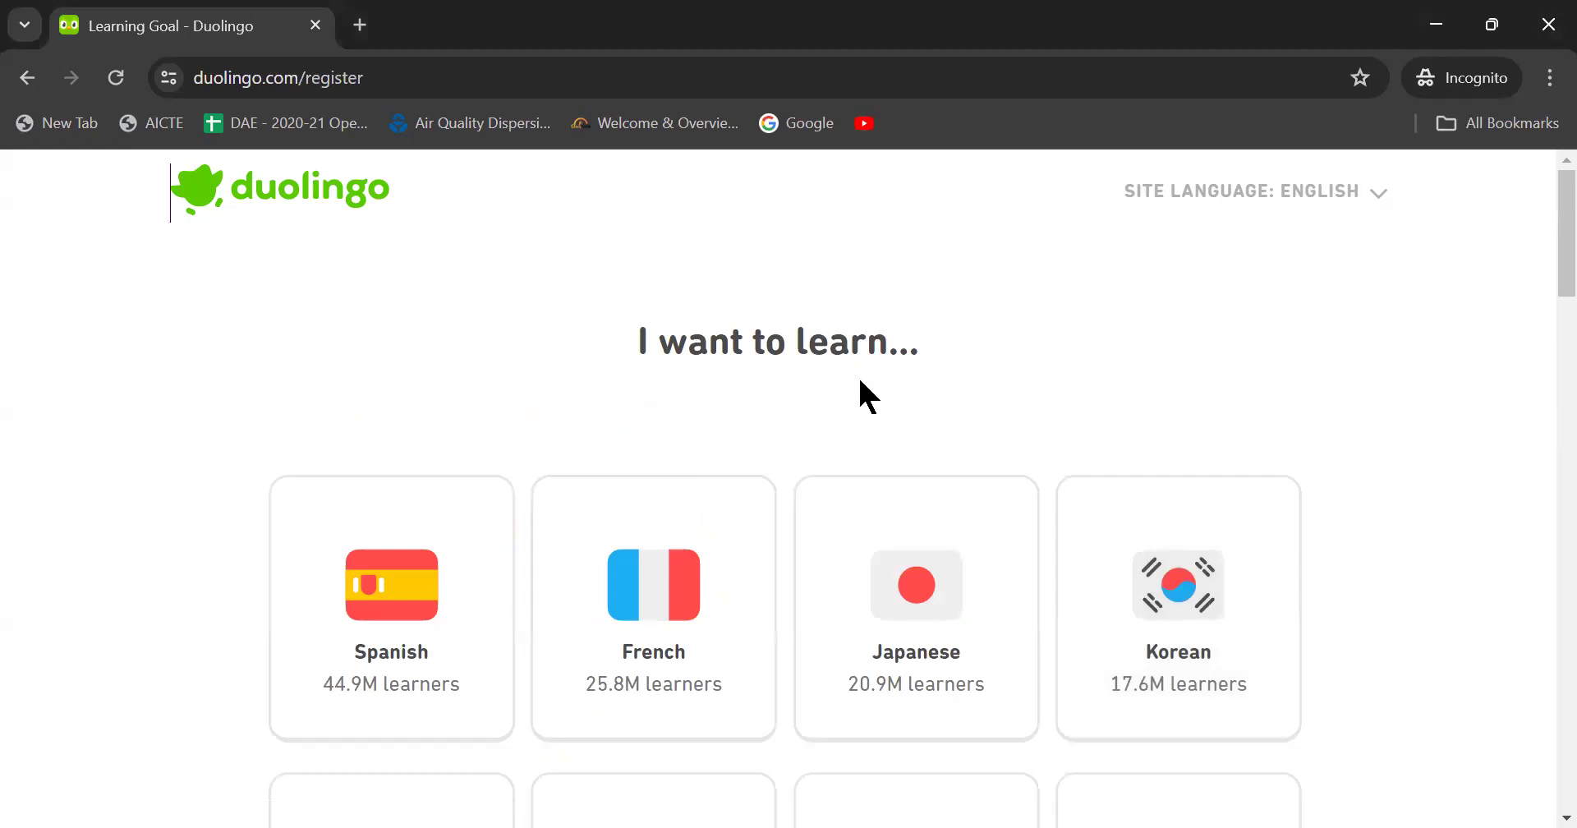
{"action": "mouse_move", "coordinate": [688, 390]}
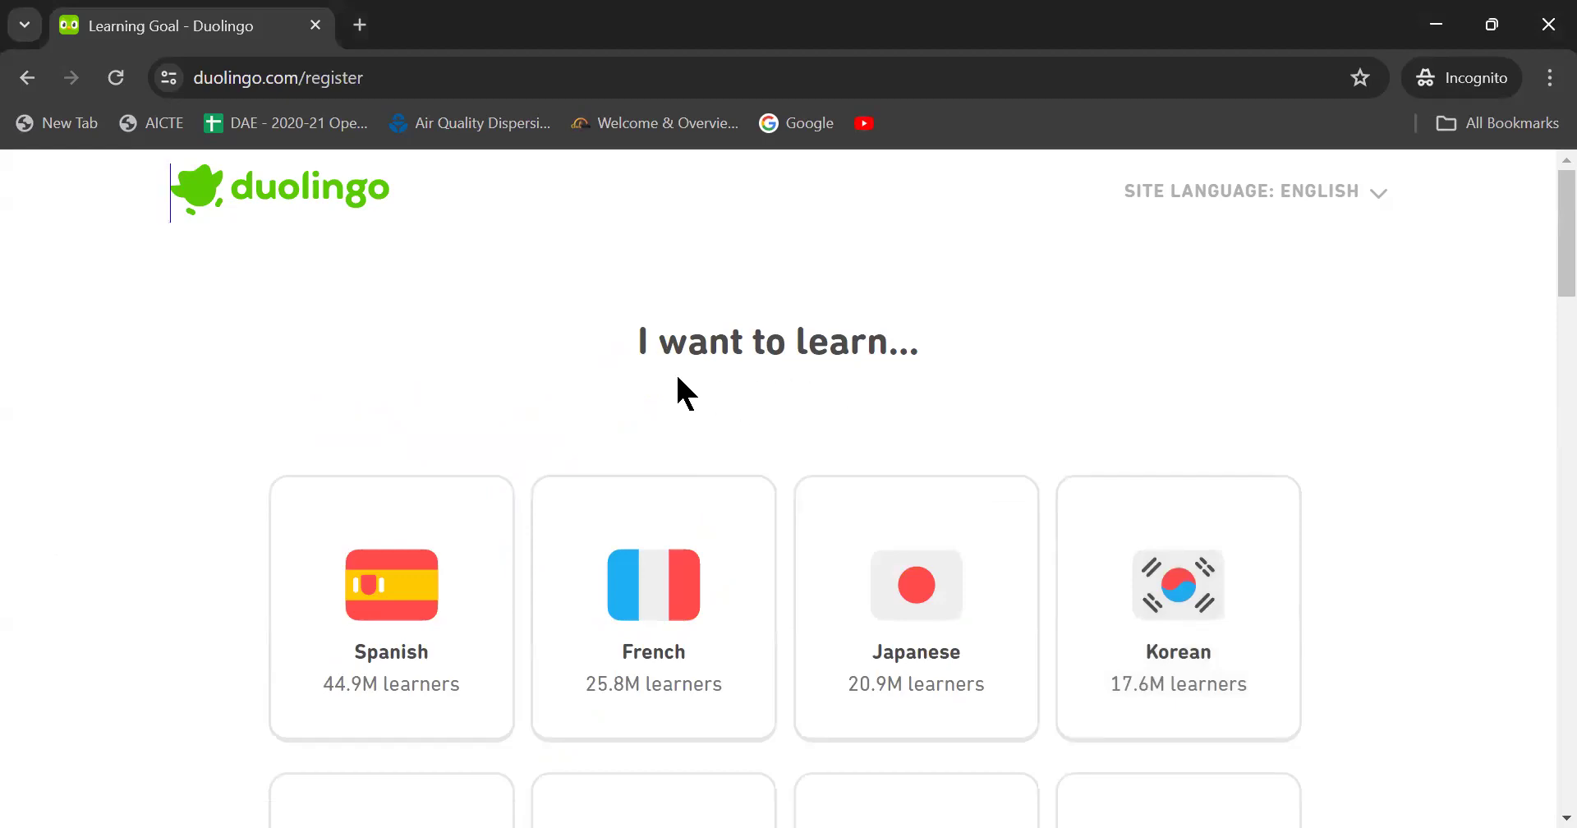
{"action": "scroll", "scroll_direction": "down", "scroll_amount": 3}
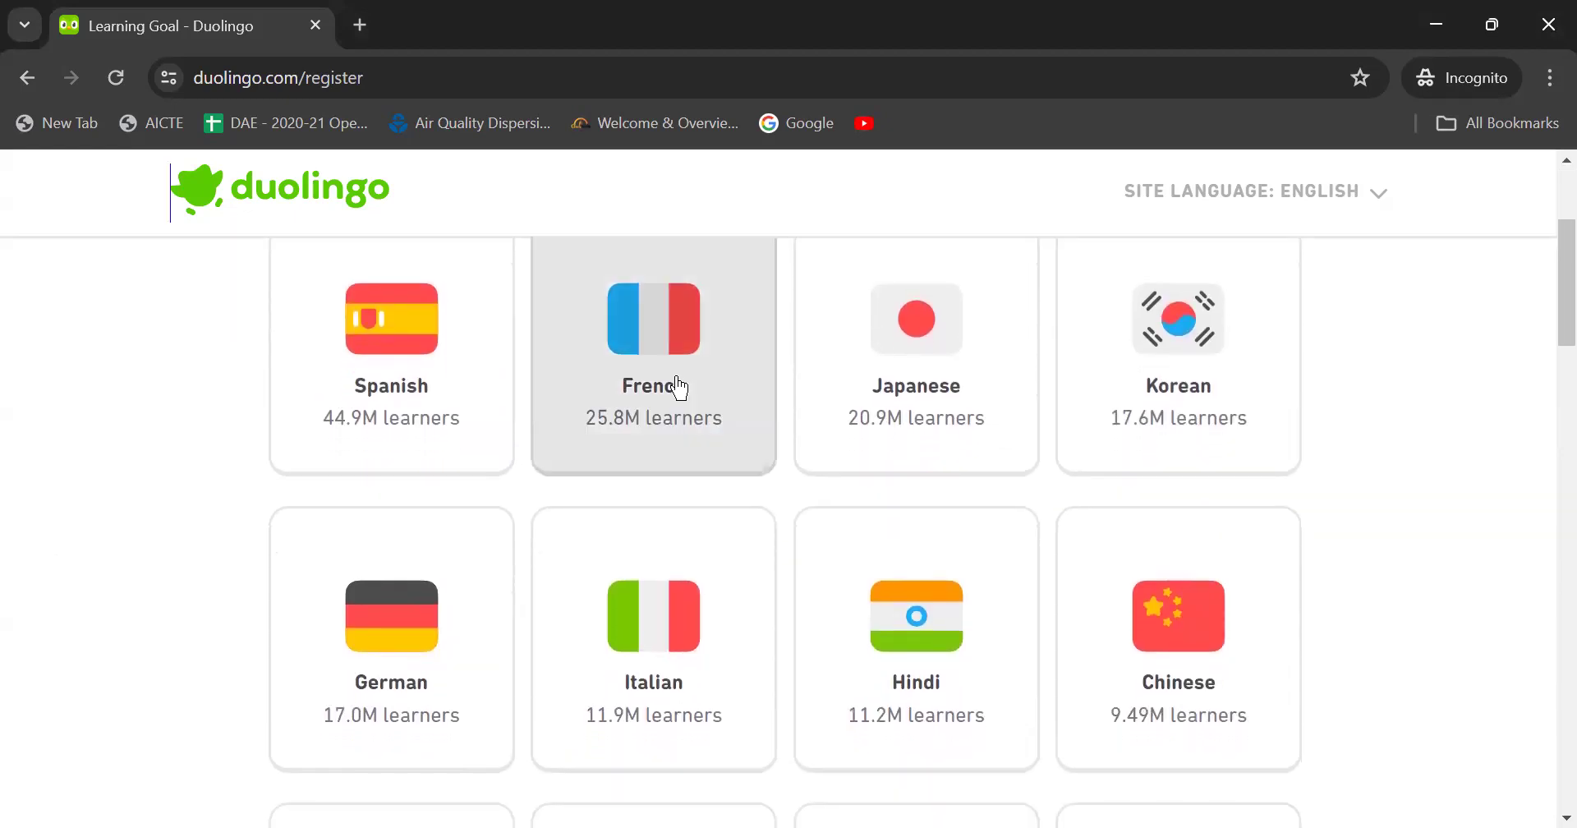
{"action": "mouse_move", "coordinate": [184, 461]}
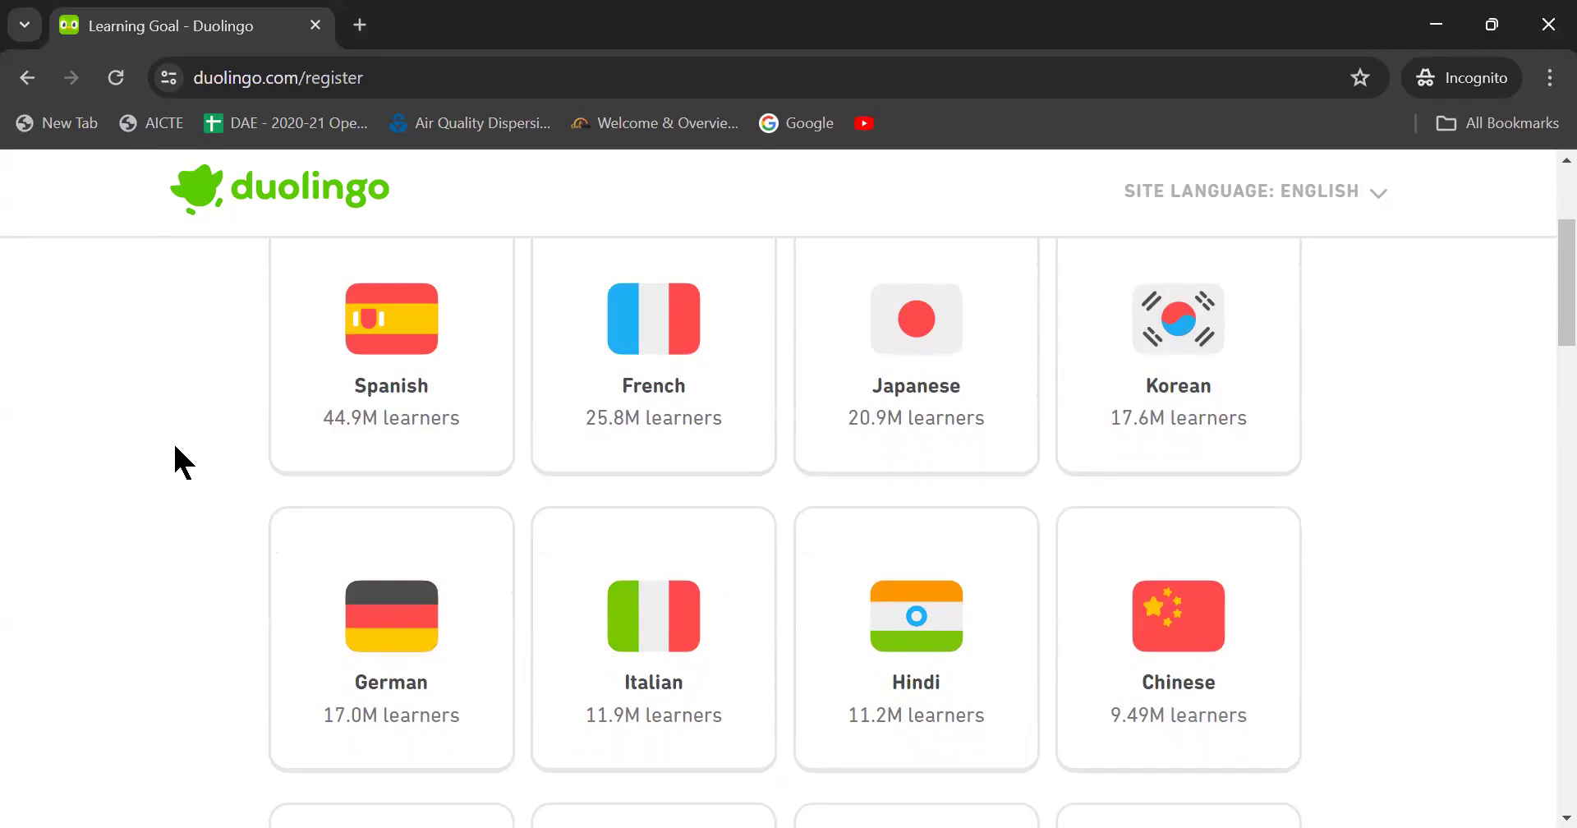
{"action": "mouse_move", "coordinate": [136, 350]}
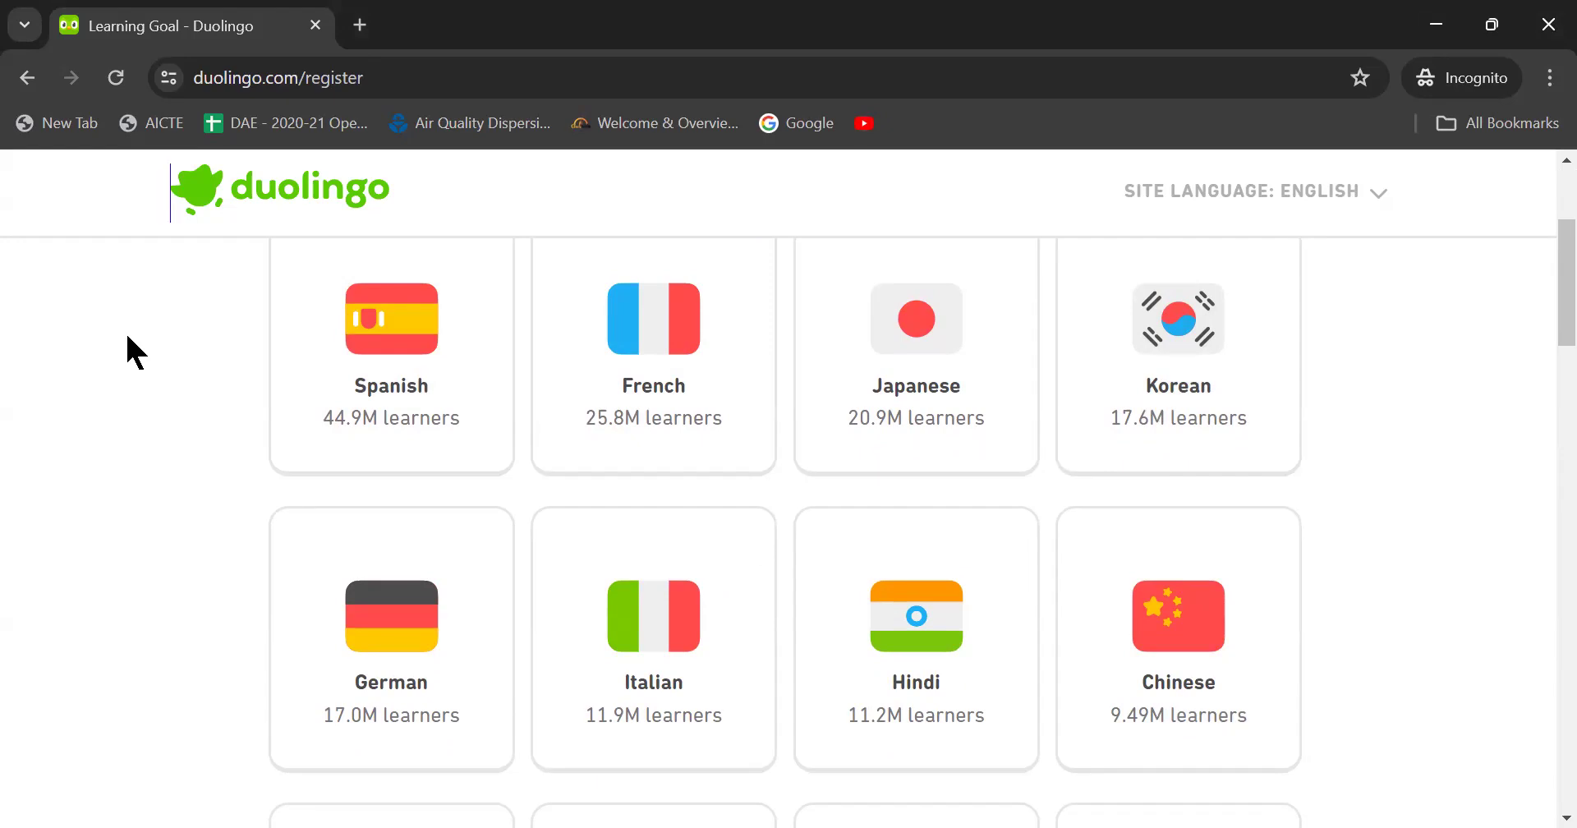
{"action": "scroll", "scroll_direction": "down", "scroll_amount": 3}
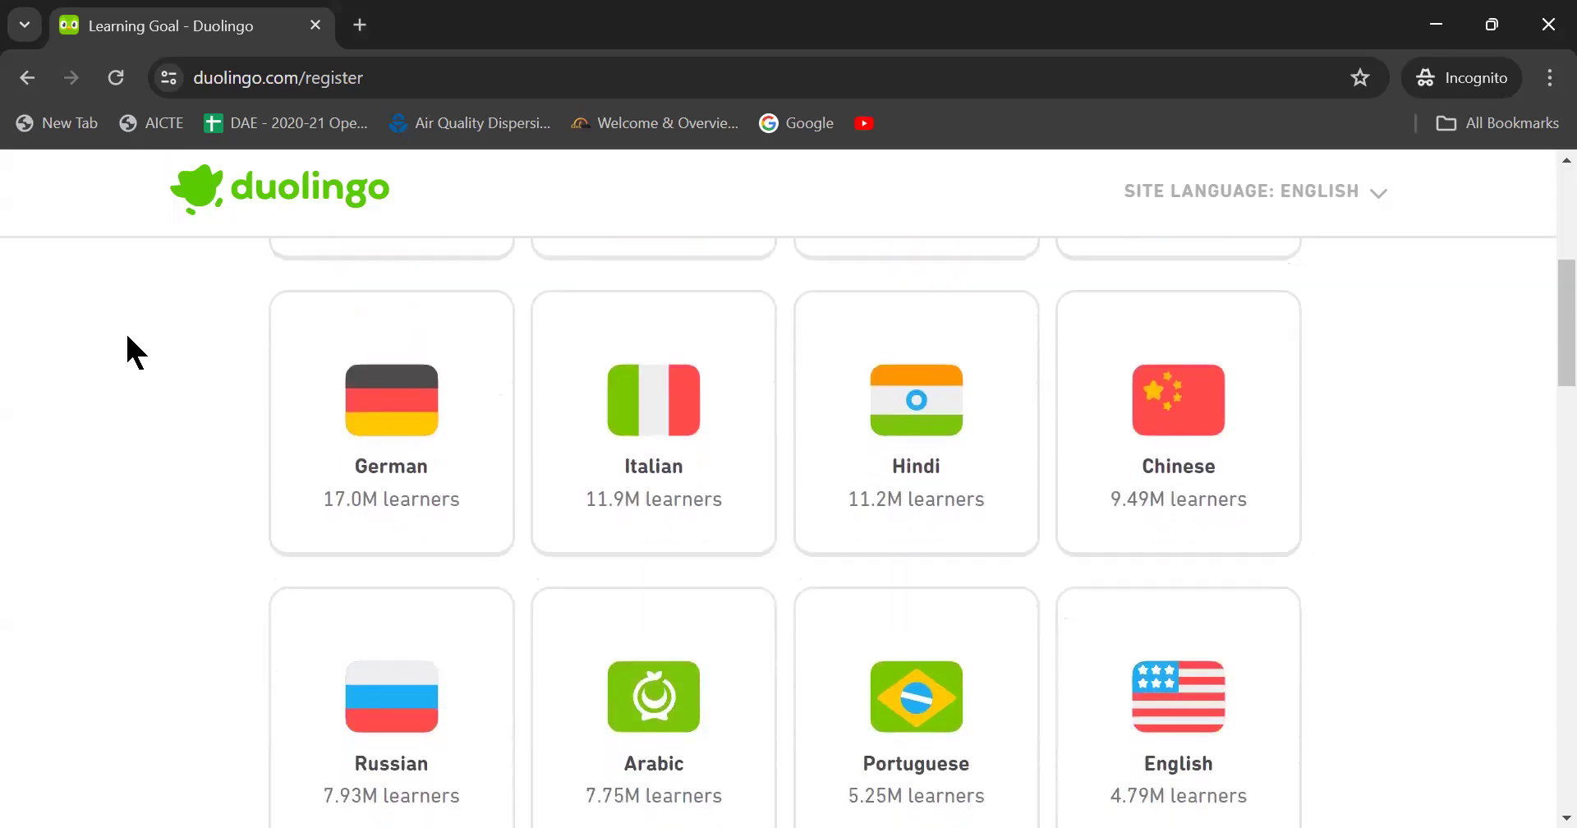
{"action": "scroll", "scroll_direction": "down", "scroll_amount": 3}
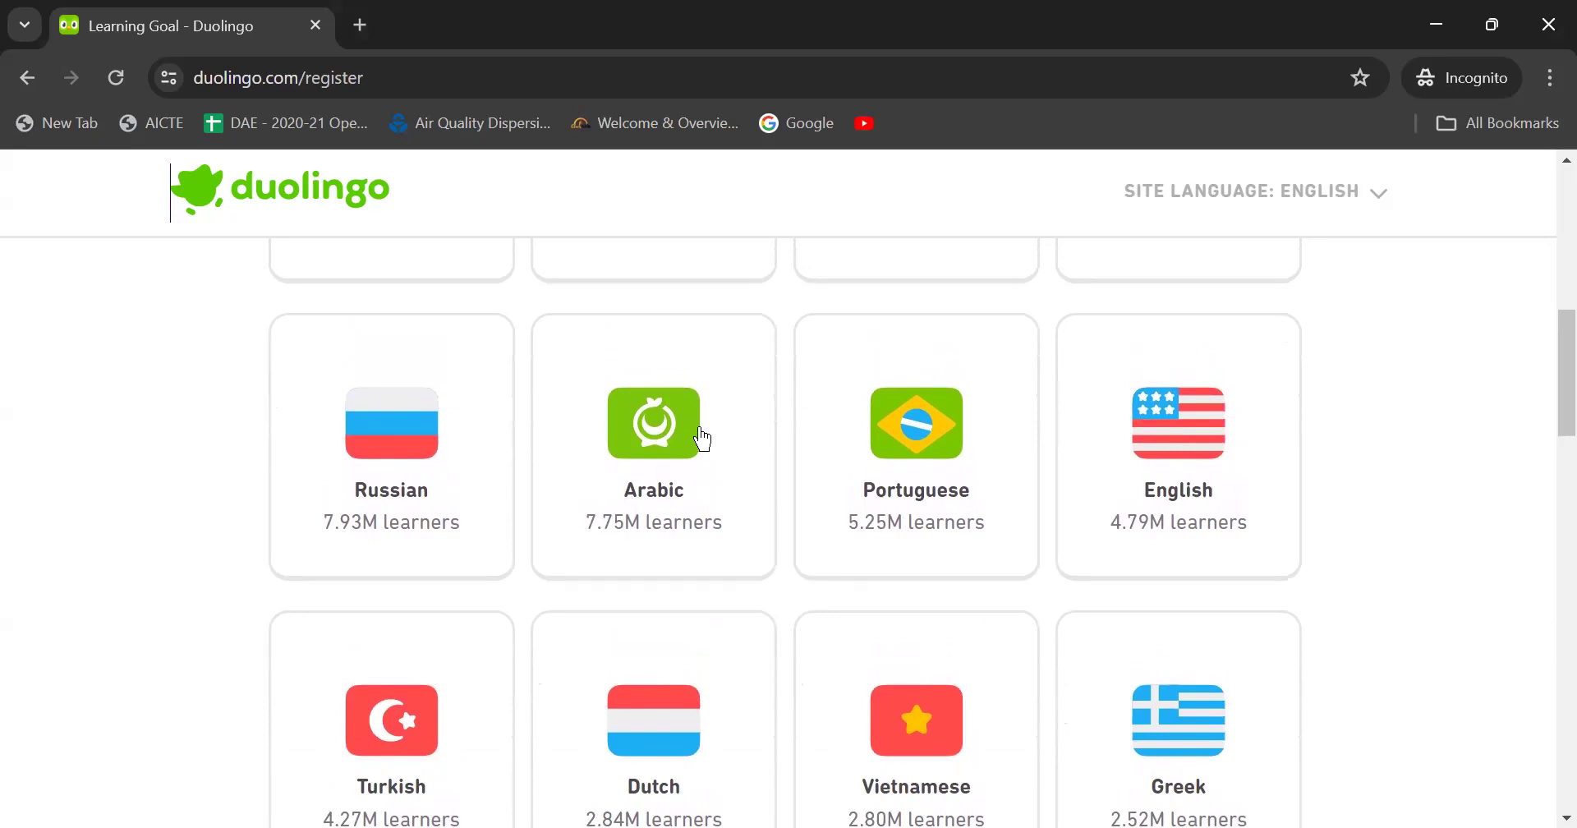
{"action": "mouse_move", "coordinate": [1175, 540]}
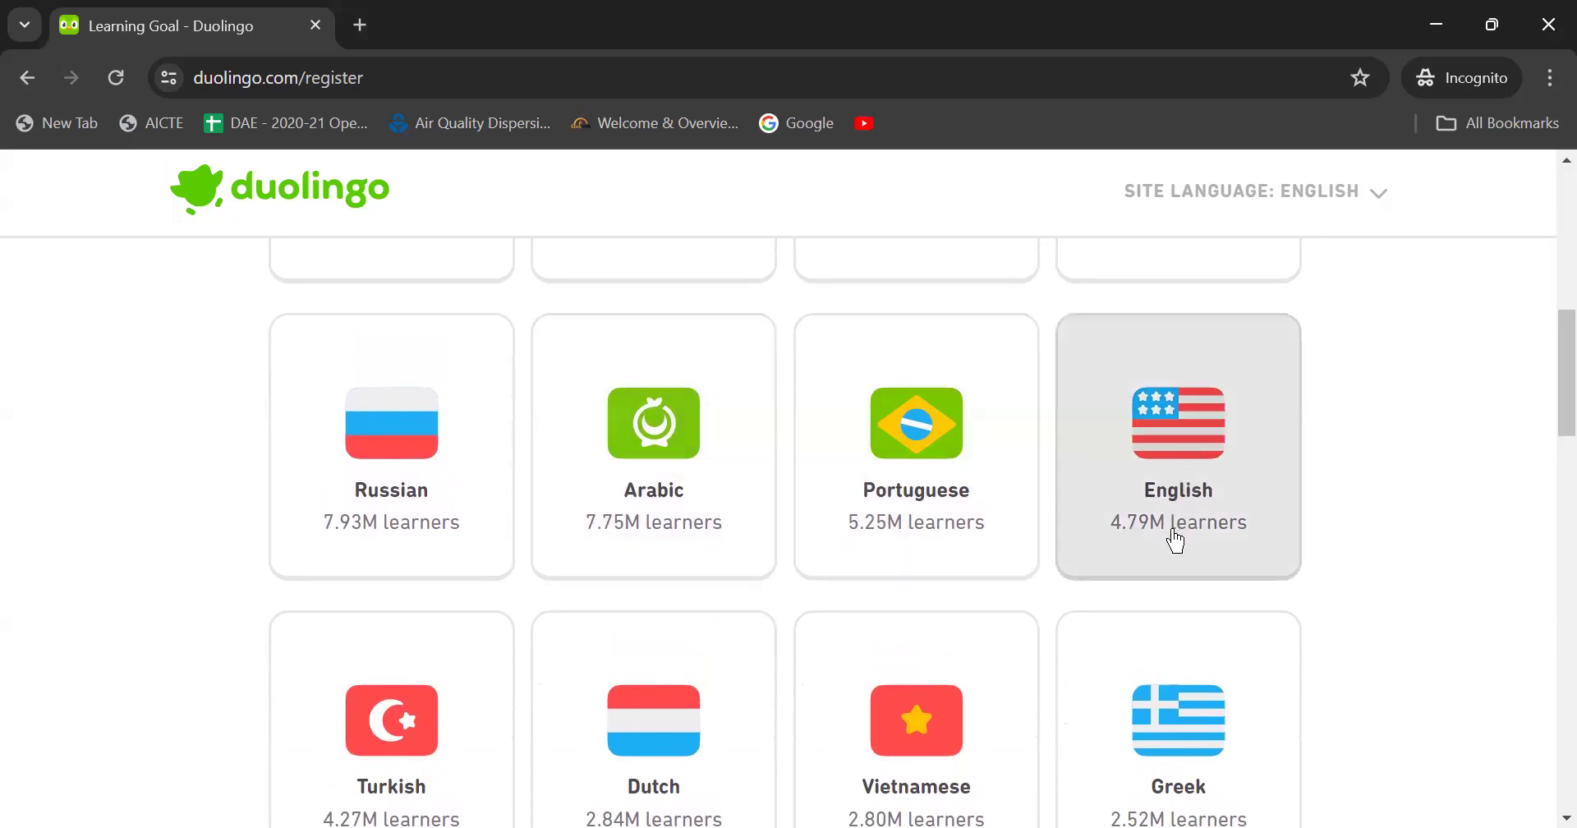
{"action": "mouse_move", "coordinate": [1245, 431]}
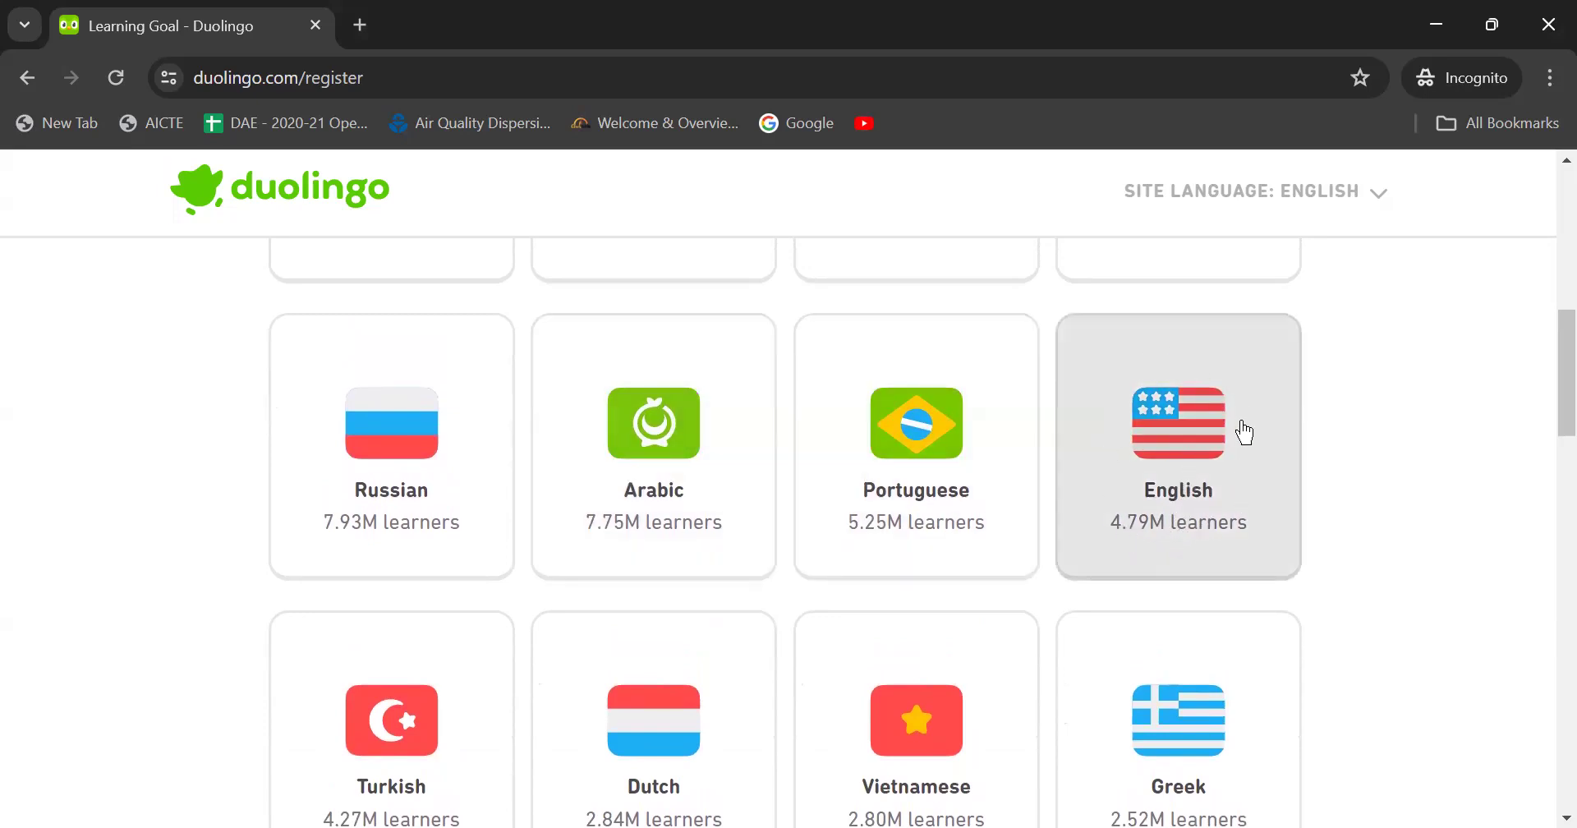
{"action": "mouse_move", "coordinate": [1169, 440]}
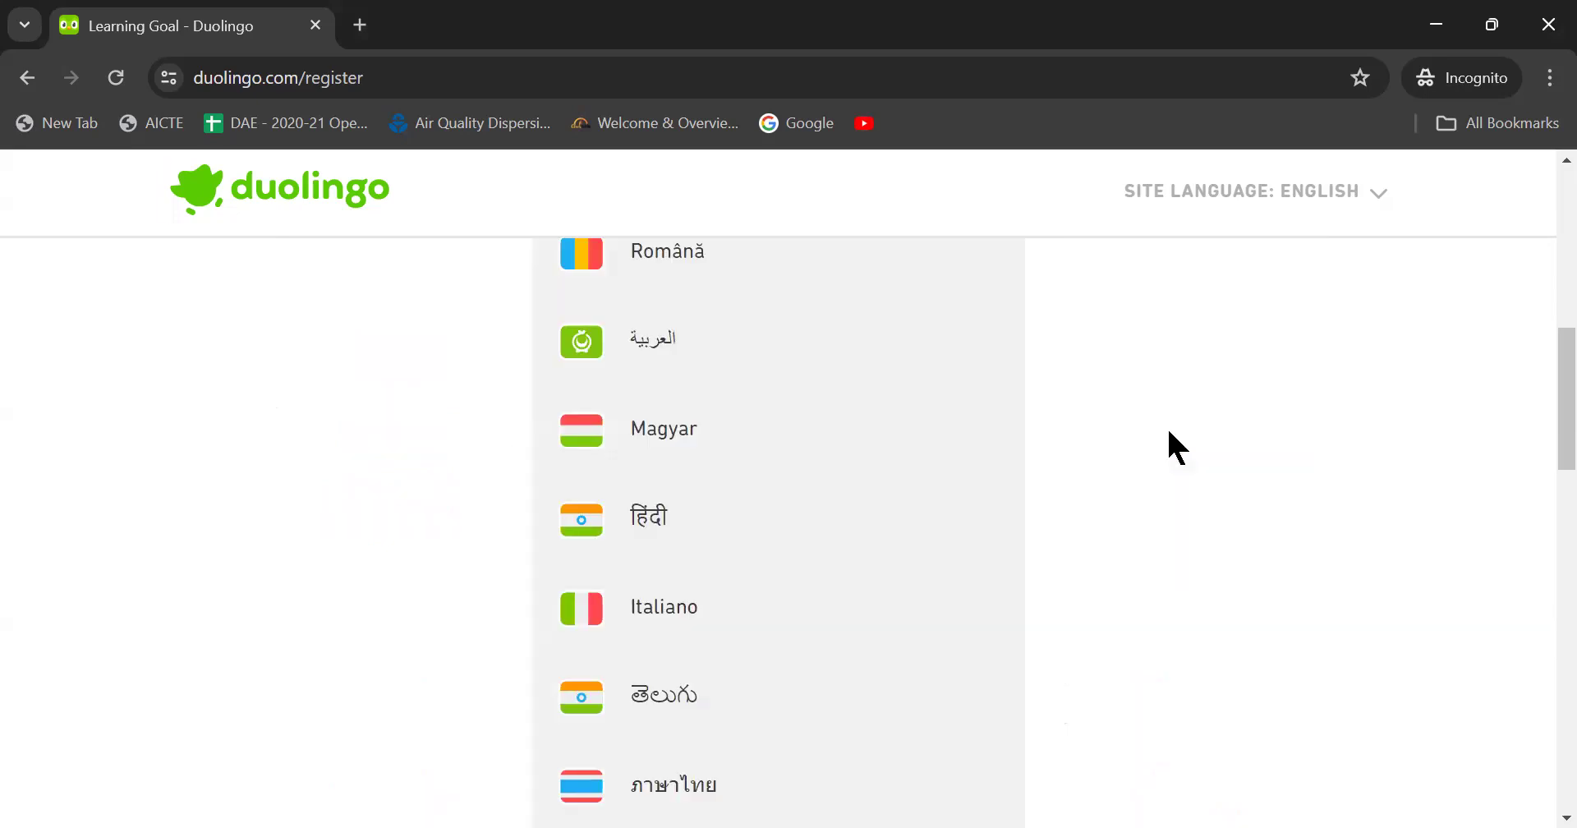
{"action": "scroll", "scroll_direction": "up", "scroll_amount": 3}
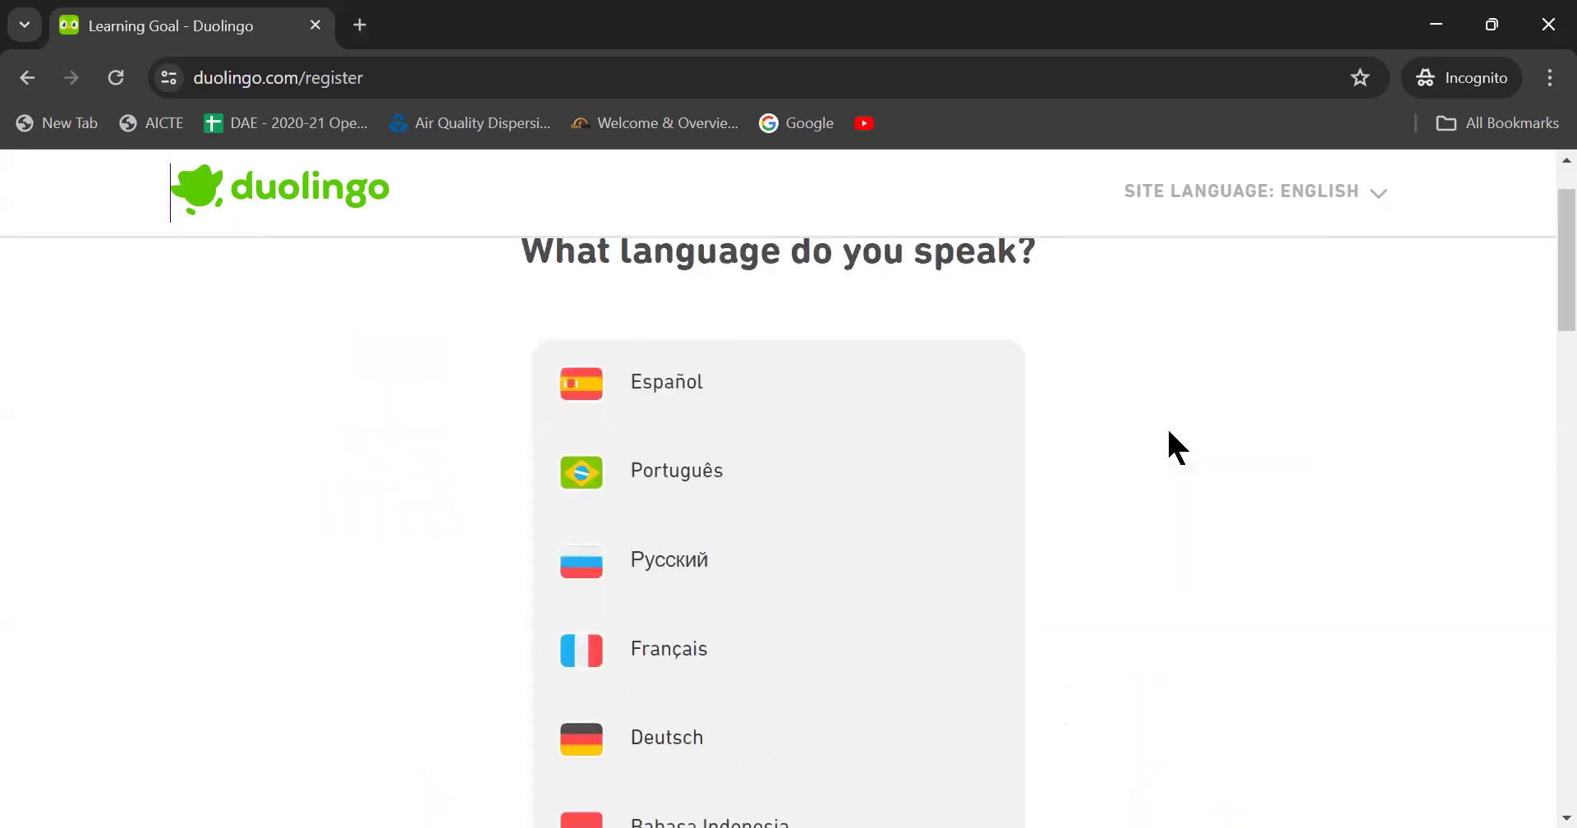
{"action": "scroll", "scroll_direction": "down", "scroll_amount": 3}
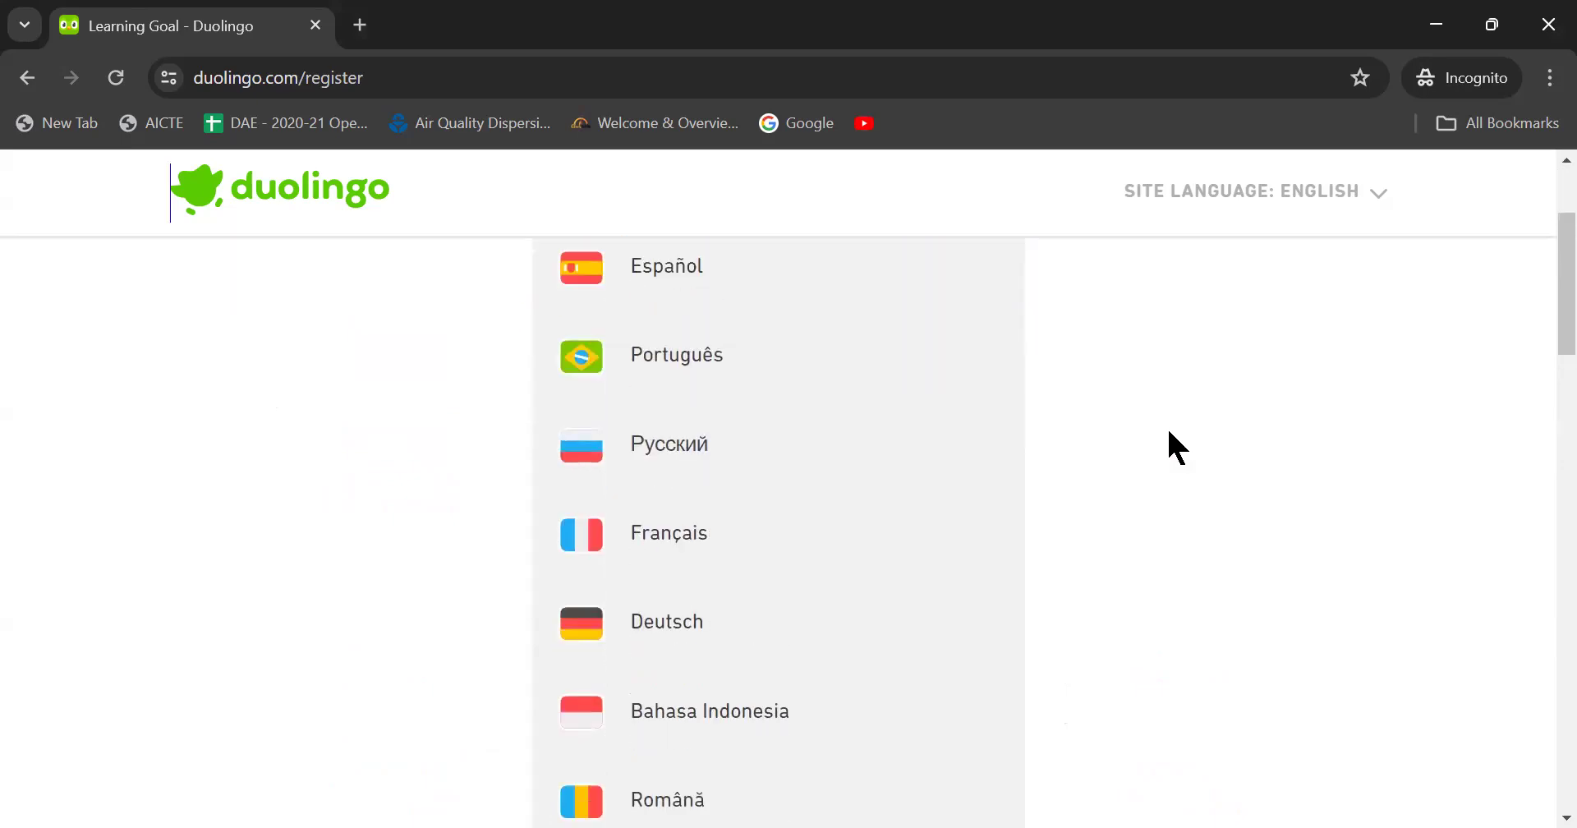
{"action": "scroll", "scroll_direction": "up", "scroll_amount": 3}
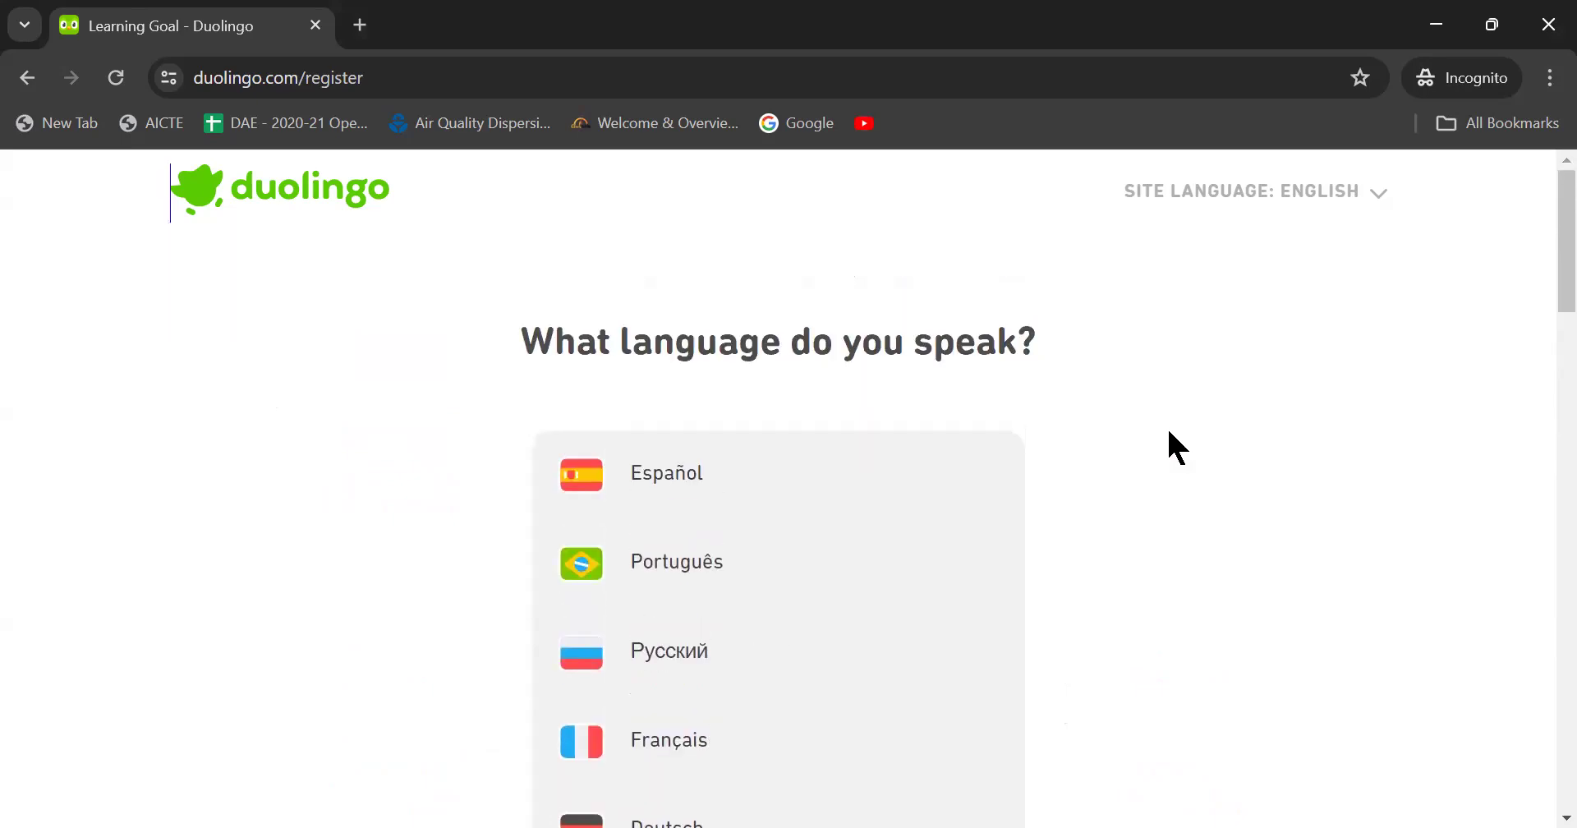
{"action": "scroll", "scroll_direction": "down", "scroll_amount": 3}
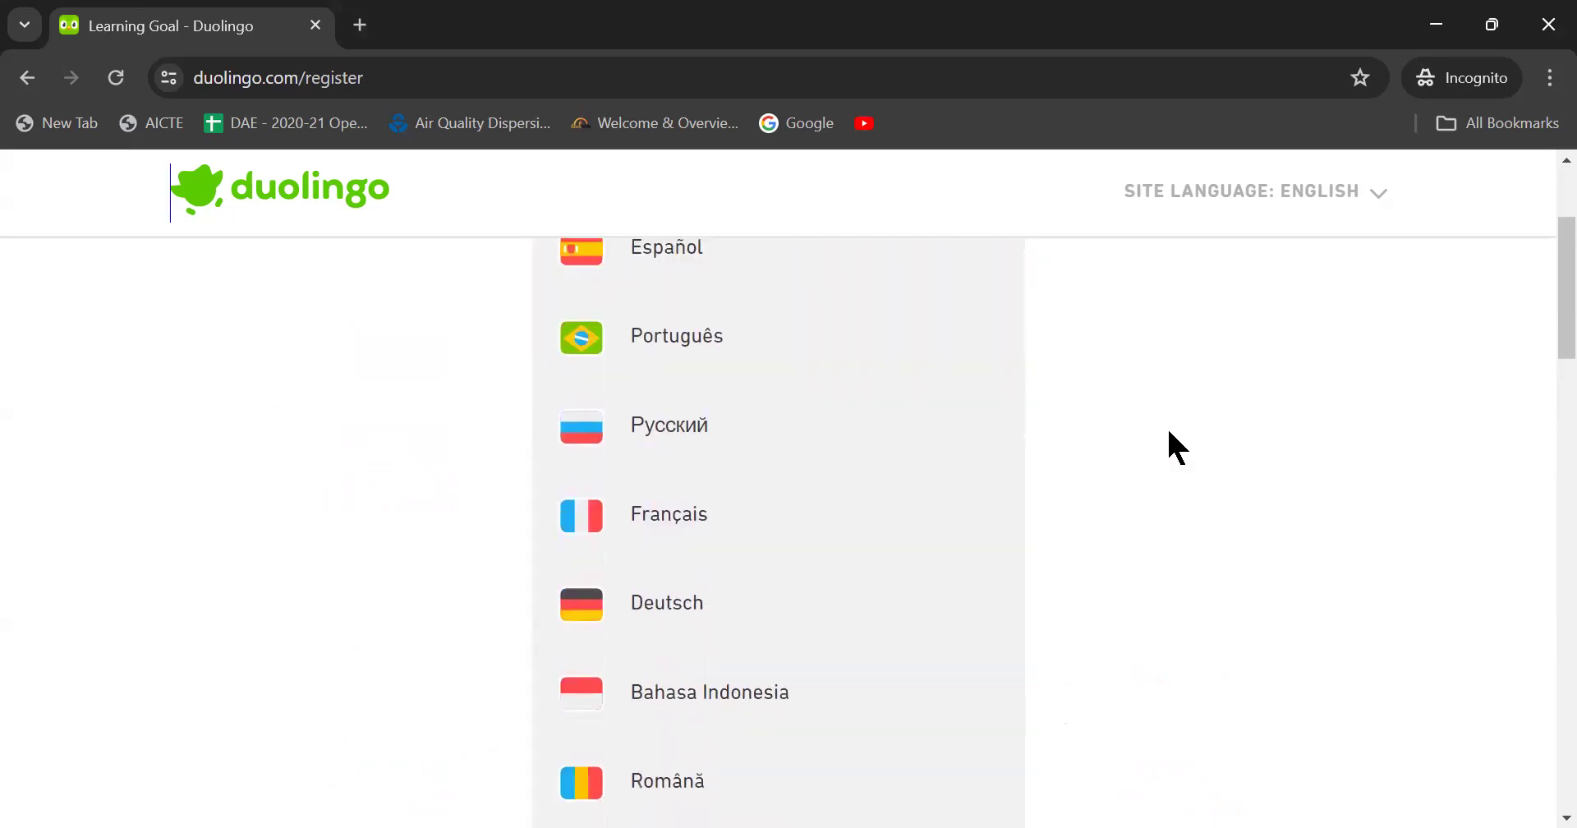
{"action": "scroll", "scroll_direction": "down", "scroll_amount": 3}
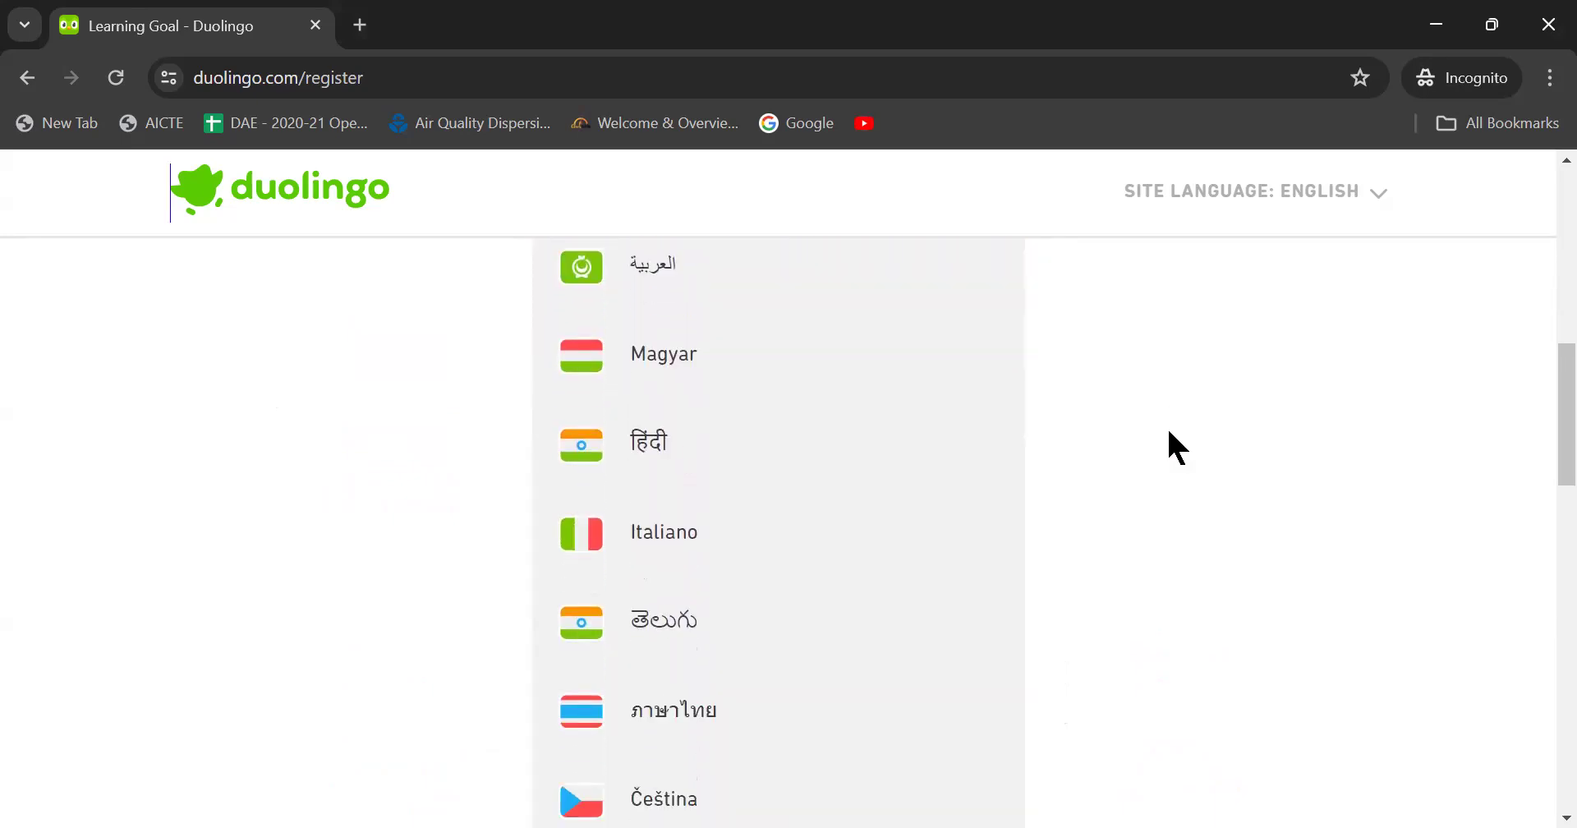
{"action": "scroll", "scroll_direction": "down", "scroll_amount": 3}
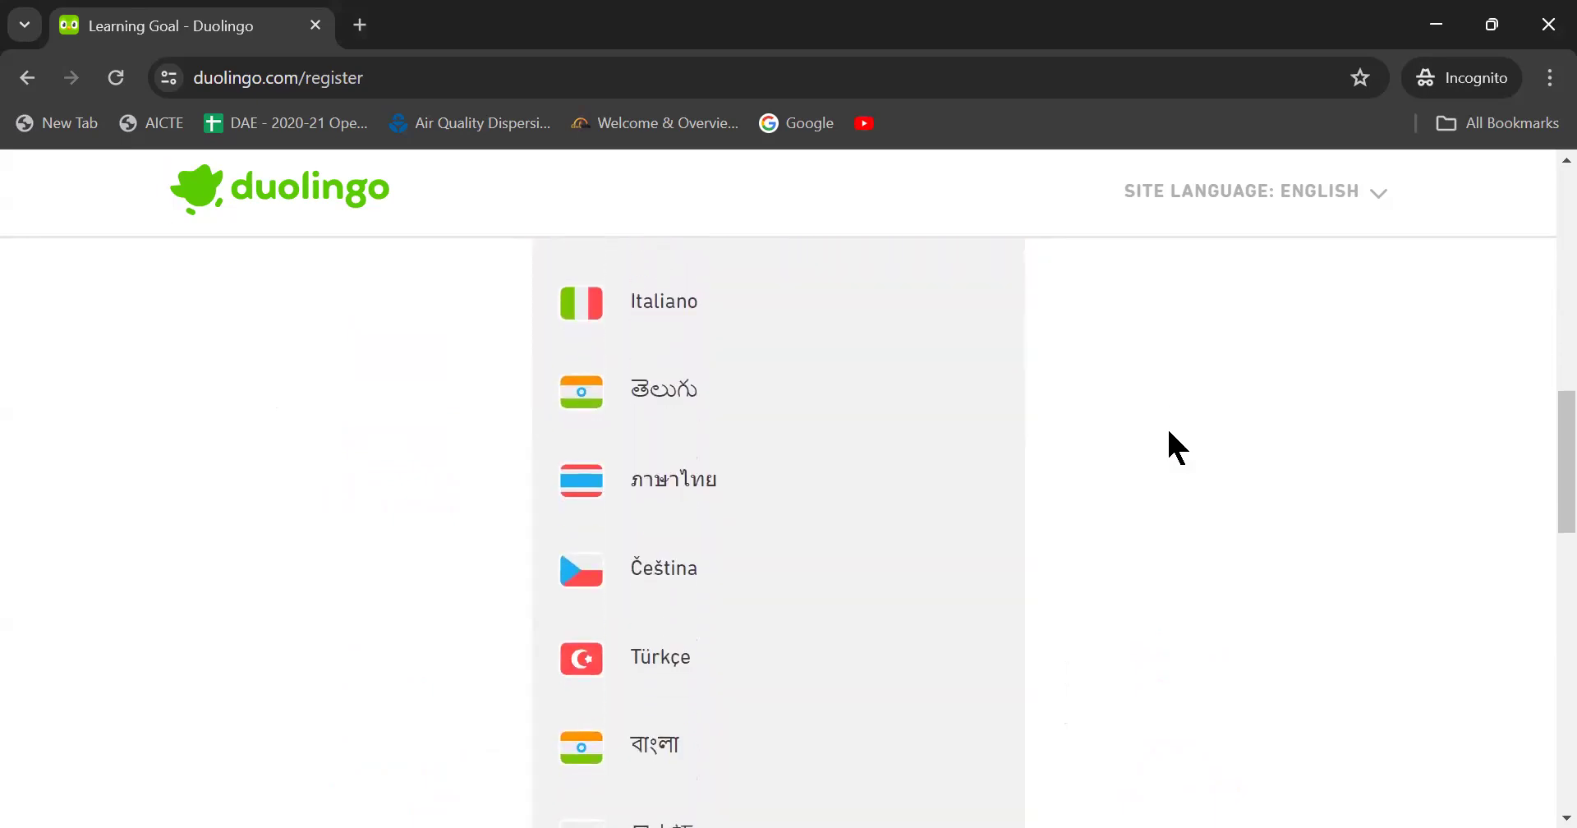
{"action": "scroll", "scroll_direction": "down", "scroll_amount": 3}
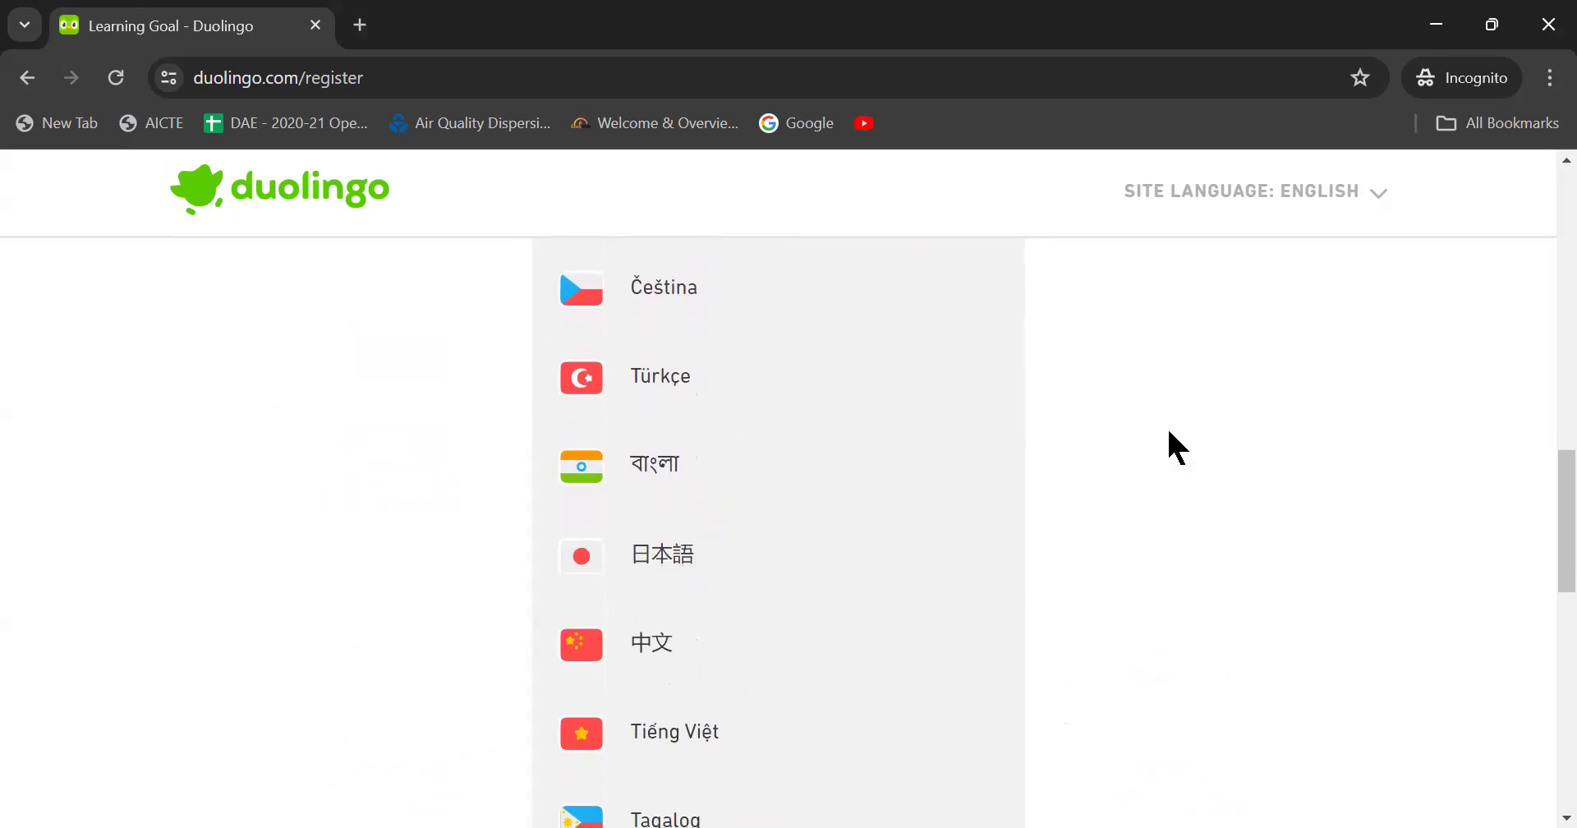
{"action": "scroll", "scroll_direction": "down", "scroll_amount": 3}
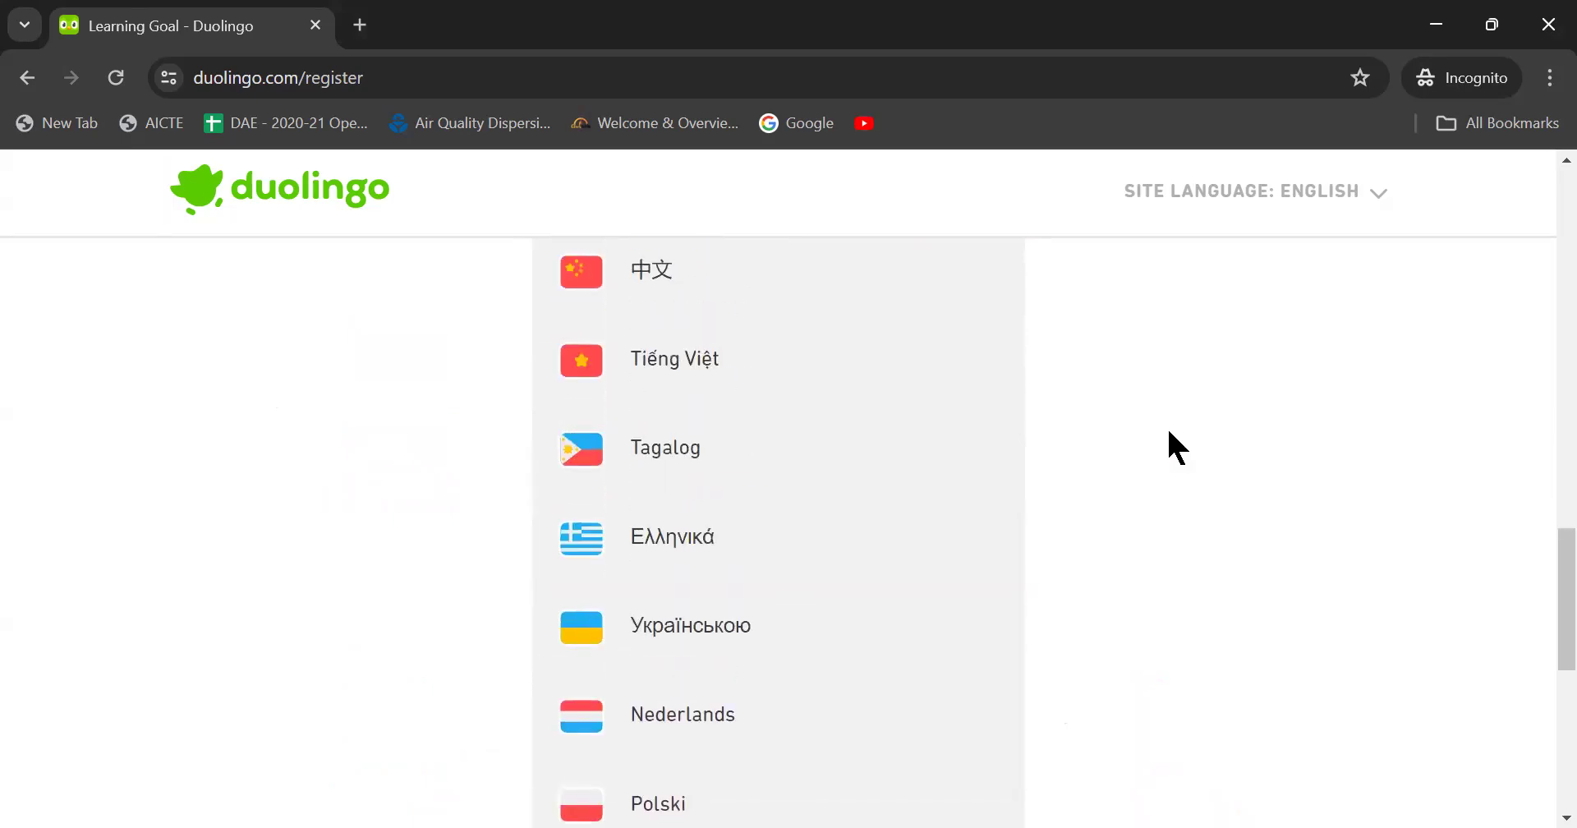
{"action": "scroll", "scroll_direction": "down", "scroll_amount": 3}
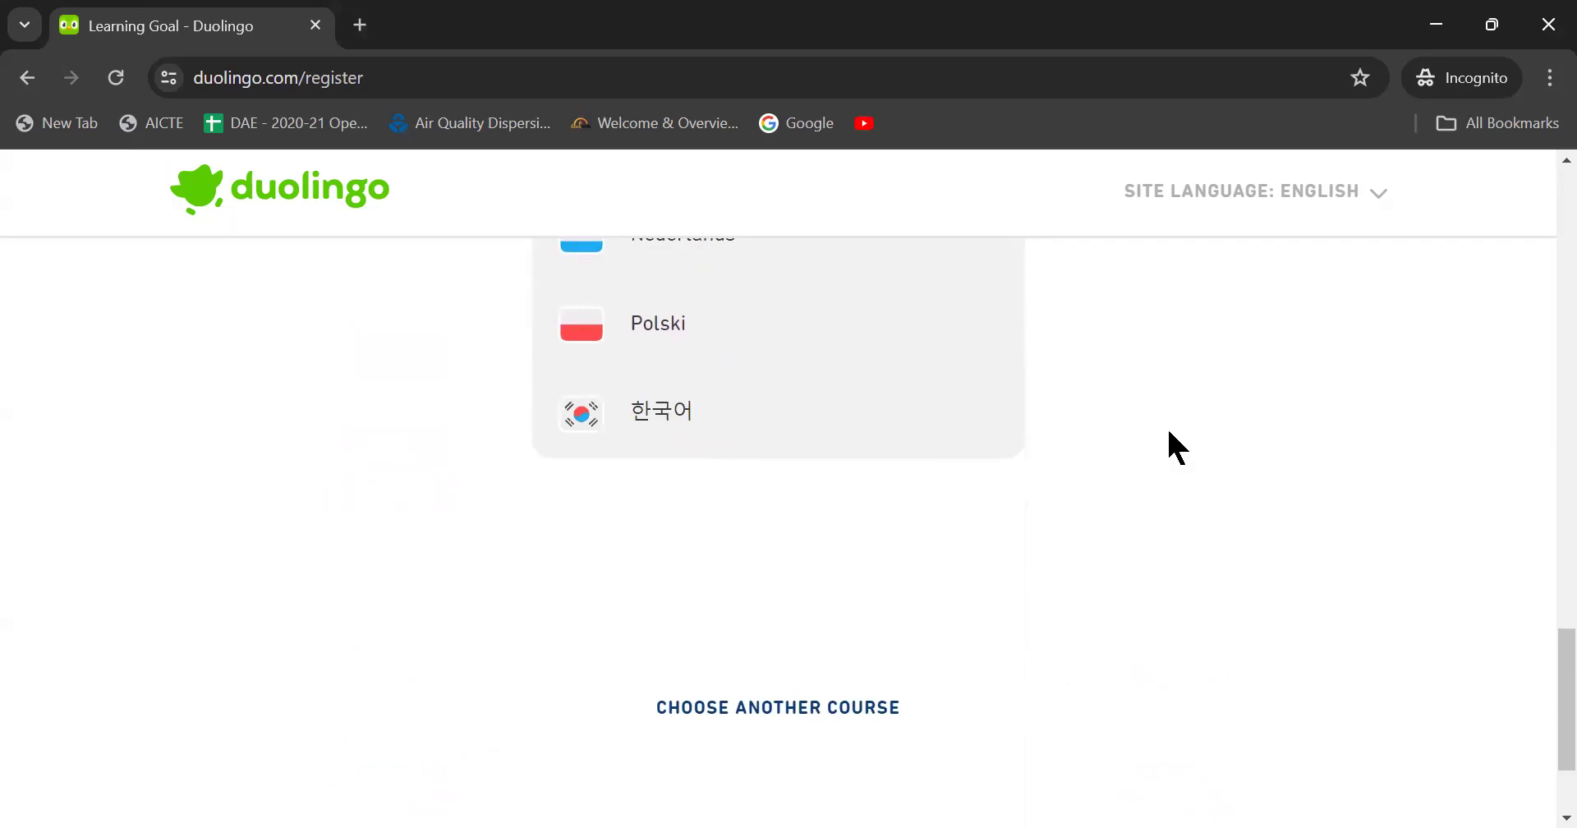
{"action": "scroll", "scroll_direction": "down", "scroll_amount": 3}
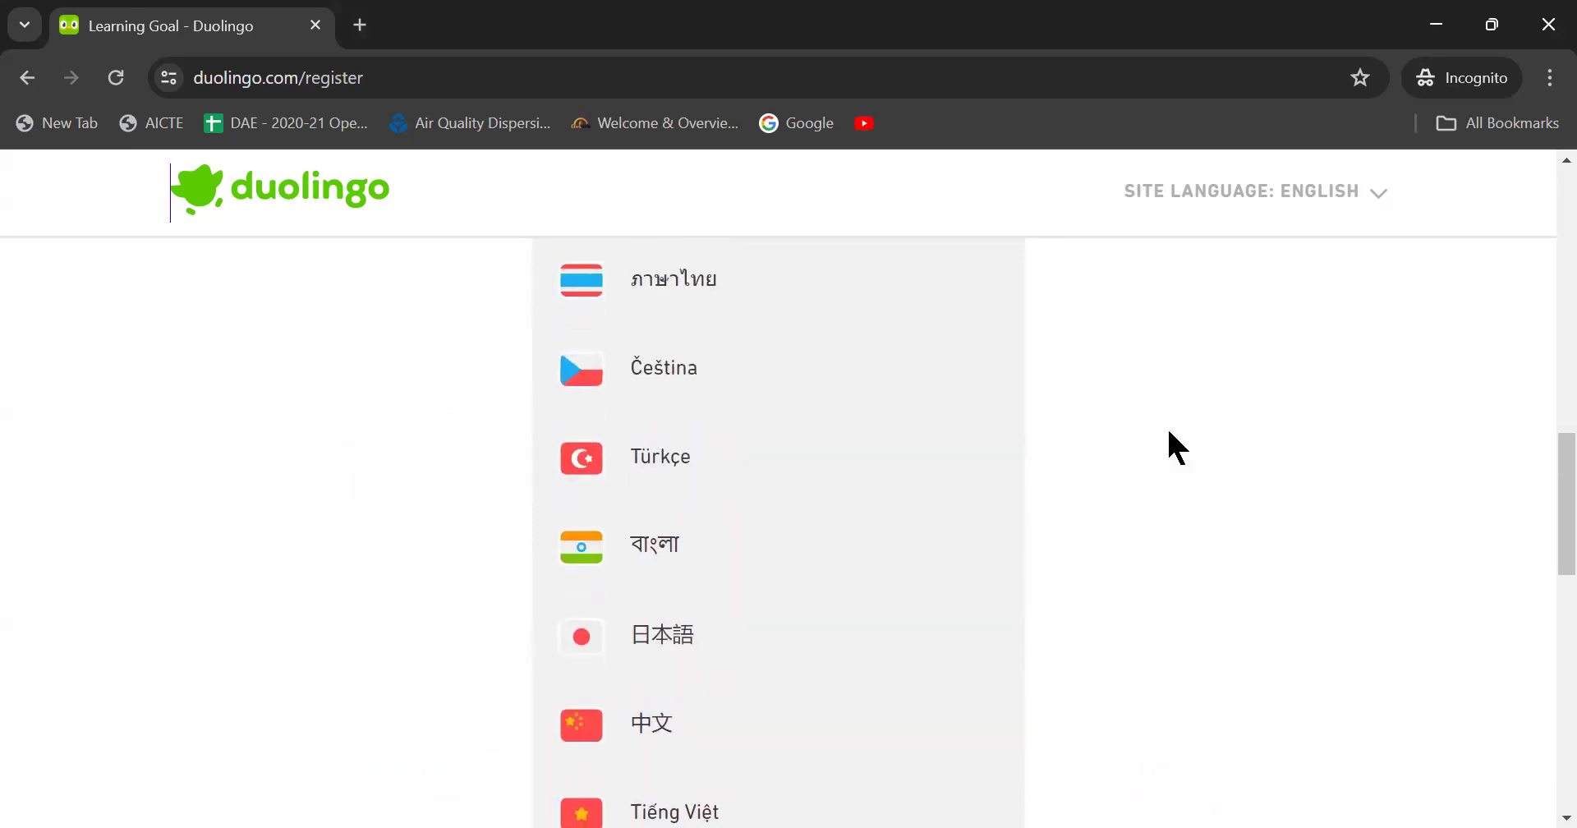
{"action": "scroll", "scroll_direction": "up", "scroll_amount": 3}
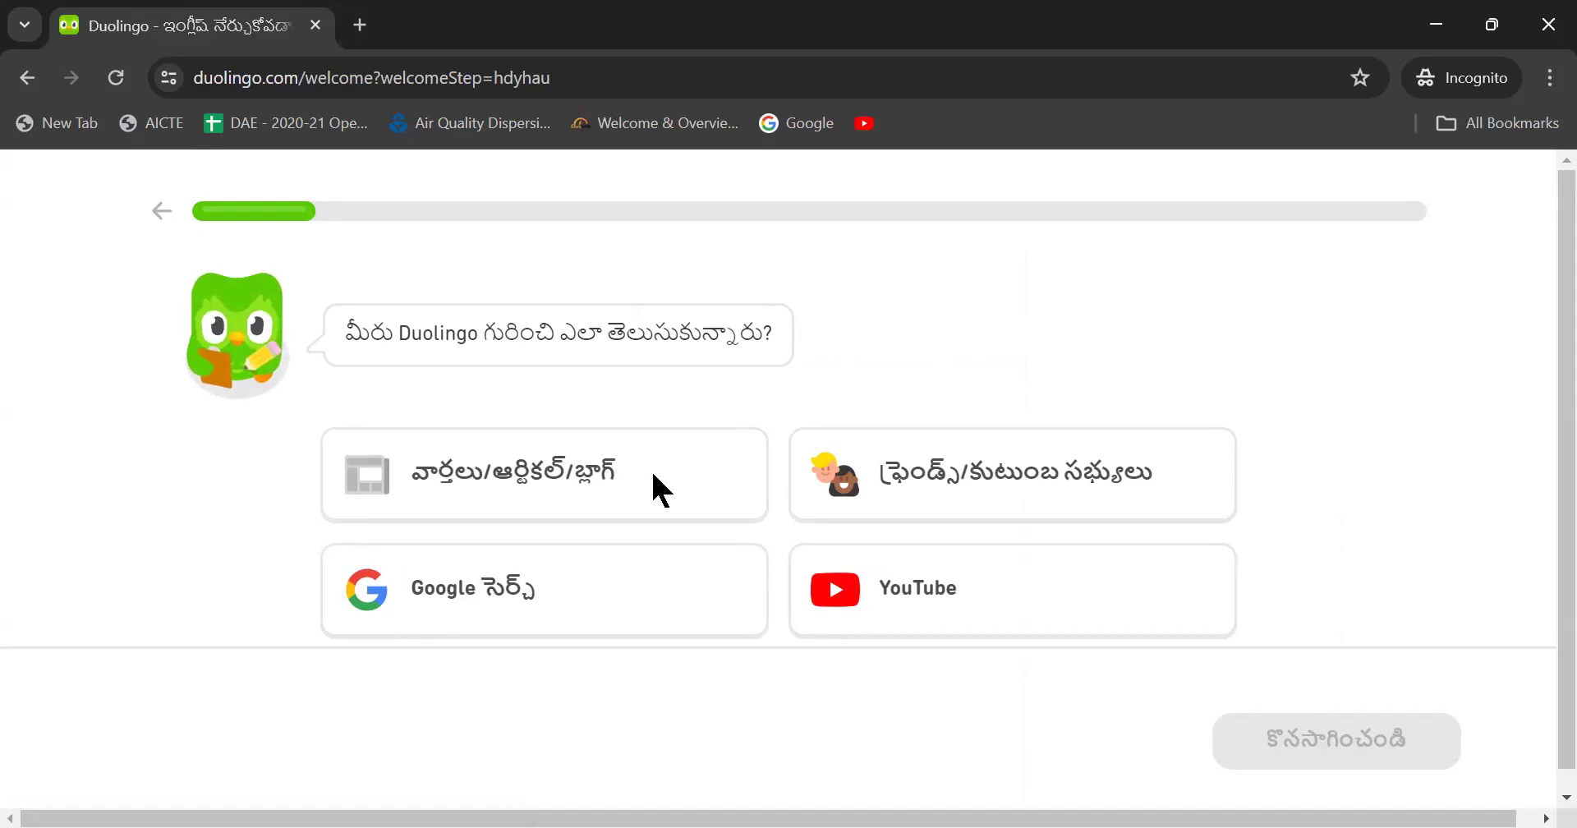
{"action": "mouse_move", "coordinate": [551, 578]}
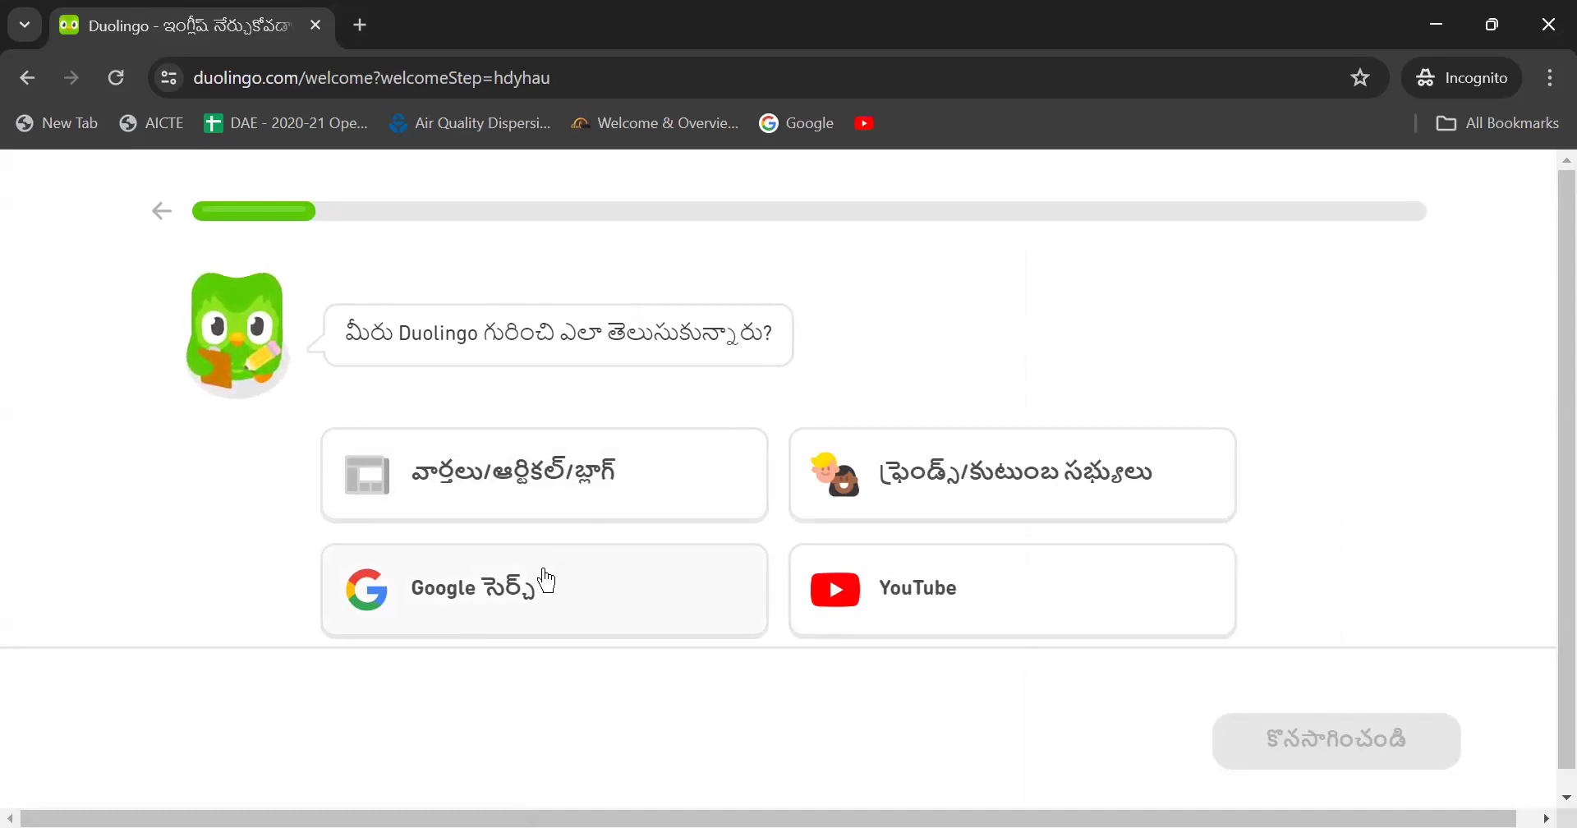
Answer 'Google Search' for how you heard about Duolingo and continue
{"action": "left_click", "coordinate": [544, 588]}
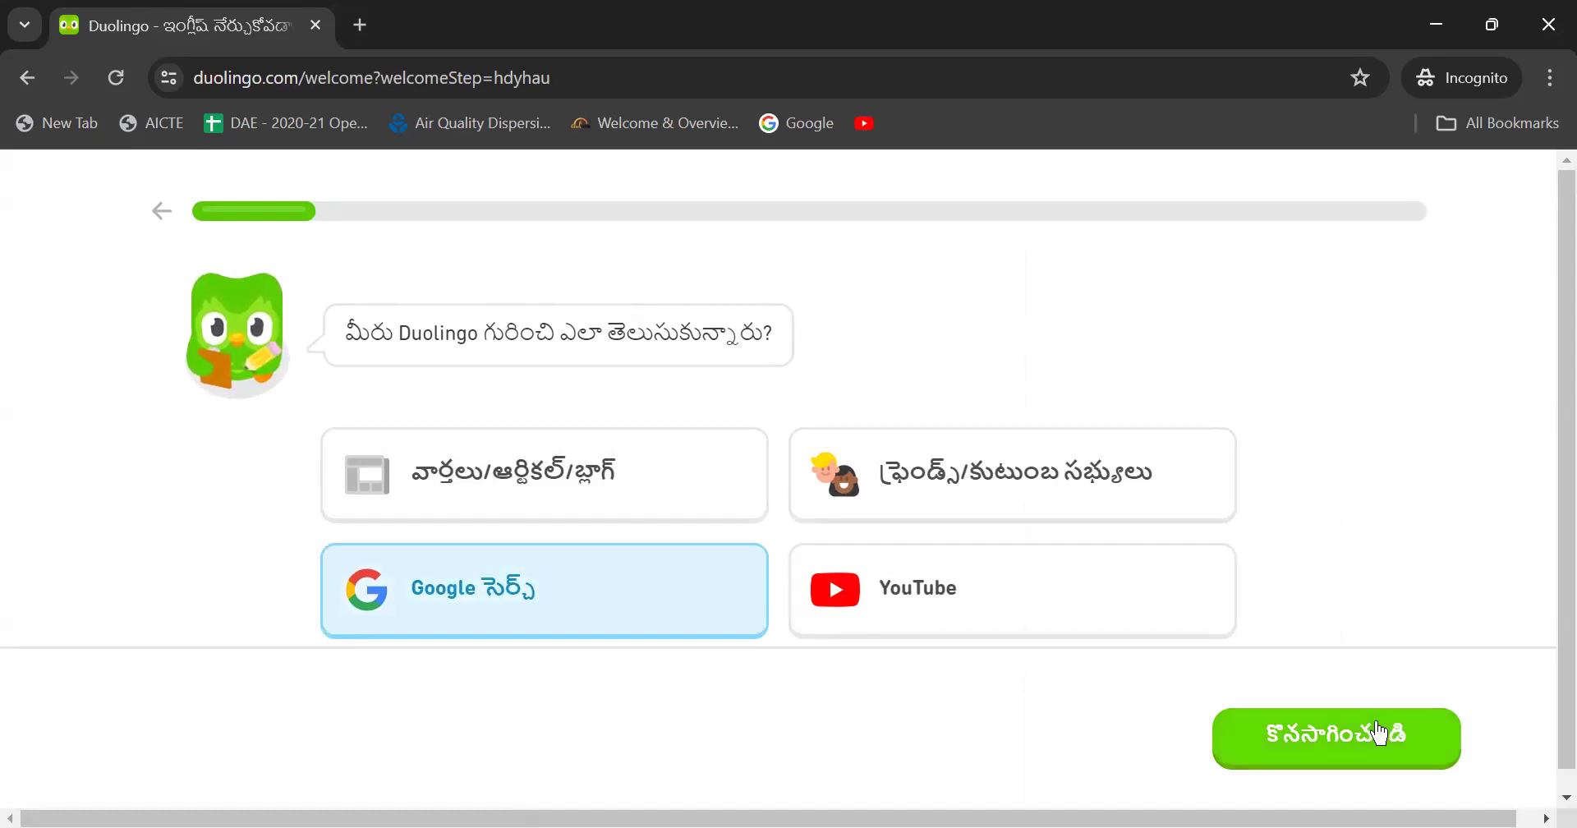
{"action": "left_click", "coordinate": [1334, 737]}
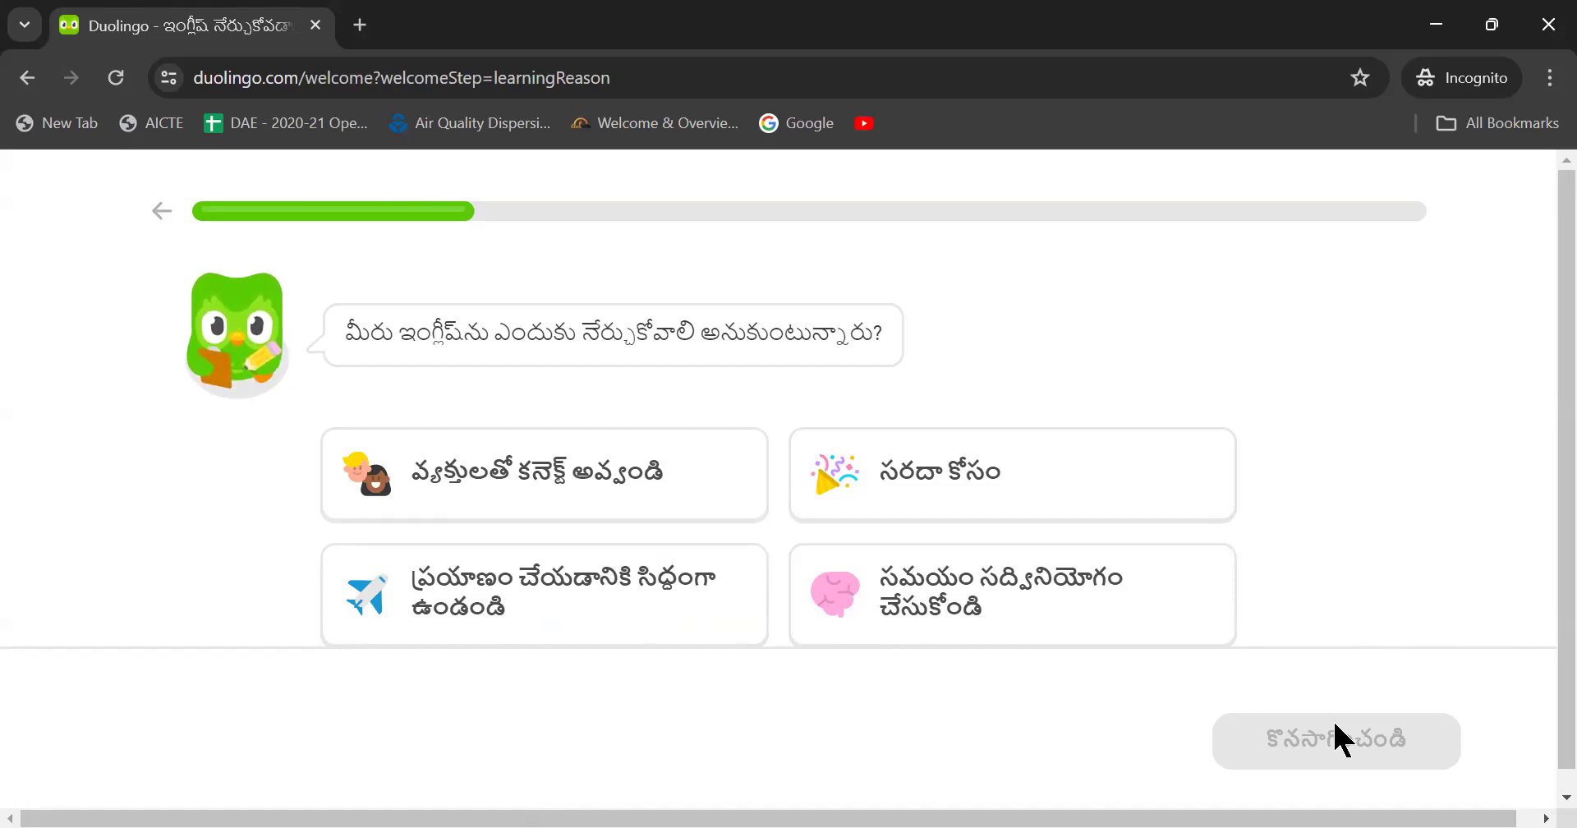
{"action": "mouse_move", "coordinate": [690, 752]}
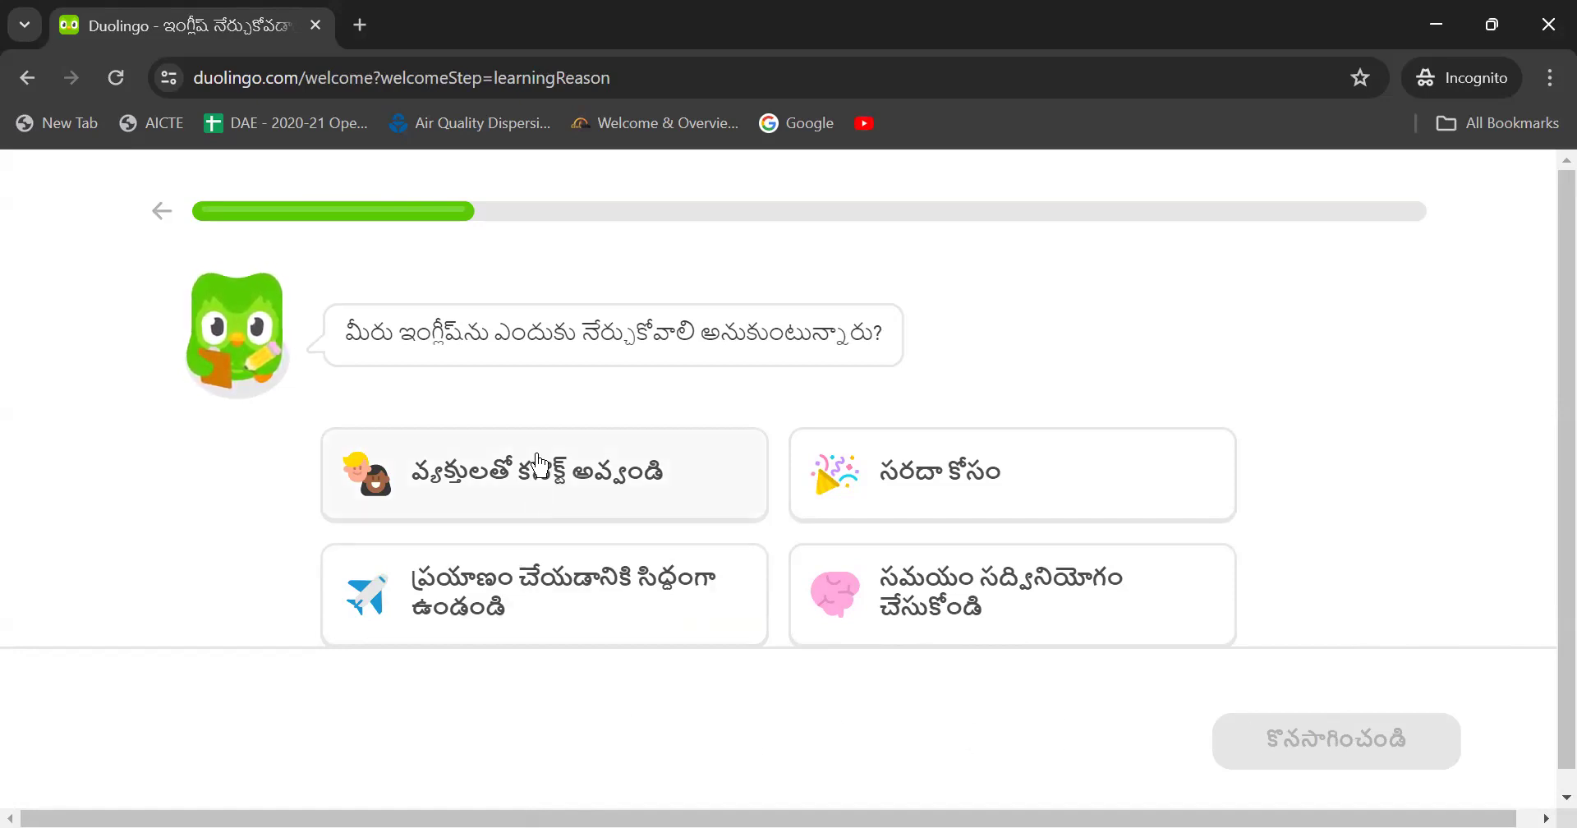
Choose 'connect with people' as the reason for learning English
{"action": "left_click", "coordinate": [543, 473]}
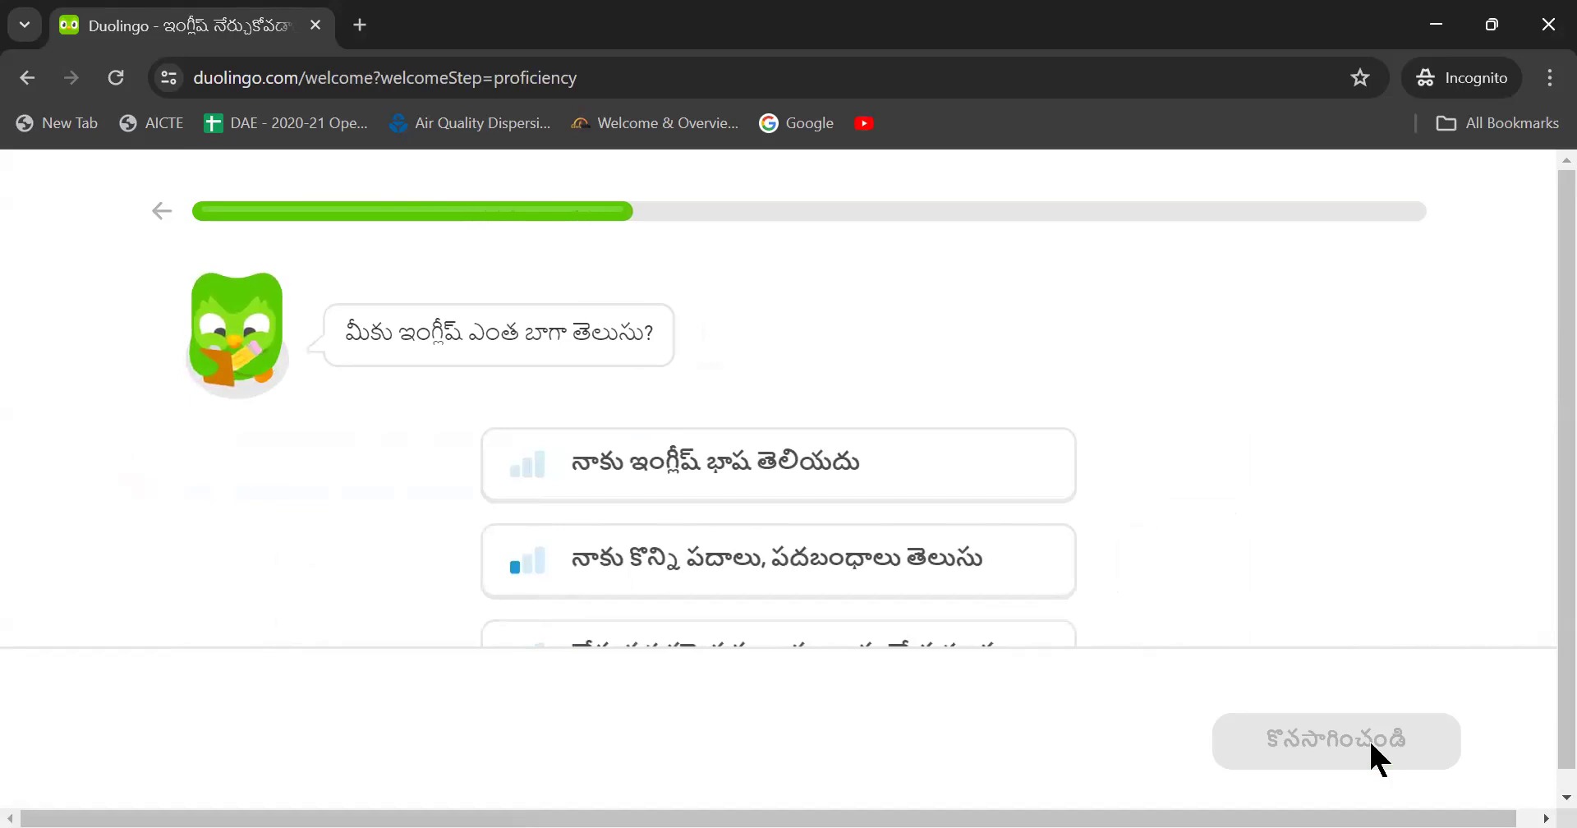
{"action": "mouse_move", "coordinate": [1237, 508]}
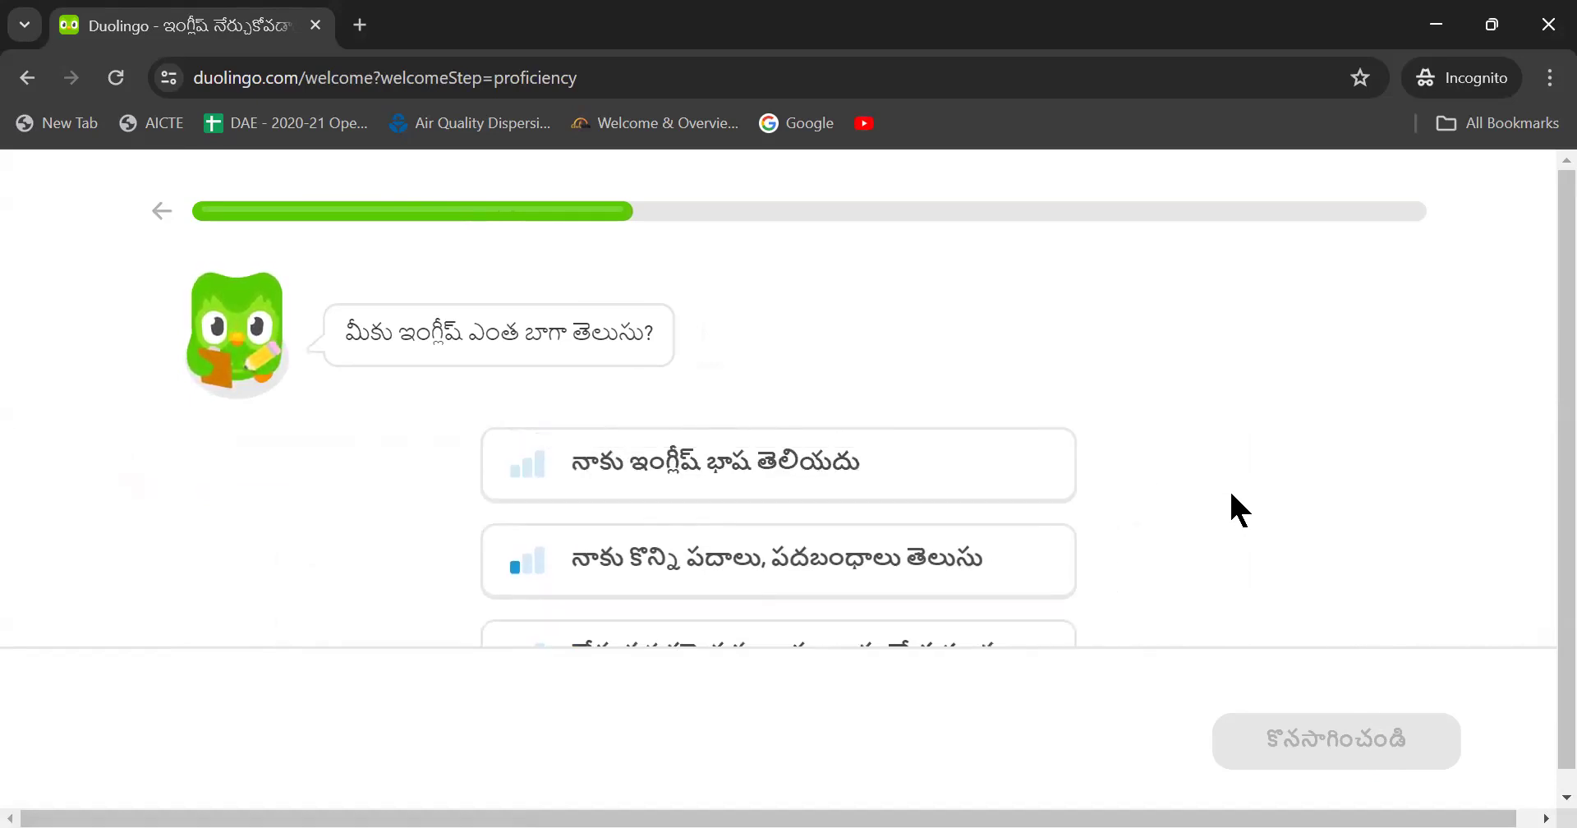
Select 'I don't know English' as the proficiency level and continue
{"action": "scroll", "scroll_direction": "down", "scroll_amount": 3}
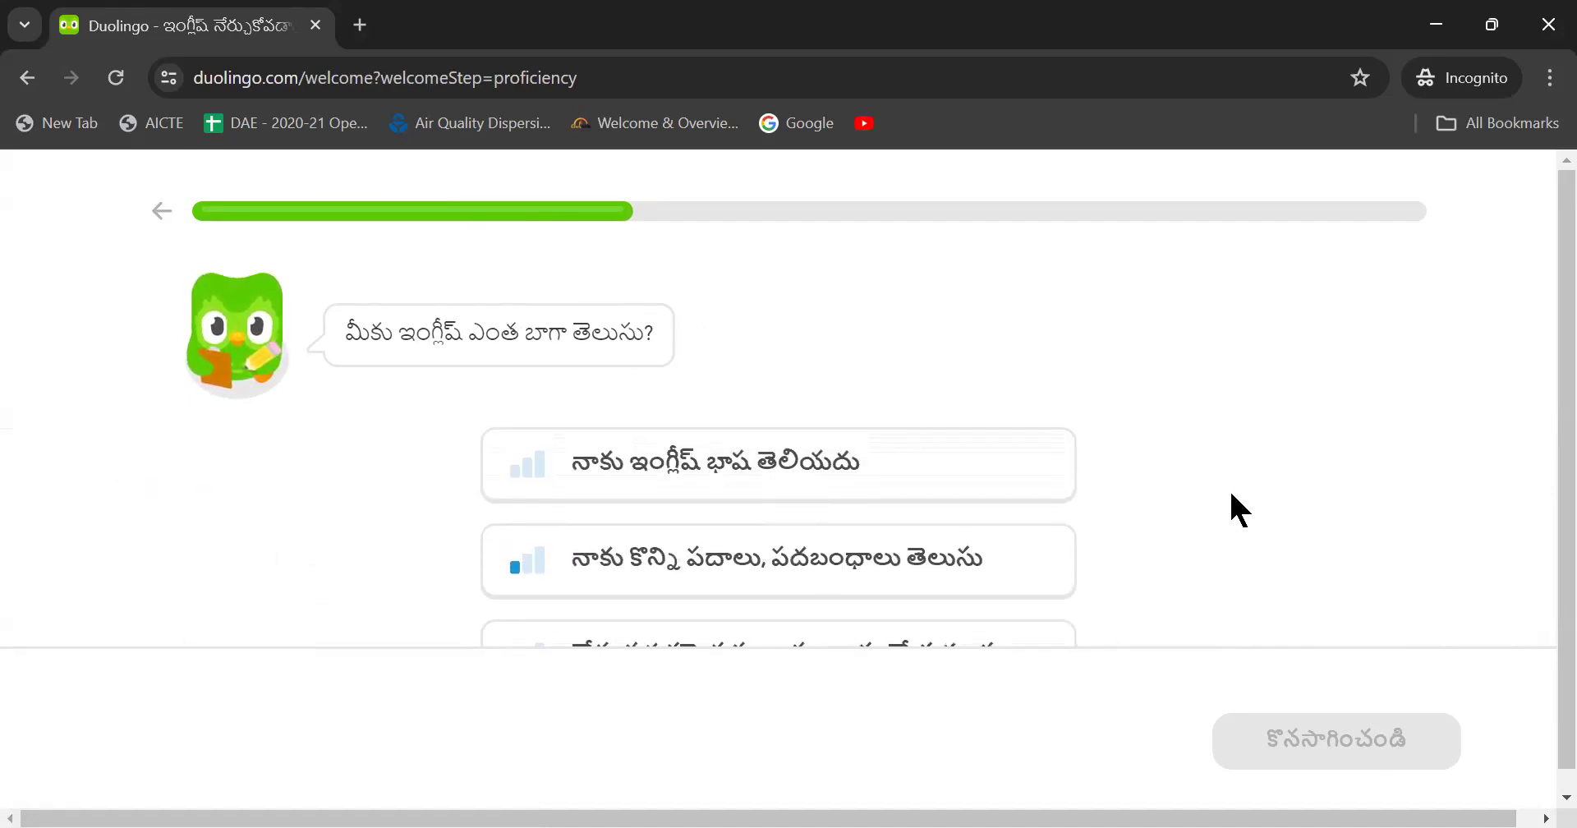
{"action": "mouse_move", "coordinate": [1124, 517]}
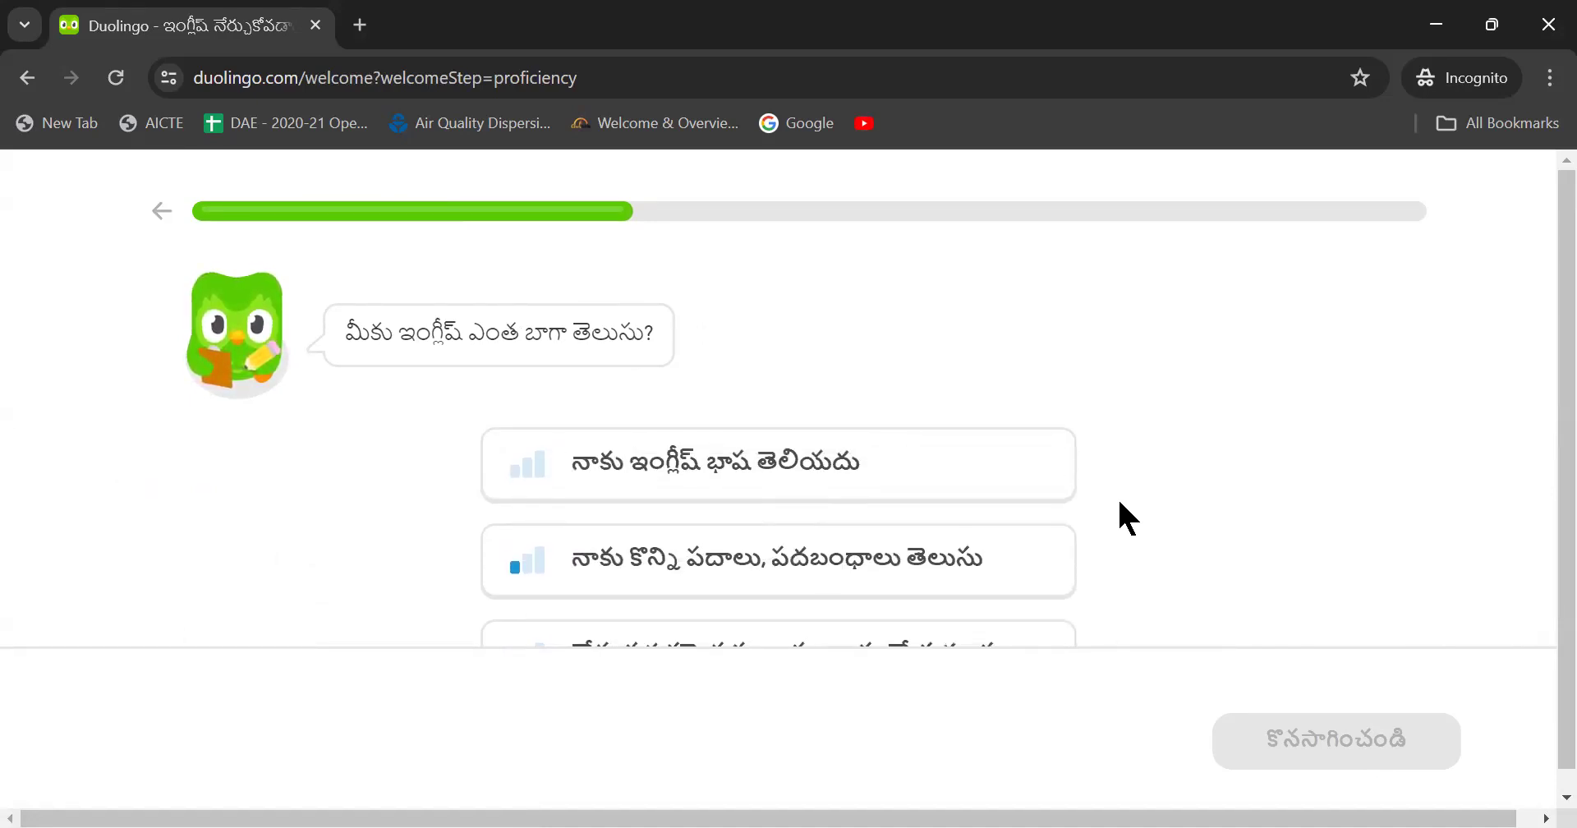
{"action": "mouse_move", "coordinate": [726, 482]}
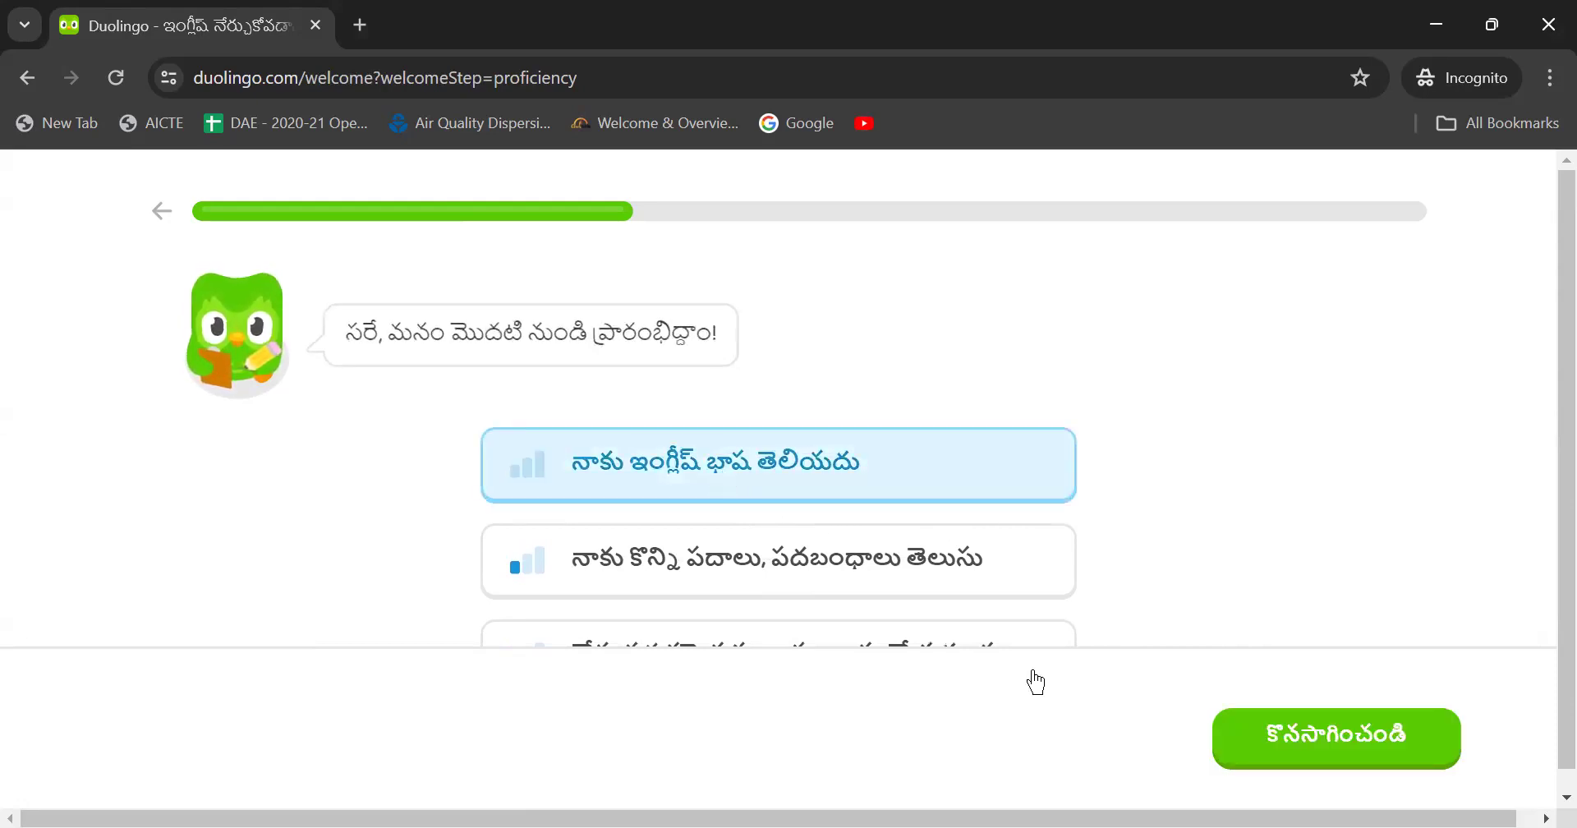
{"action": "left_click", "coordinate": [1334, 737]}
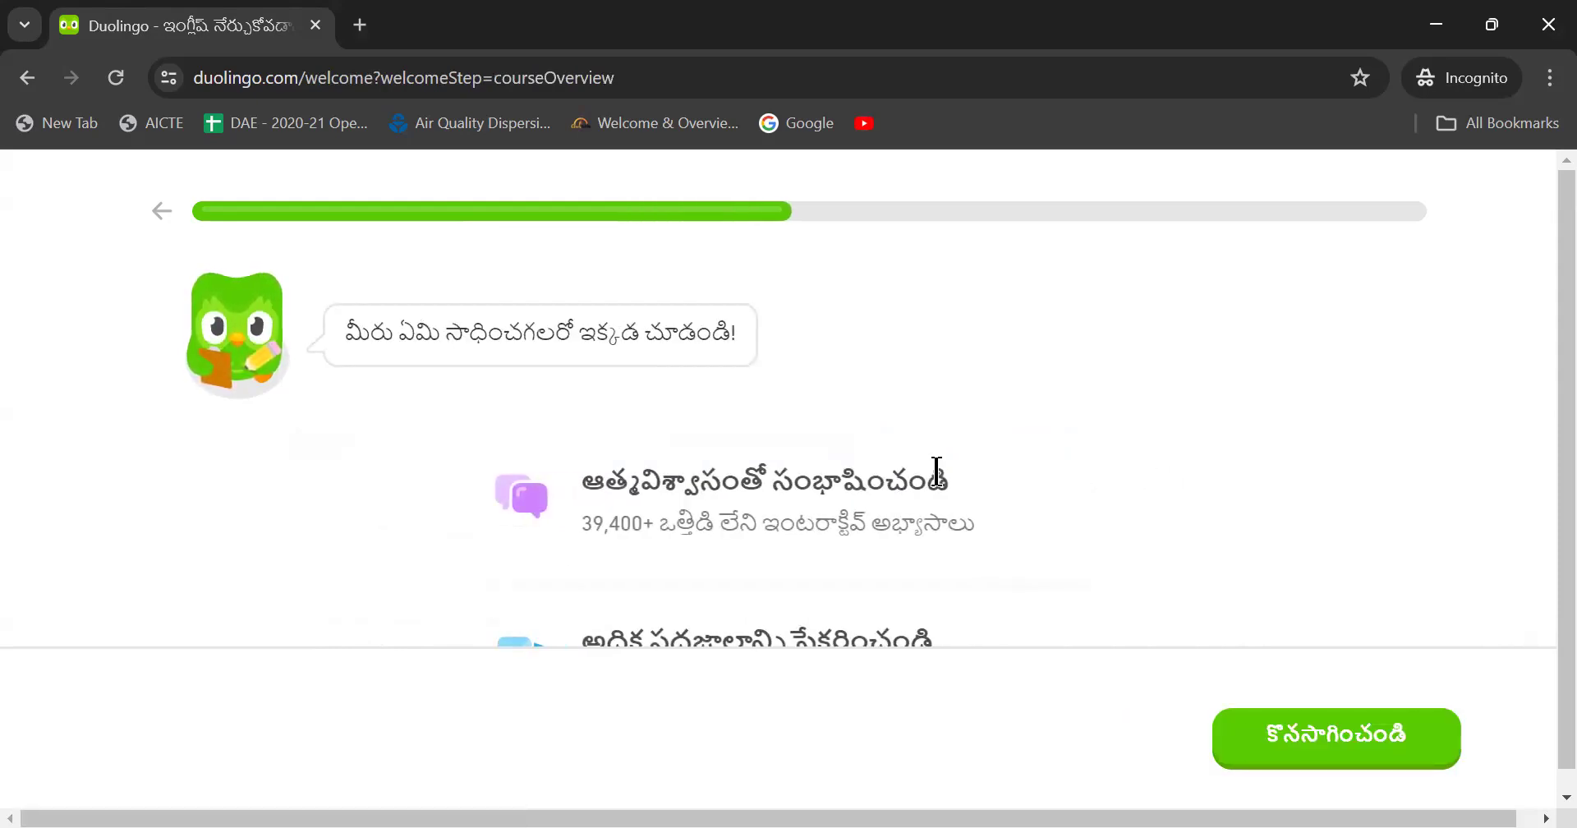
Scroll through the course overview and continue past it
{"action": "scroll", "scroll_direction": "down", "scroll_amount": 3}
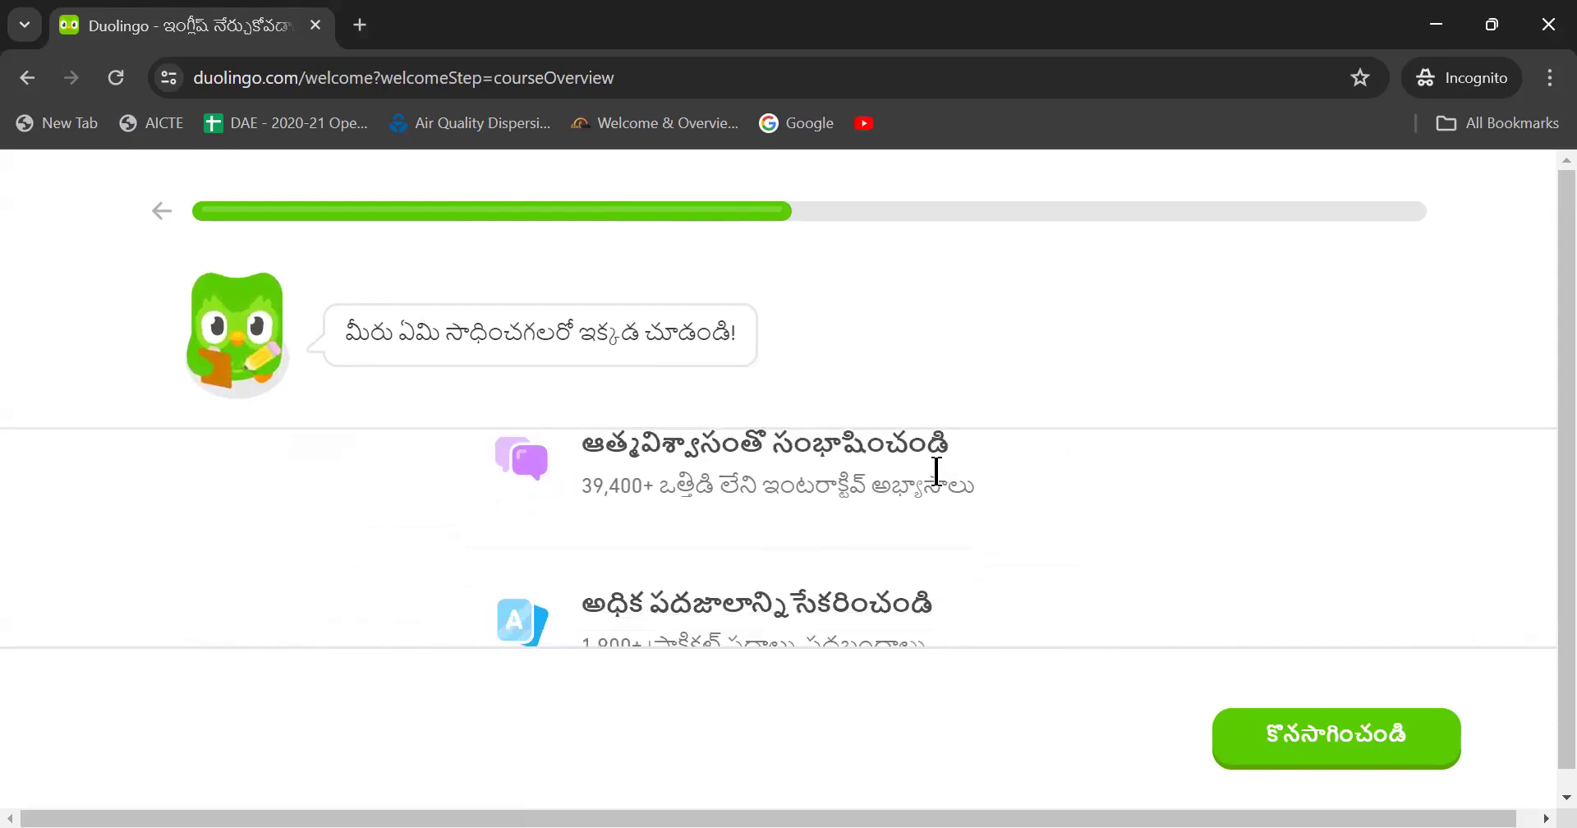
{"action": "scroll", "scroll_direction": "down", "scroll_amount": 3}
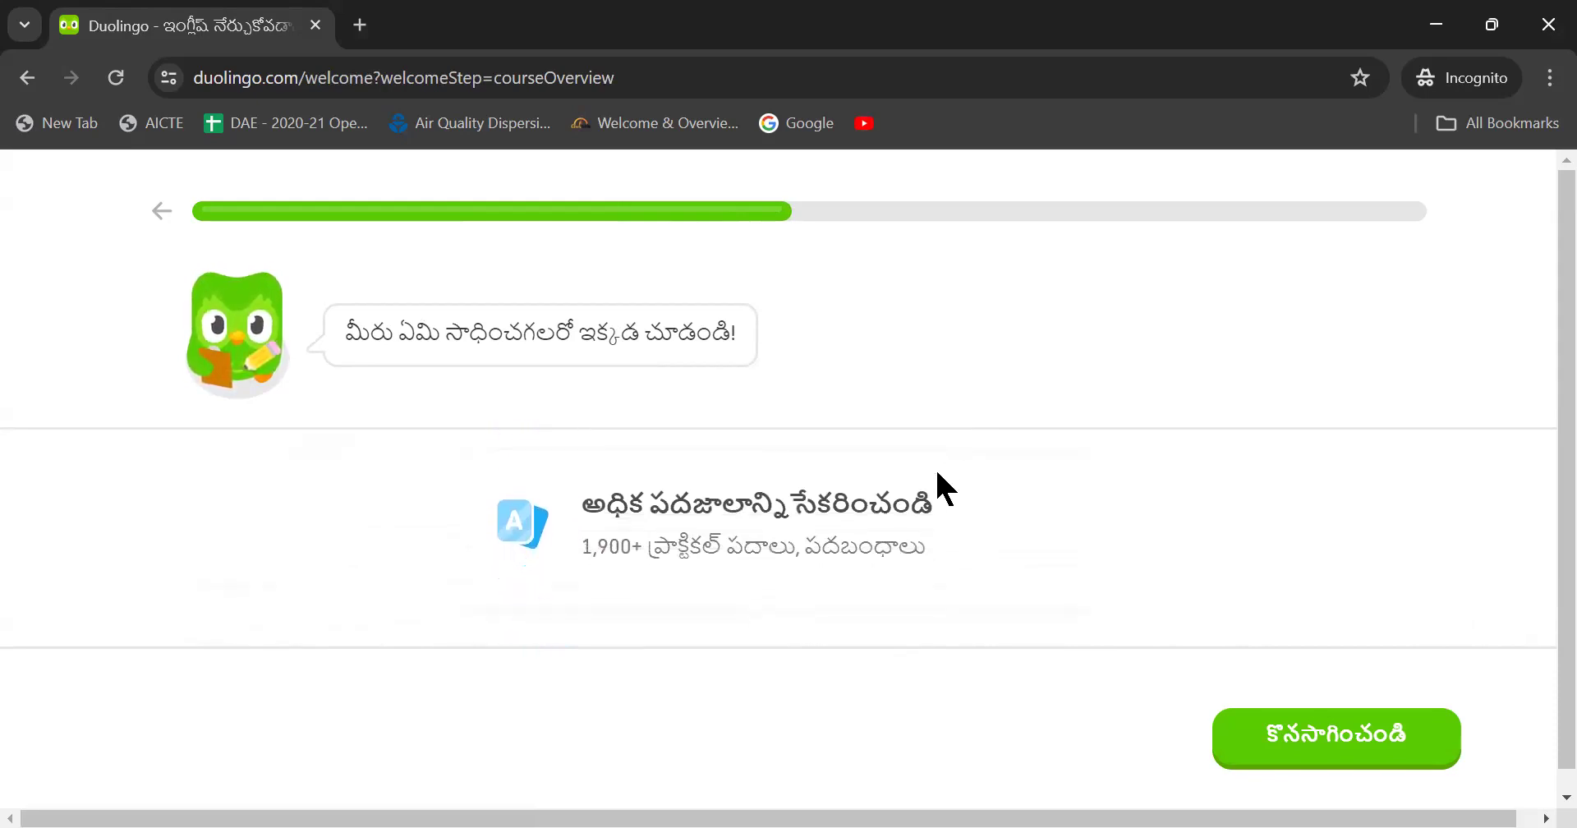
{"action": "scroll", "scroll_direction": "down", "scroll_amount": 3}
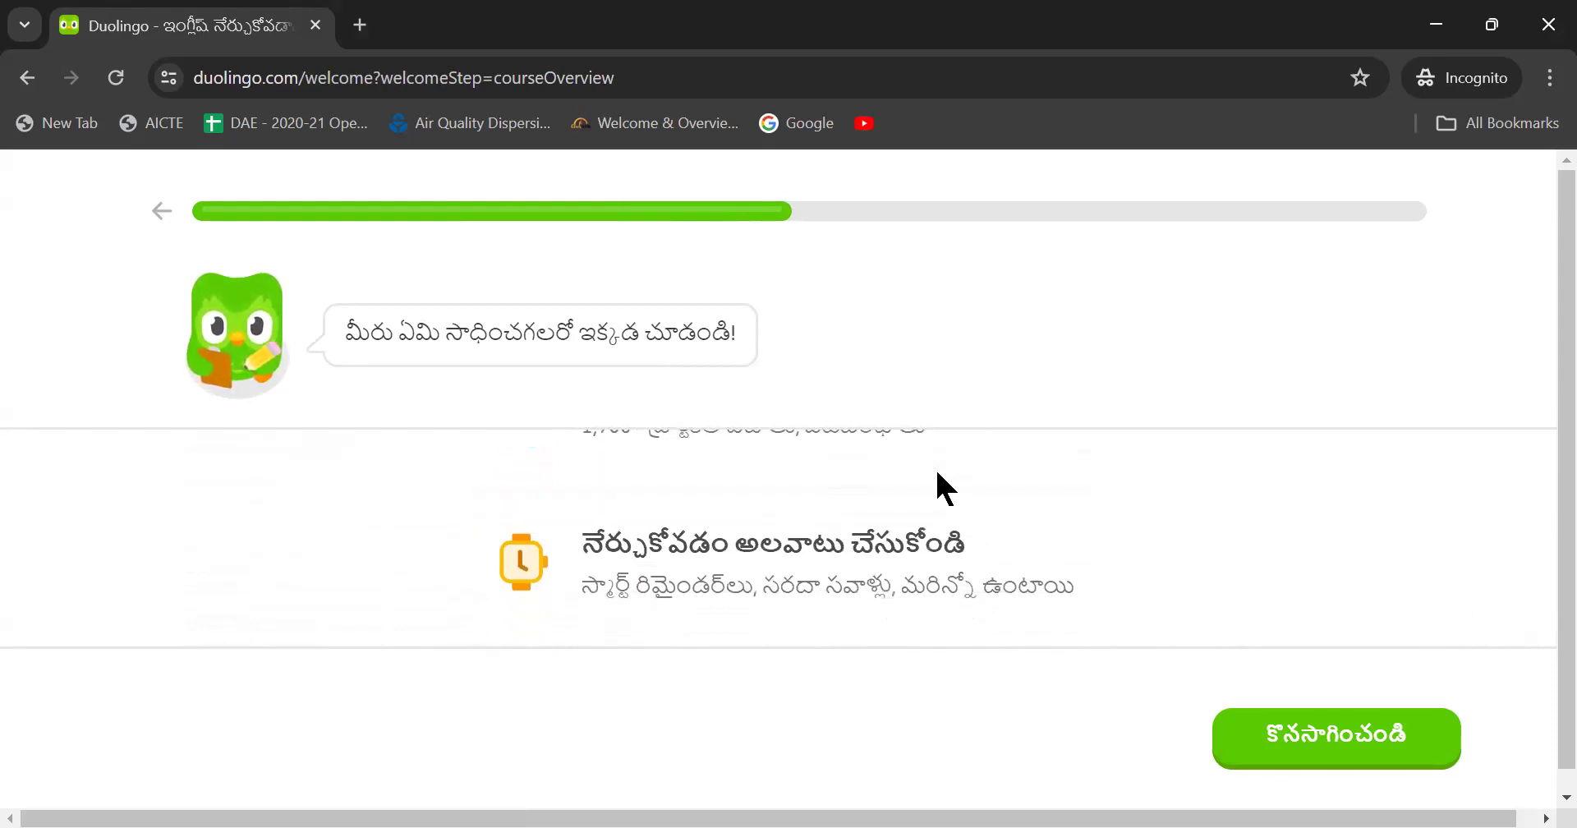
{"action": "scroll", "scroll_direction": "up", "scroll_amount": 3}
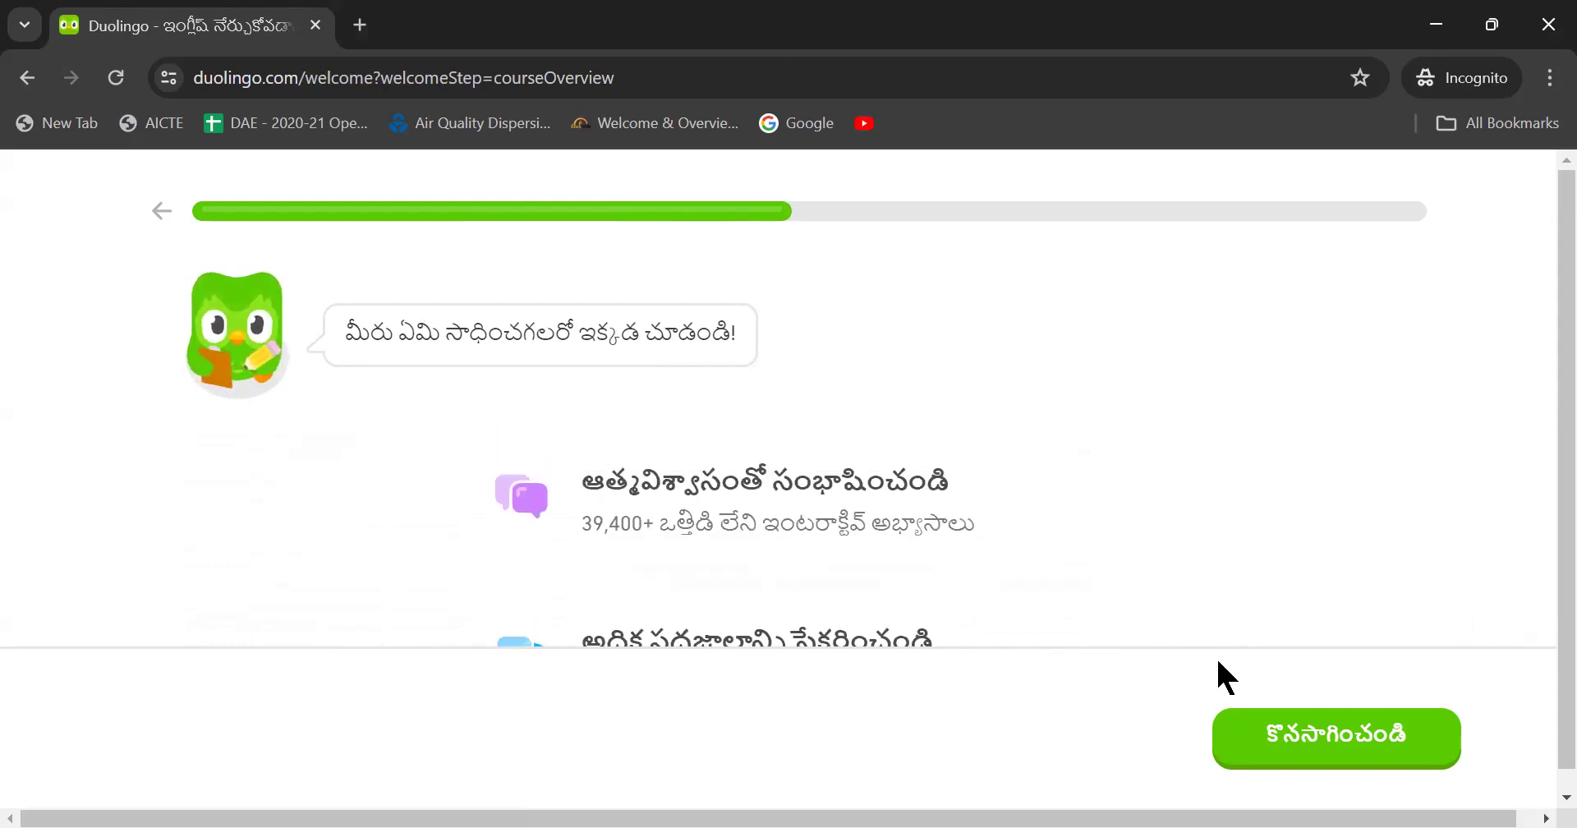
{"action": "left_click", "coordinate": [1335, 739]}
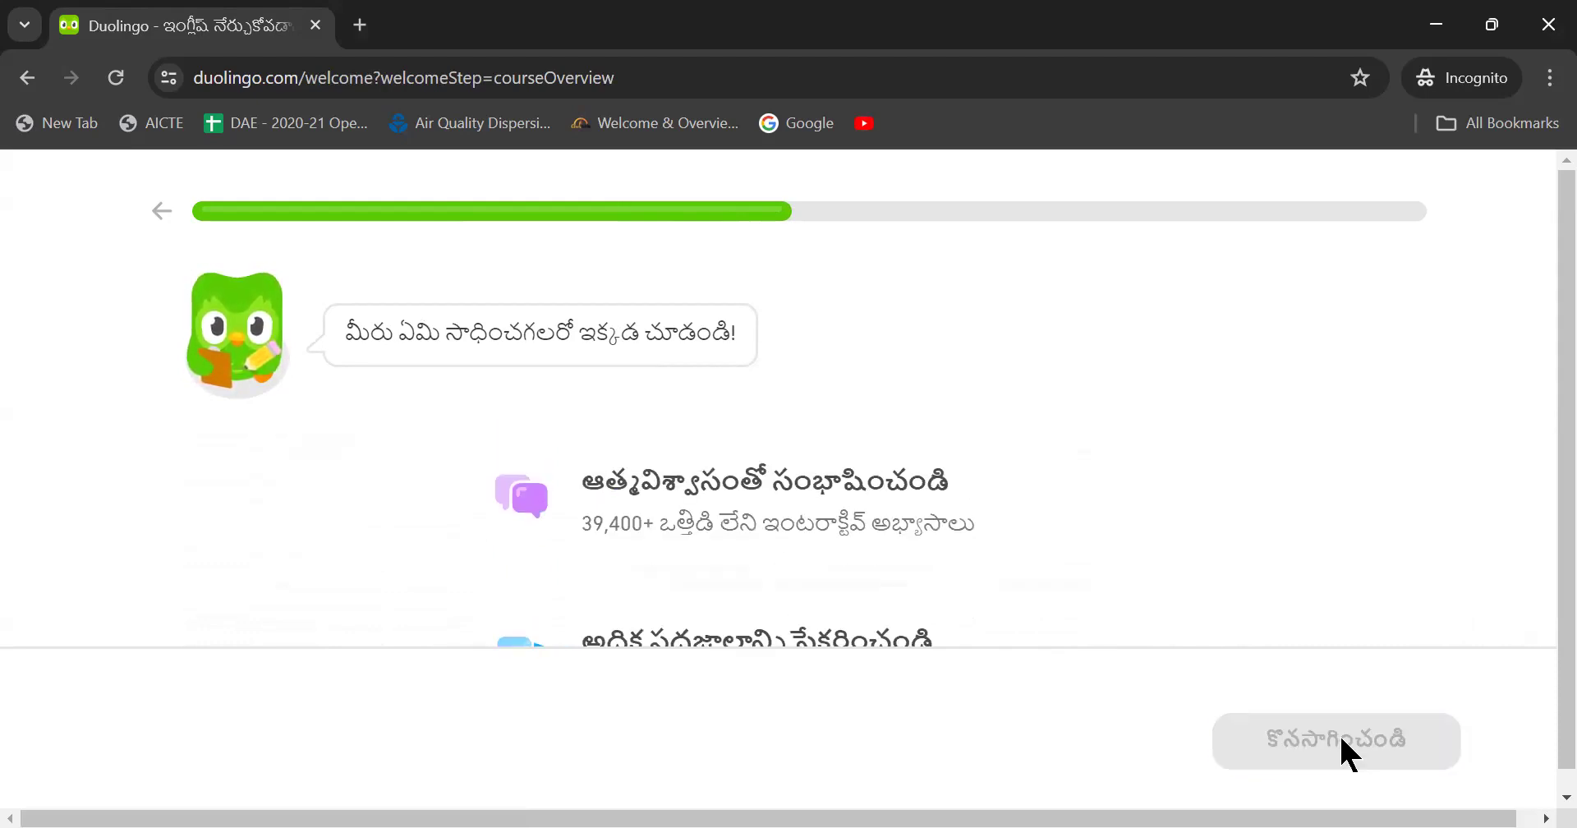
{"action": "left_click", "coordinate": [1335, 741]}
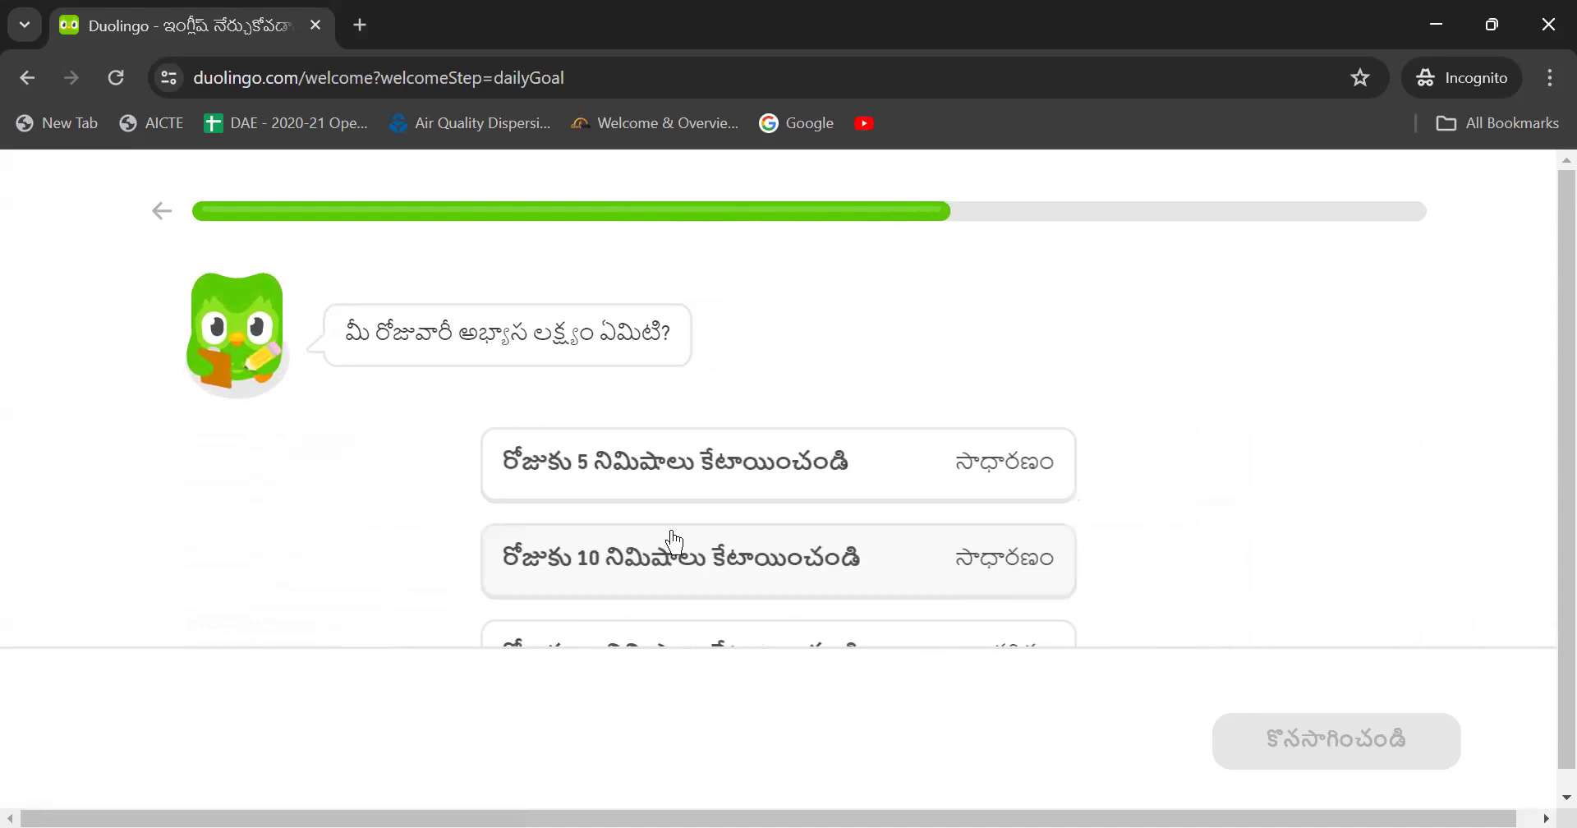
{"action": "mouse_move", "coordinate": [364, 495]}
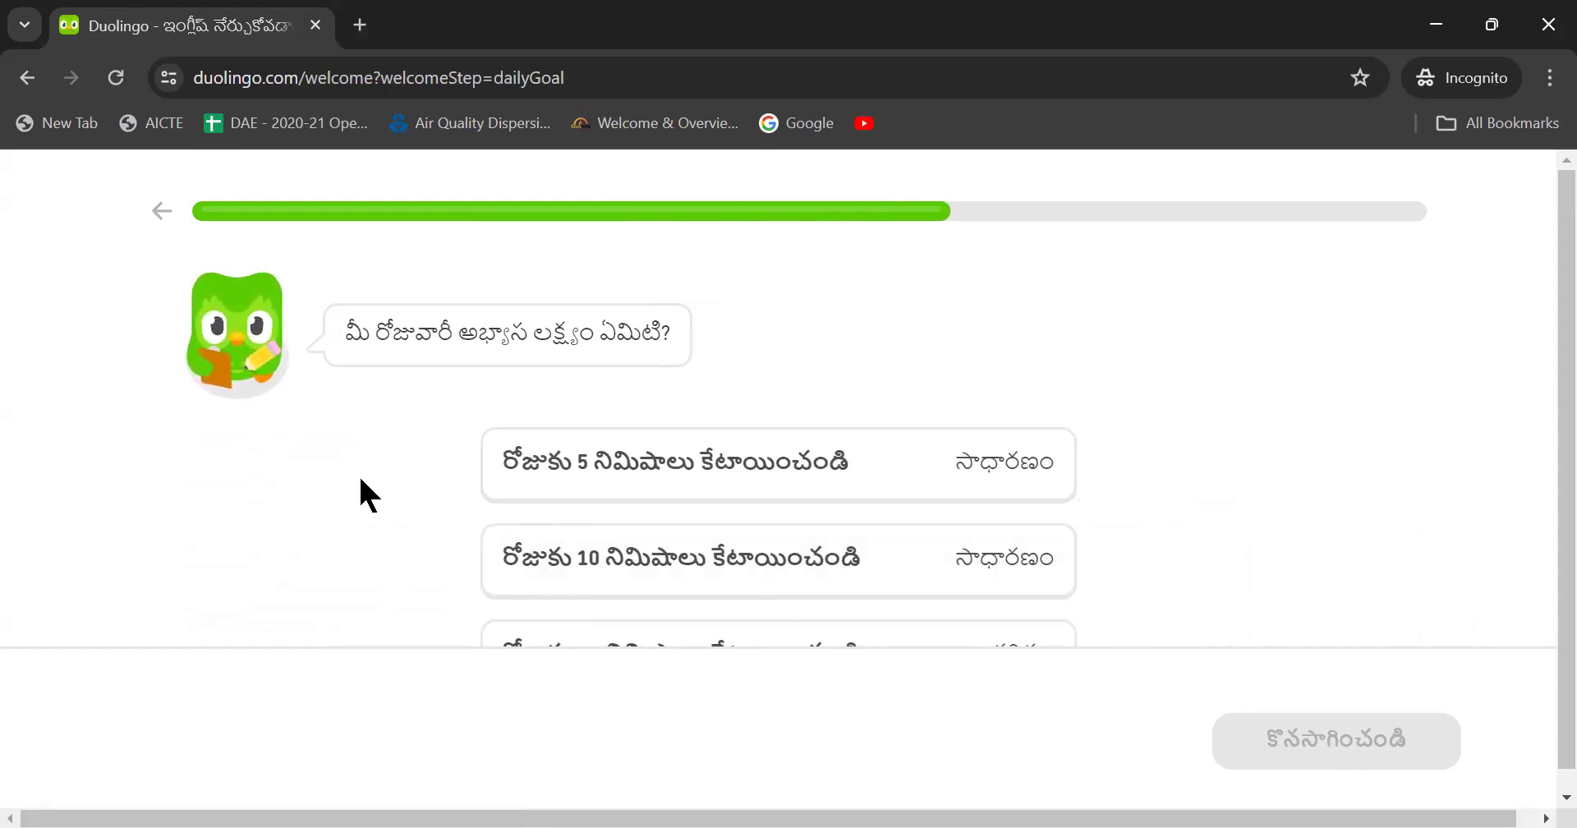
Pick the 10-minutes-a-day goal and confirm it
{"action": "scroll", "scroll_direction": "down", "scroll_amount": 3}
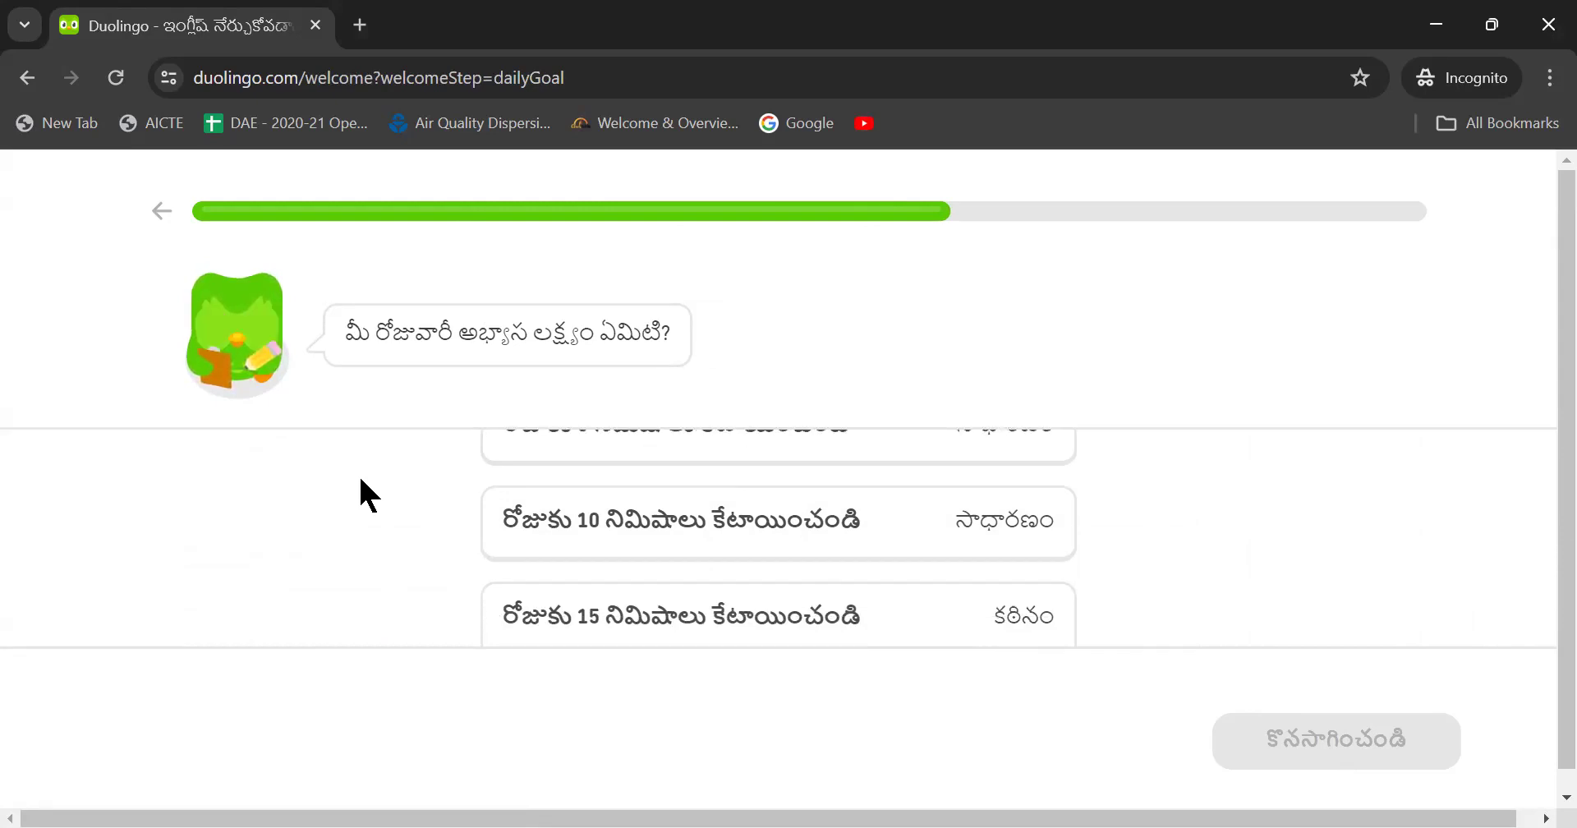
{"action": "scroll", "scroll_direction": "down", "scroll_amount": 3}
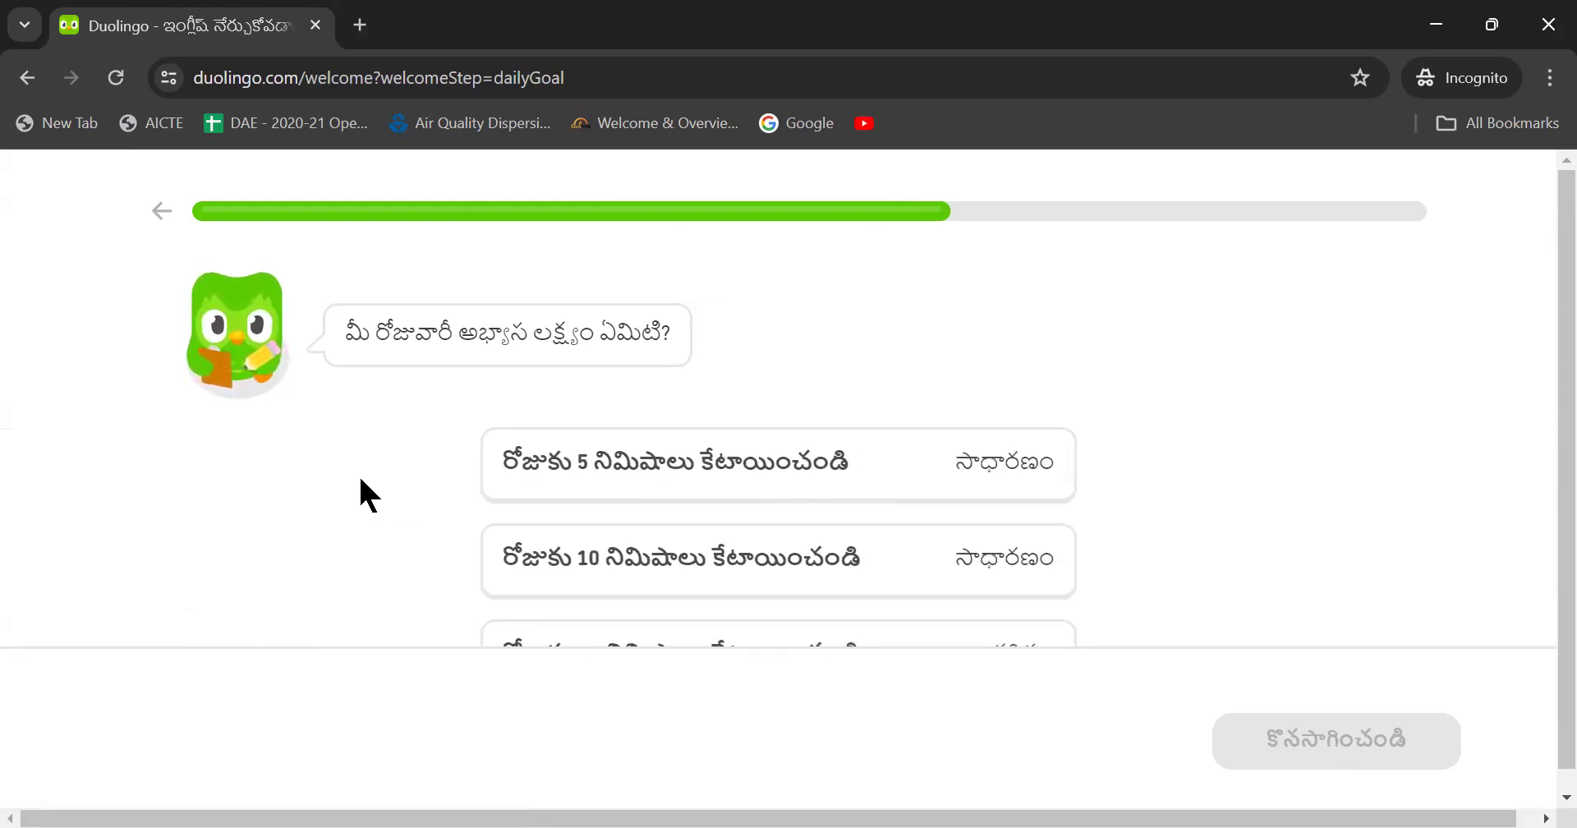
{"action": "mouse_move", "coordinate": [756, 558]}
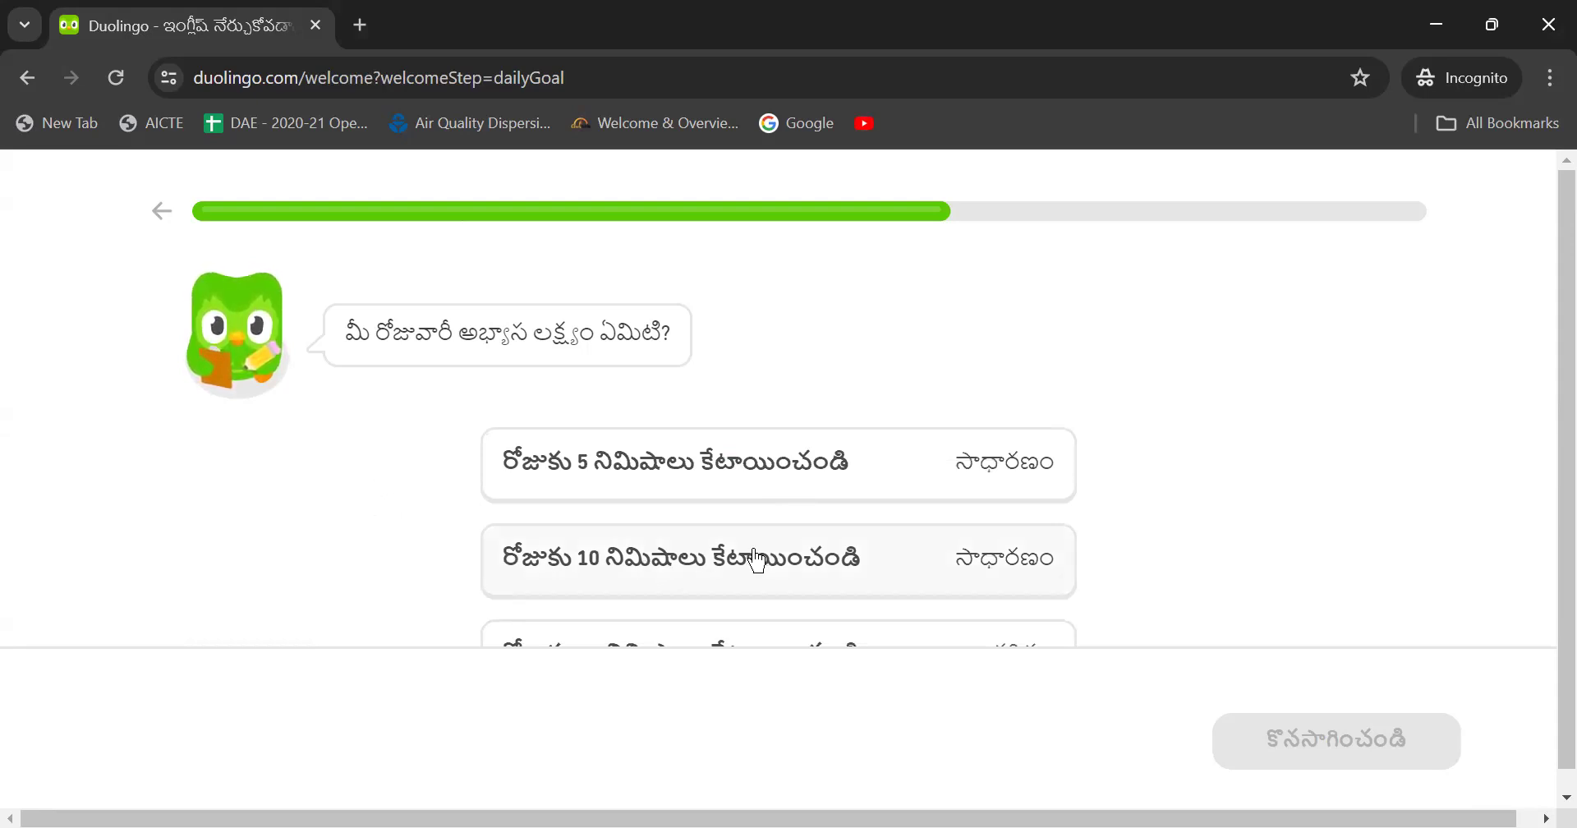
{"action": "scroll", "scroll_direction": "down", "scroll_amount": 3}
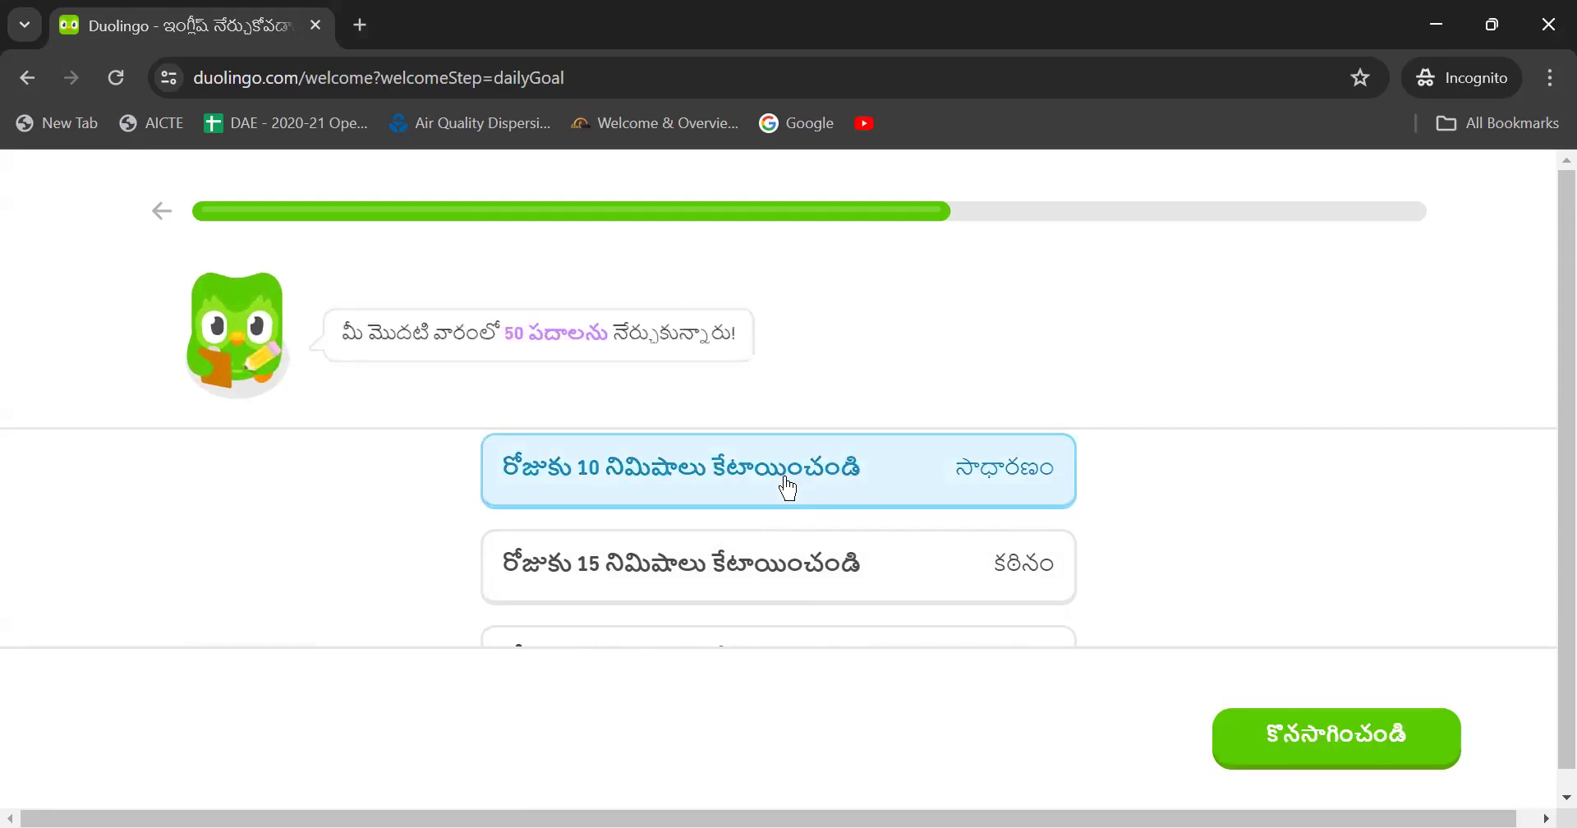
{"action": "left_click", "coordinate": [1335, 737]}
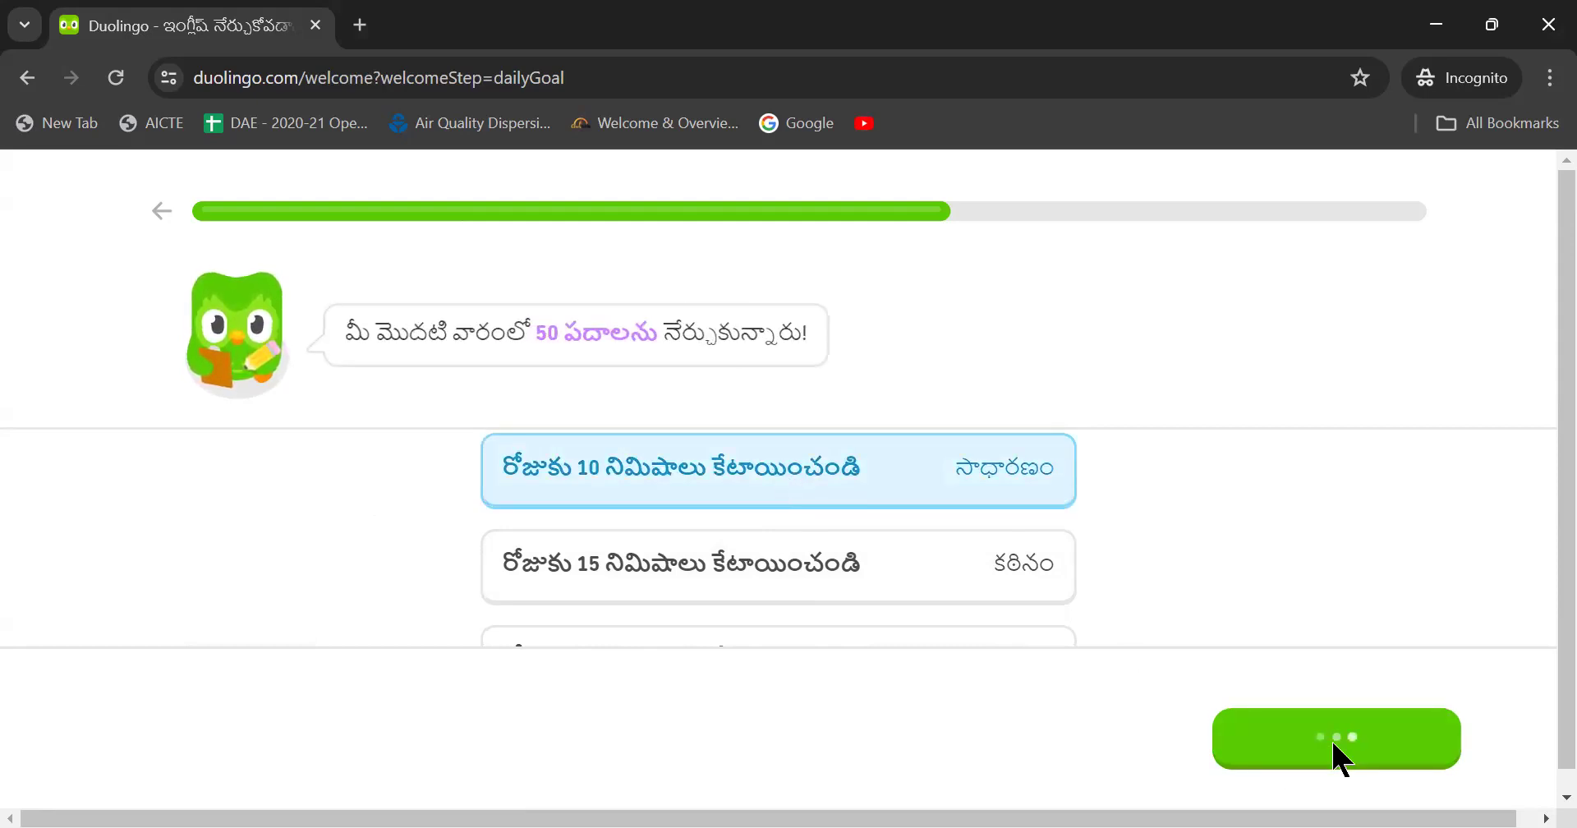
{"action": "left_click", "coordinate": [1335, 738]}
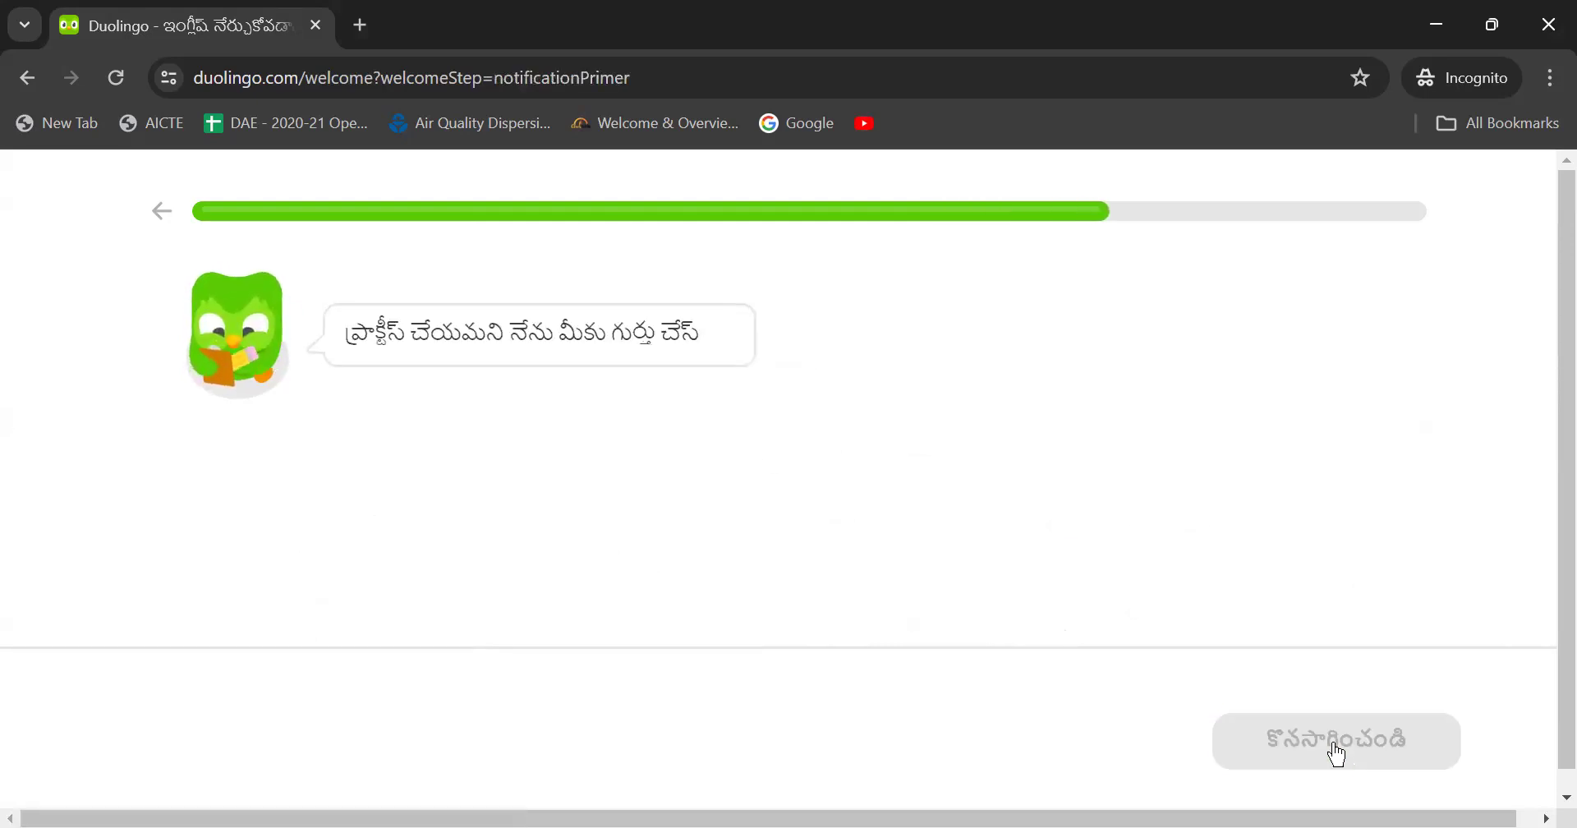
Continue and allow Duolingo's practice-reminder notifications in the browser prompt
{"action": "left_click", "coordinate": [1335, 740]}
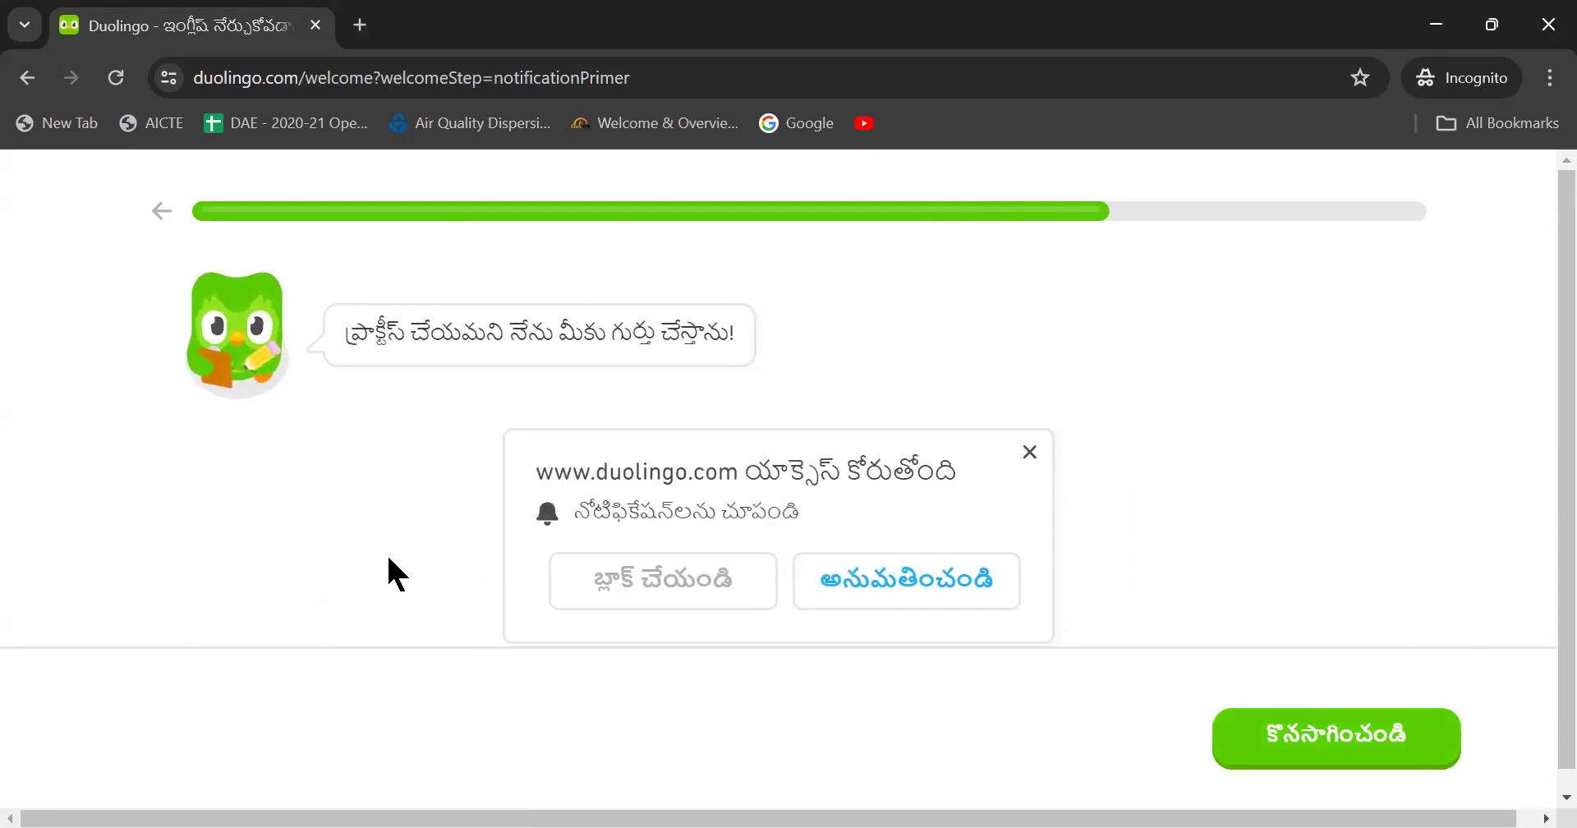
{"action": "mouse_move", "coordinate": [903, 581]}
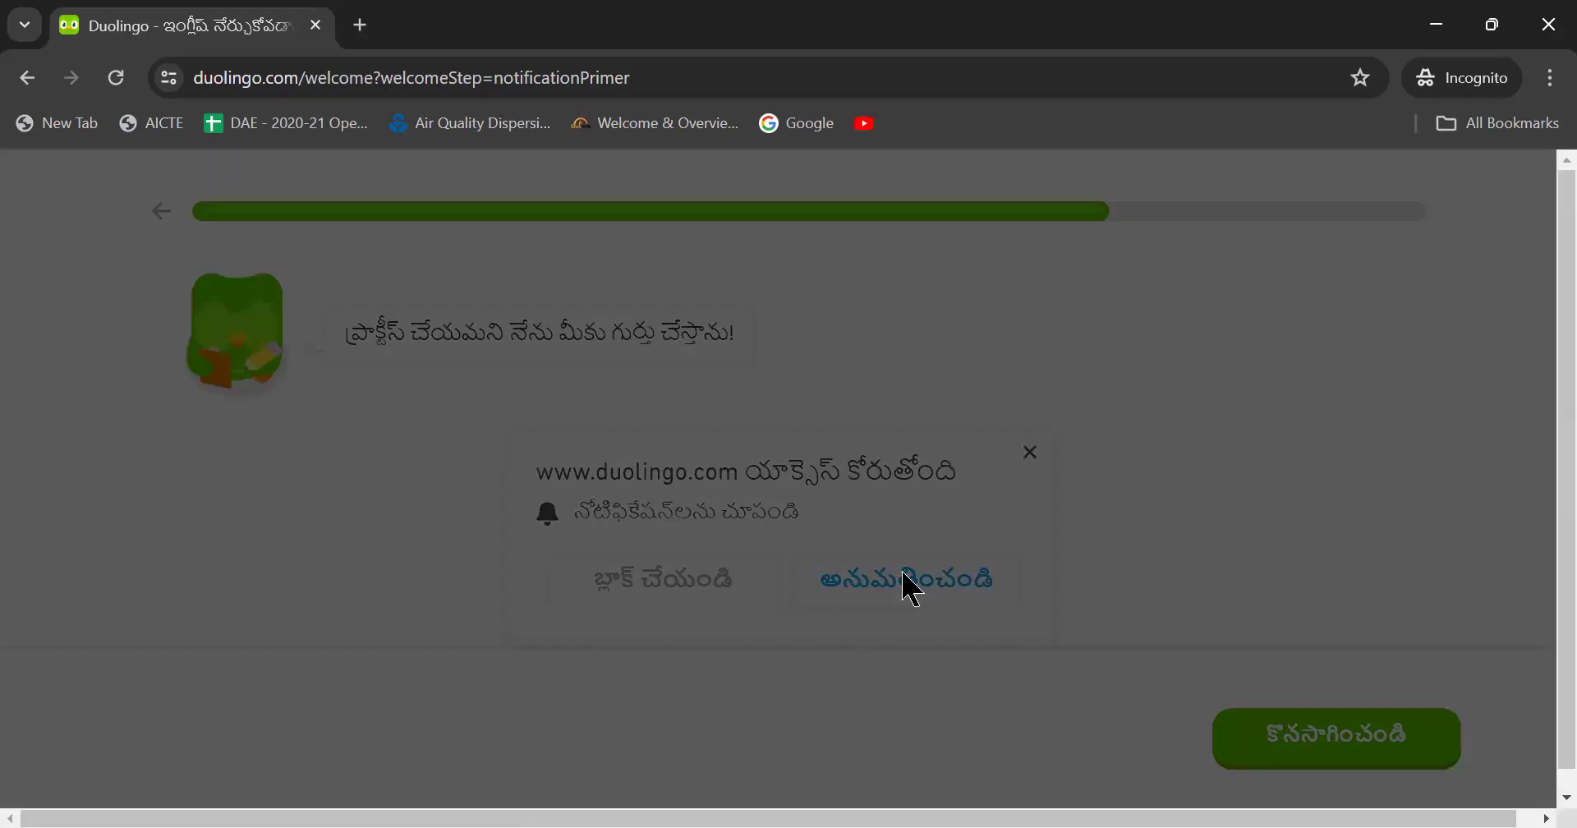
{"action": "left_click", "coordinate": [904, 579]}
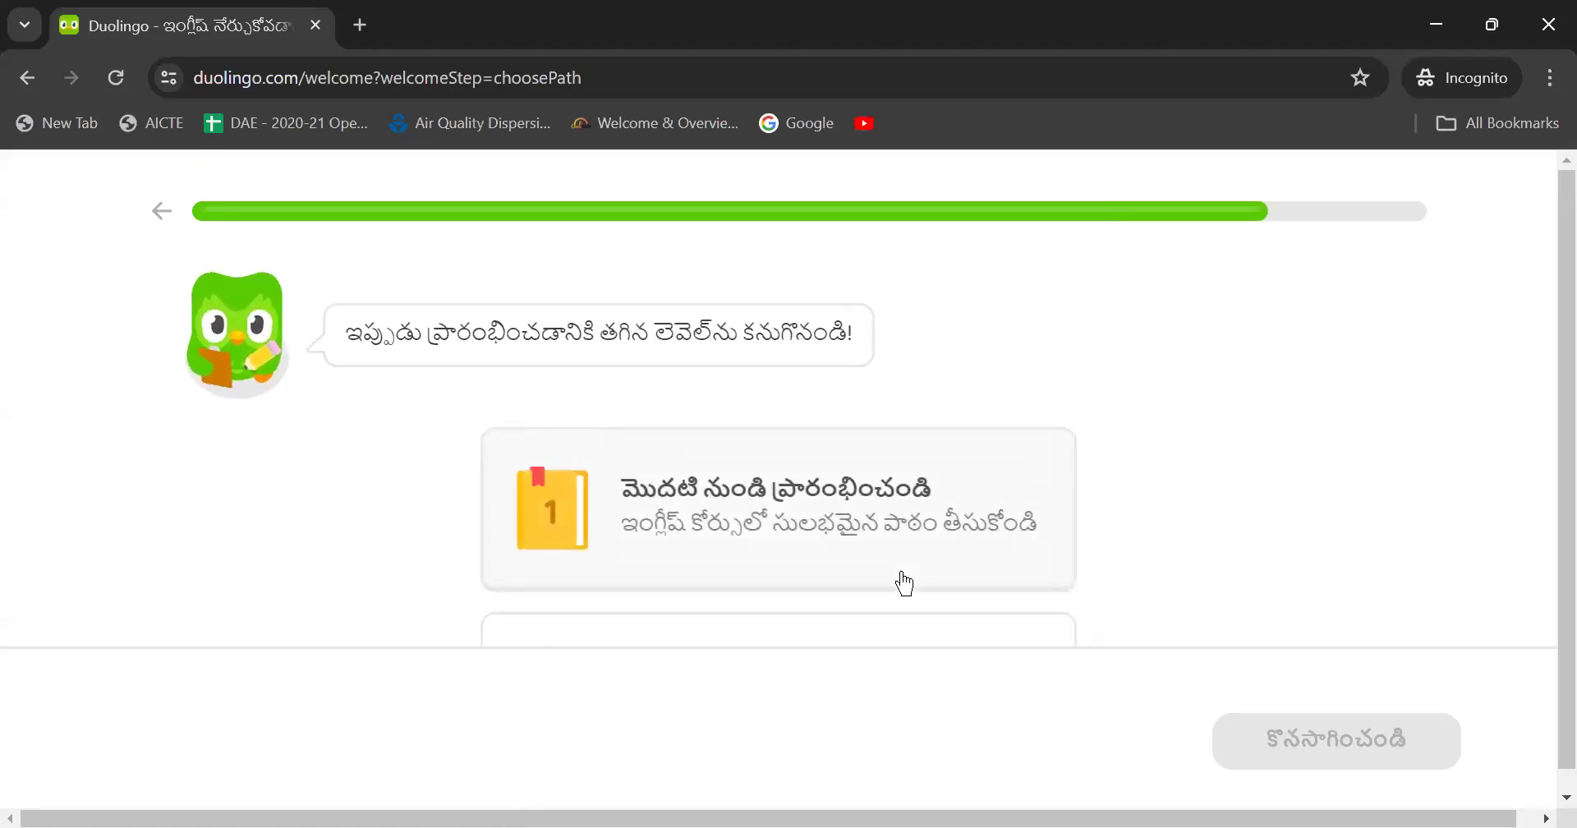
Choose 'Start from scratch' as the starting level and confirm
{"action": "scroll", "scroll_direction": "down", "scroll_amount": 3}
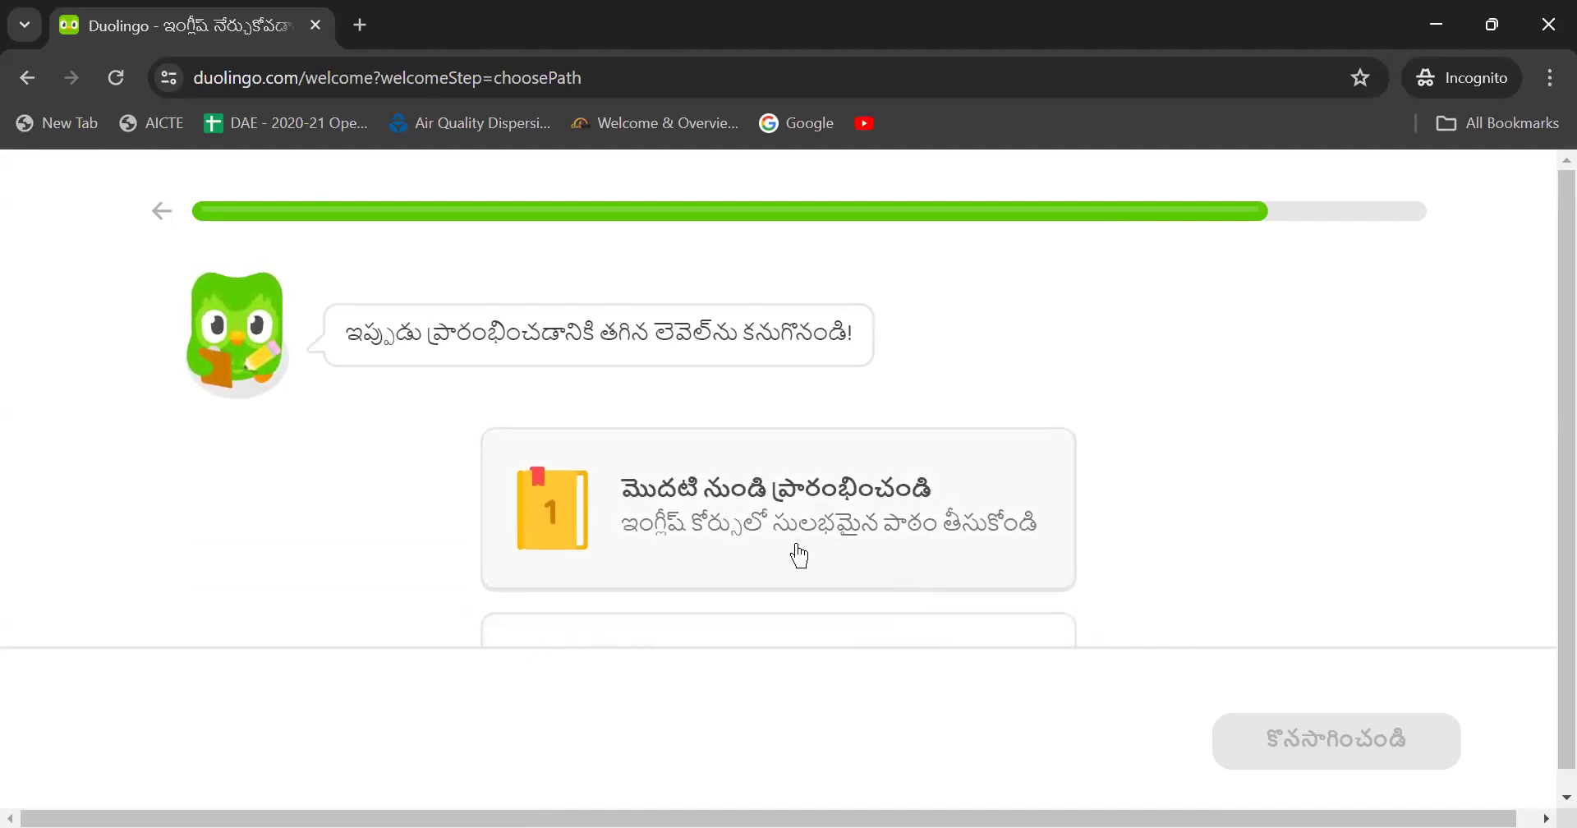
{"action": "left_click", "coordinate": [777, 508]}
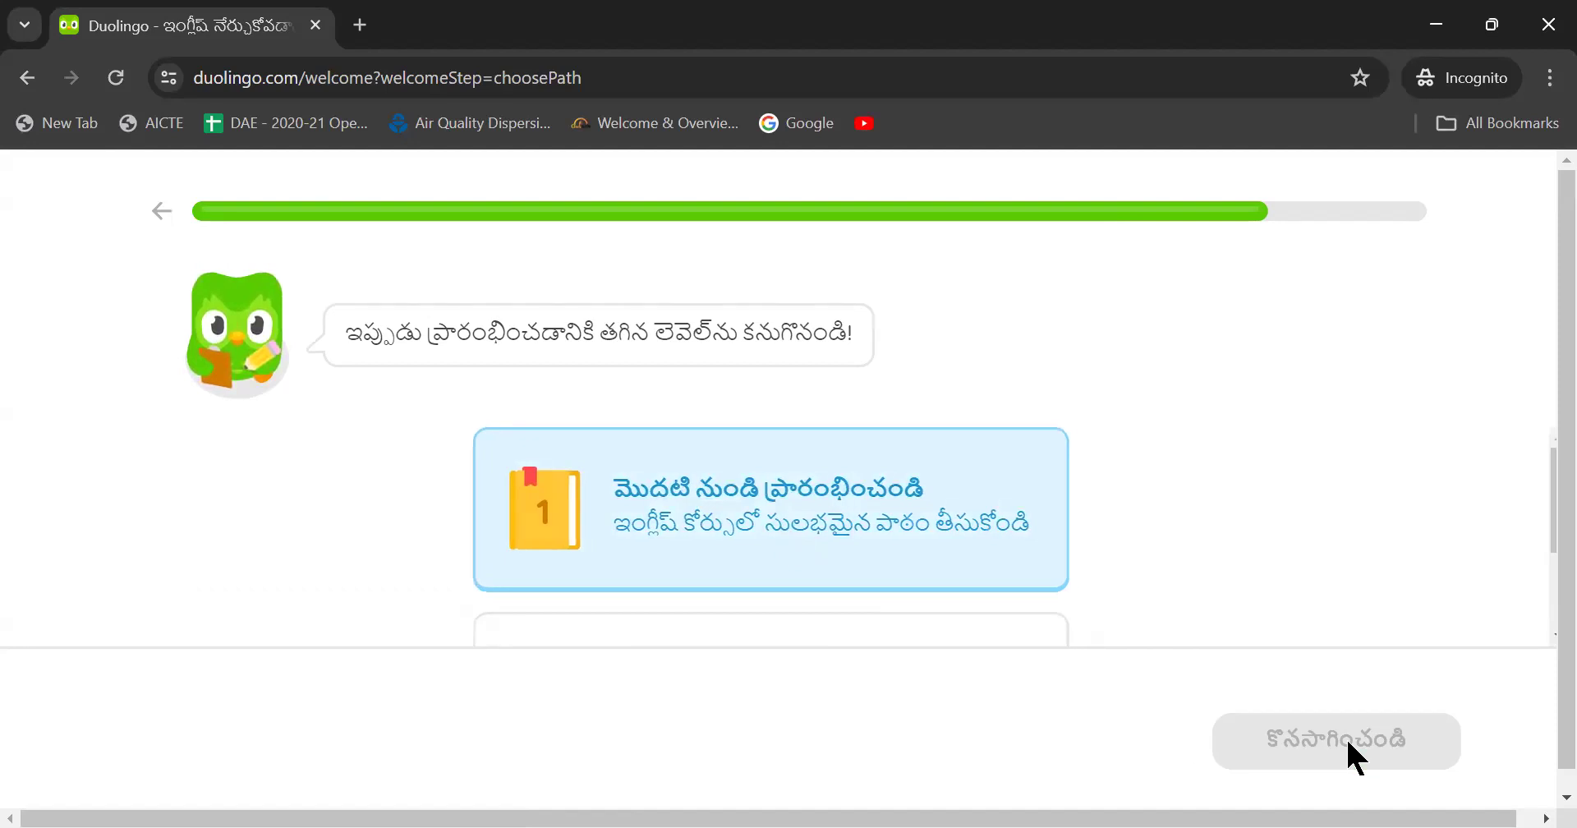
{"action": "left_click", "coordinate": [1335, 742]}
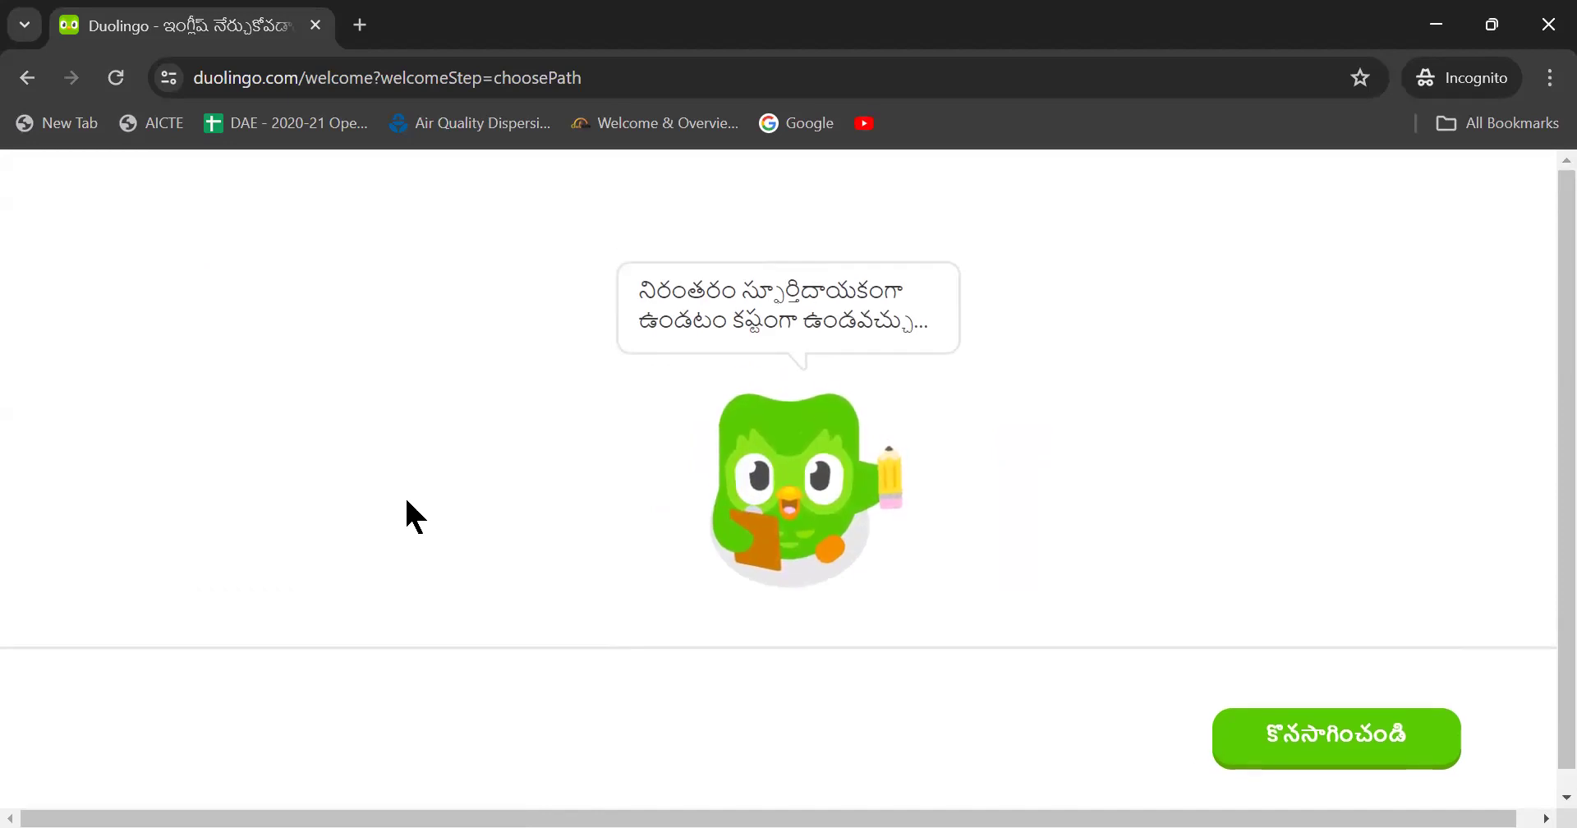
Dismiss both motivational owl messages to open the house picture question
{"action": "left_click", "coordinate": [1335, 738]}
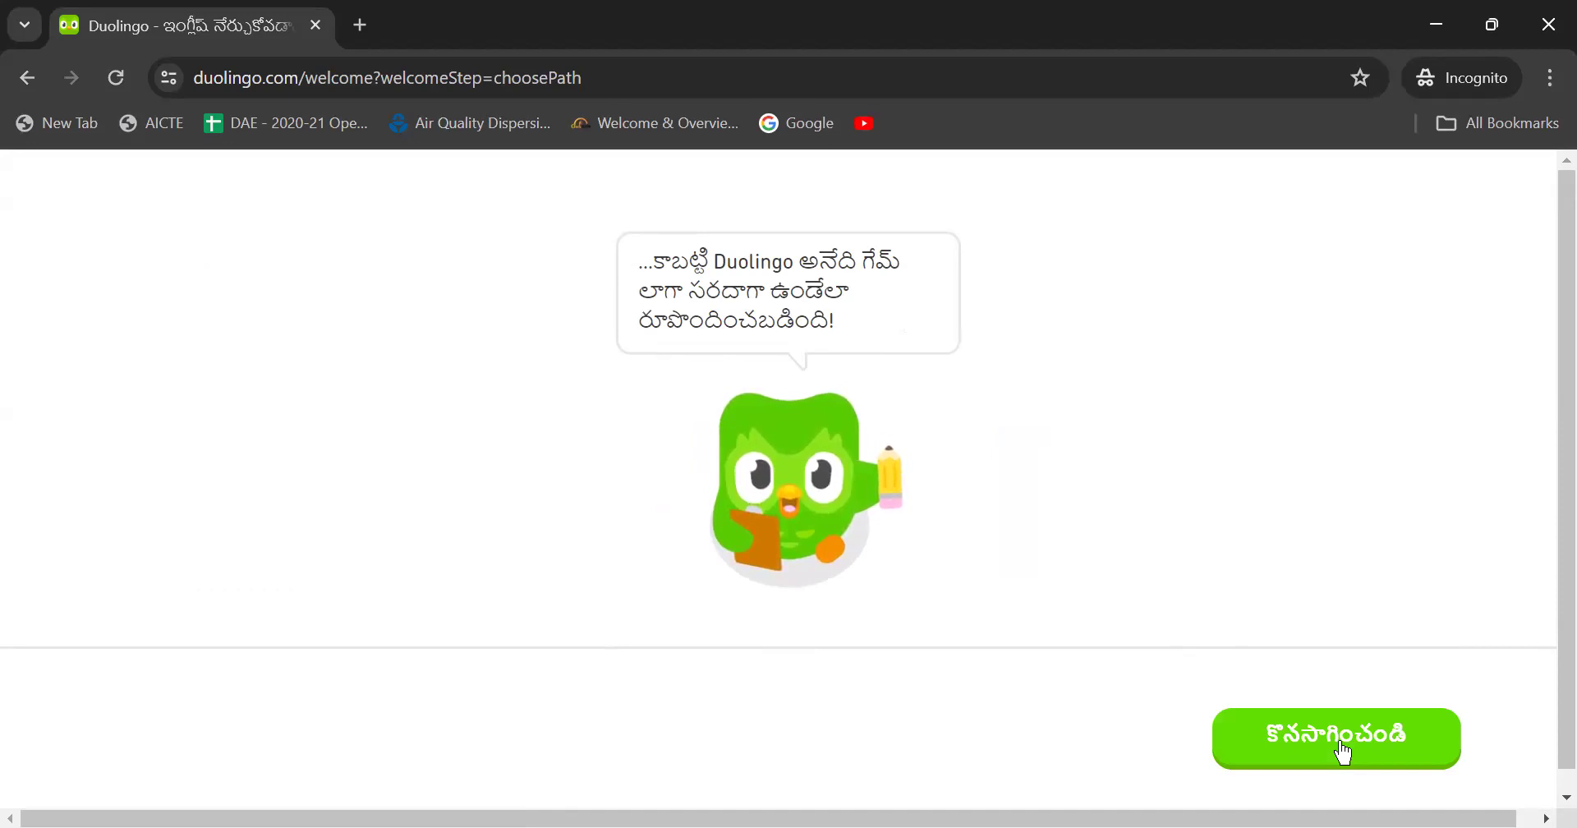
{"action": "left_click", "coordinate": [1336, 738]}
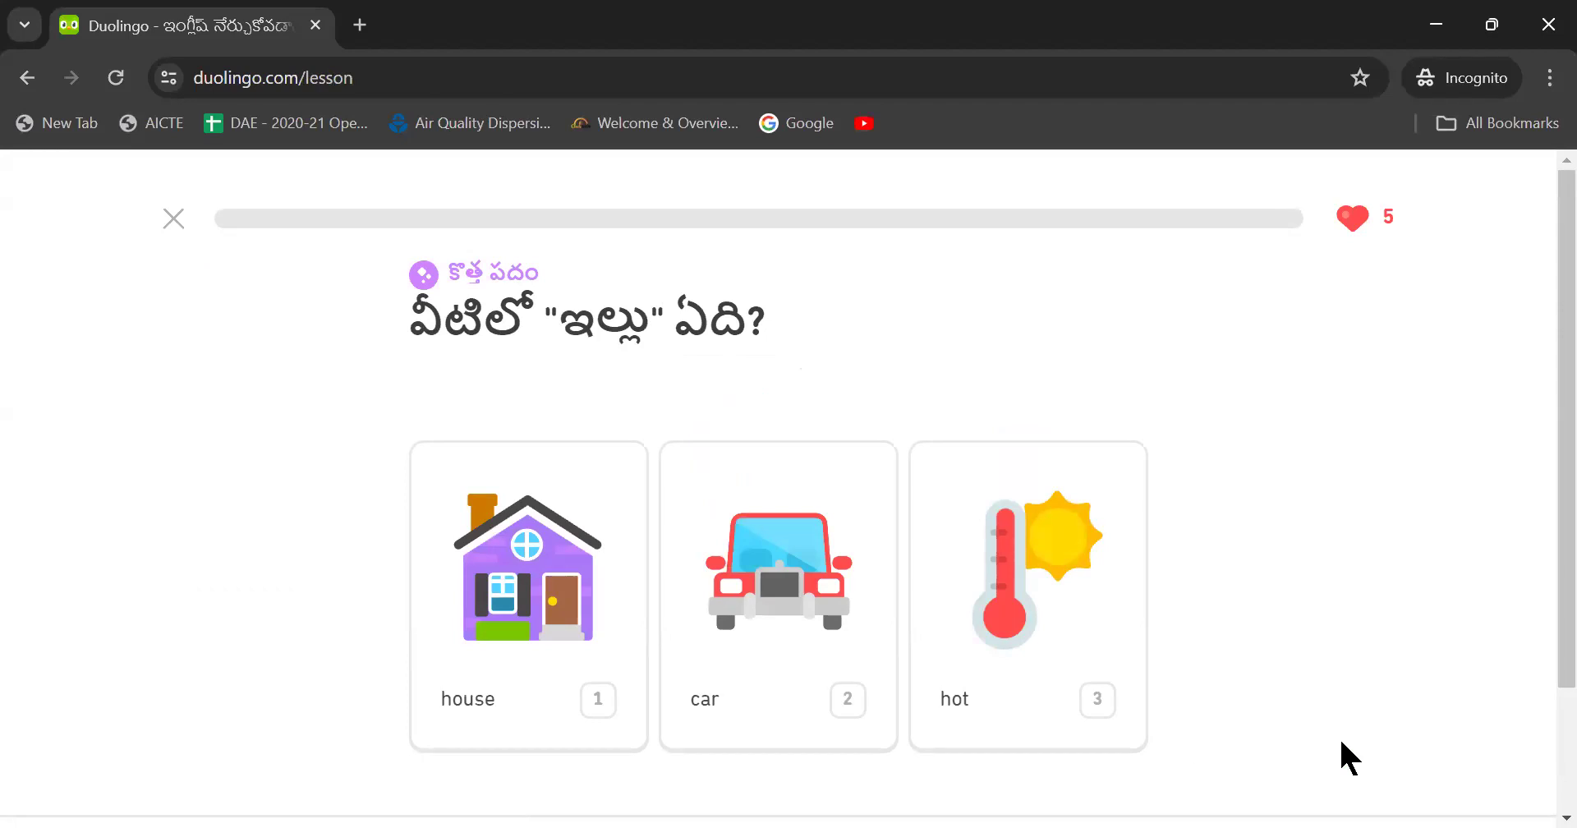
{"action": "mouse_move", "coordinate": [1281, 523]}
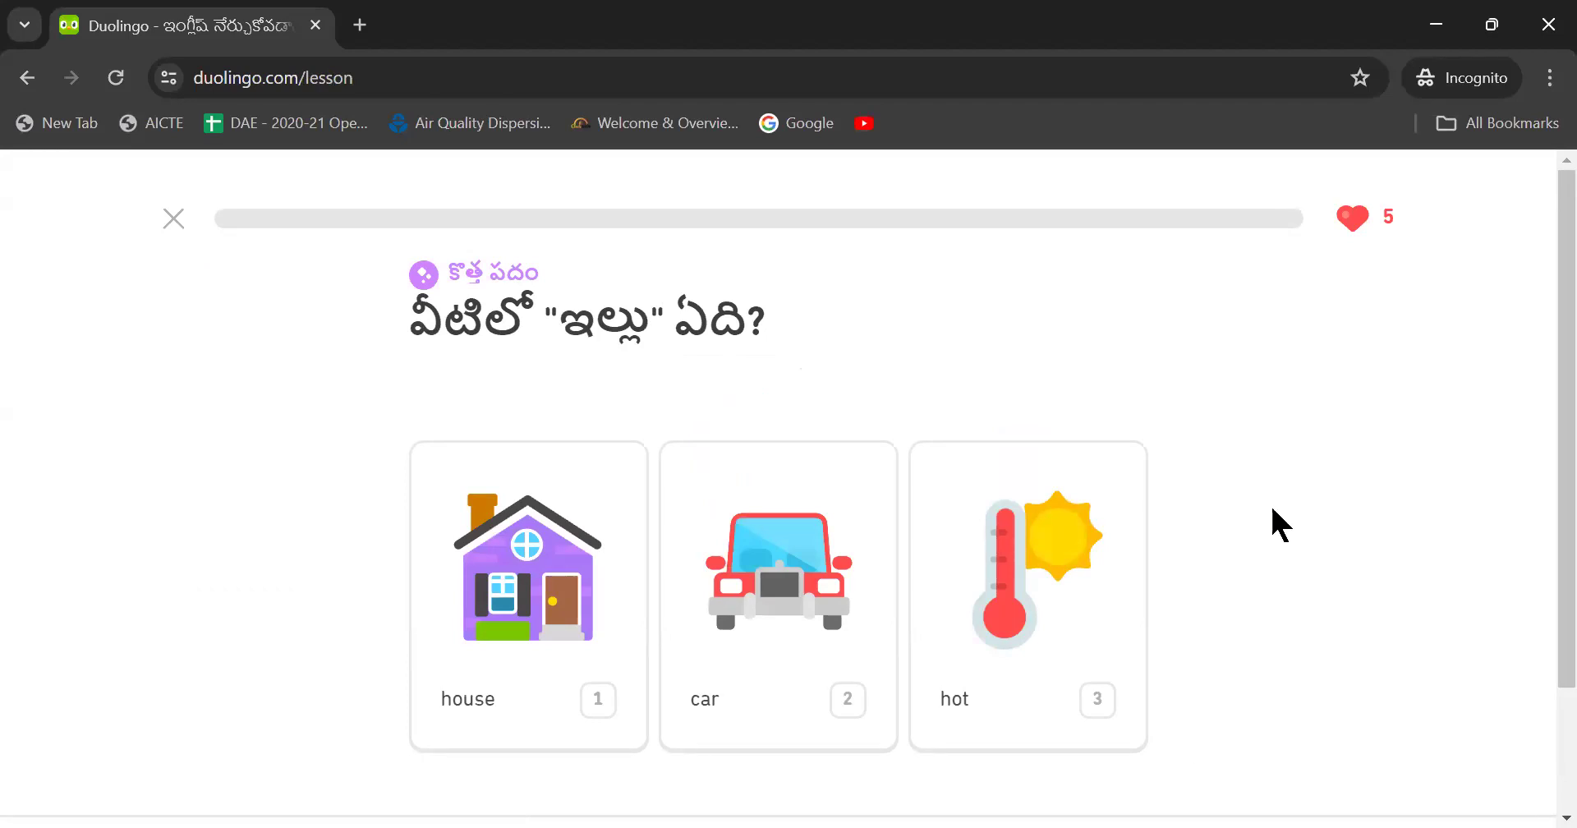
Quit the first lesson without answering, returning to the Unit 1 path
{"action": "scroll", "scroll_direction": "down", "scroll_amount": 3}
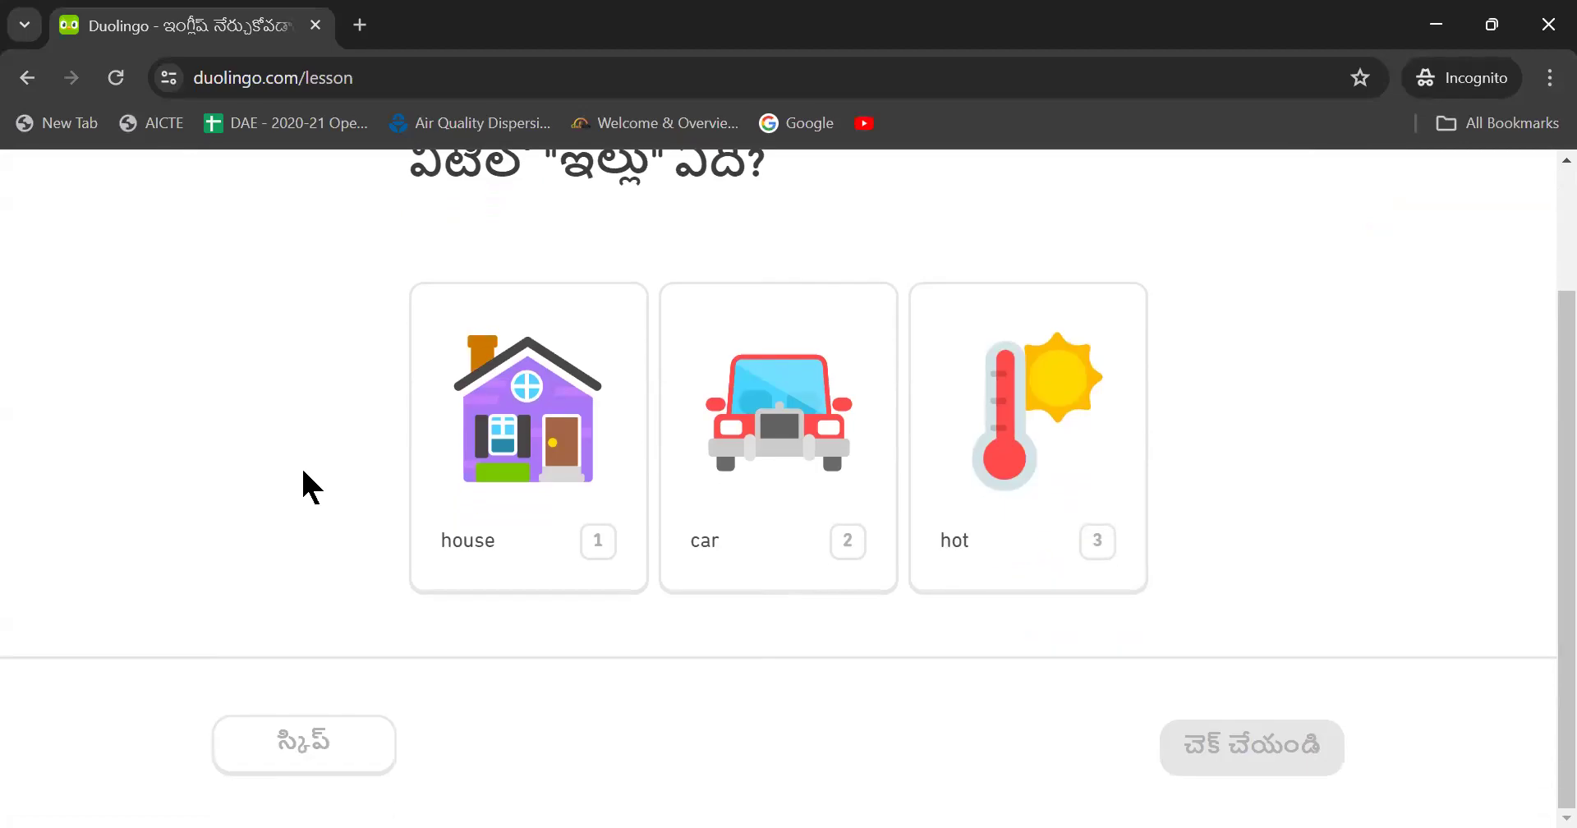
{"action": "scroll", "scroll_direction": "up", "scroll_amount": 3}
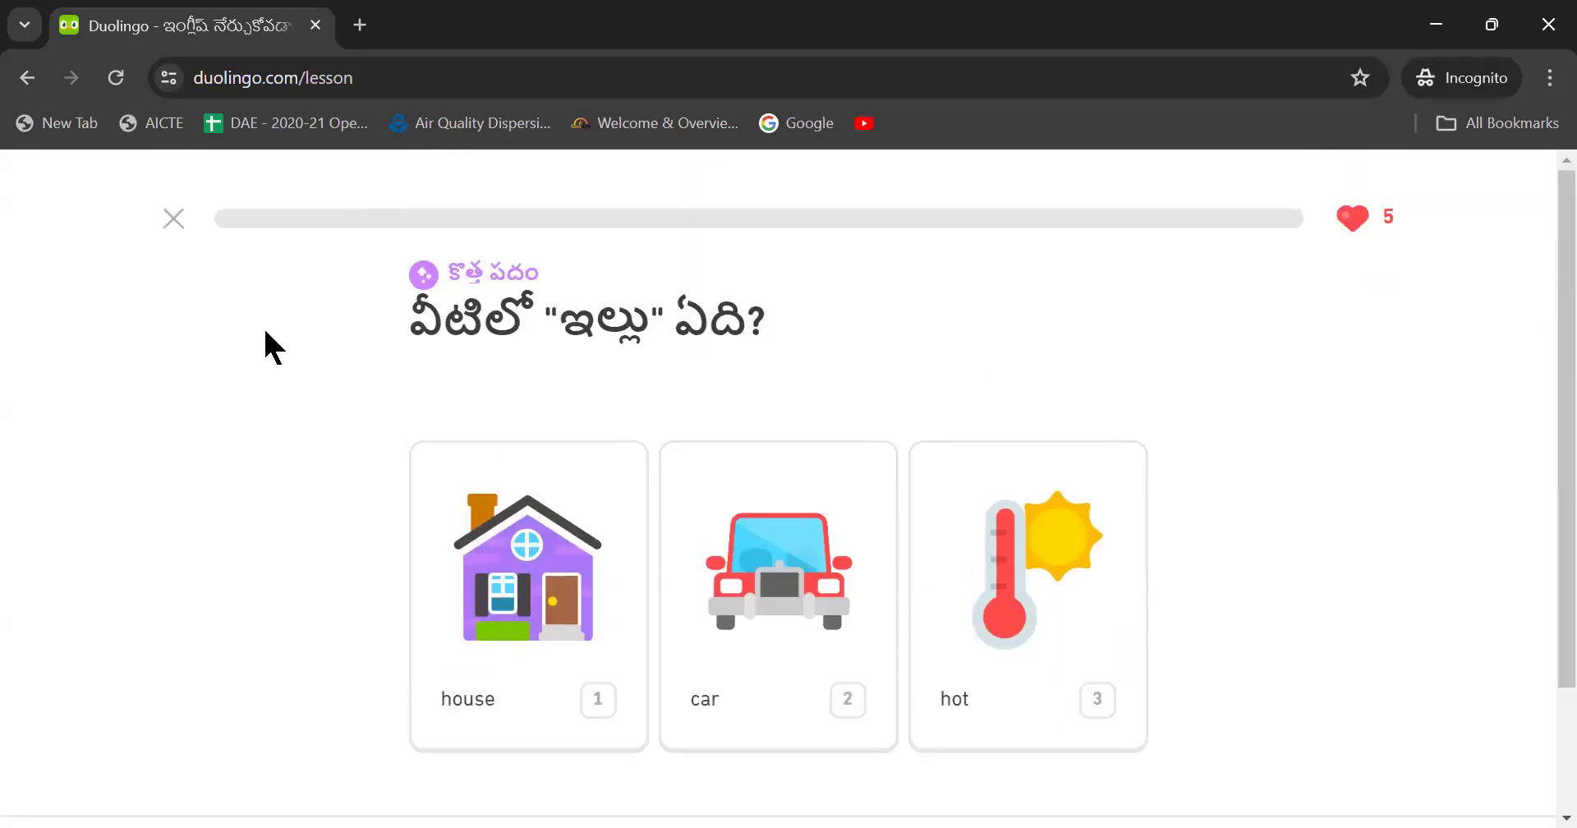
{"action": "left_click", "coordinate": [171, 218]}
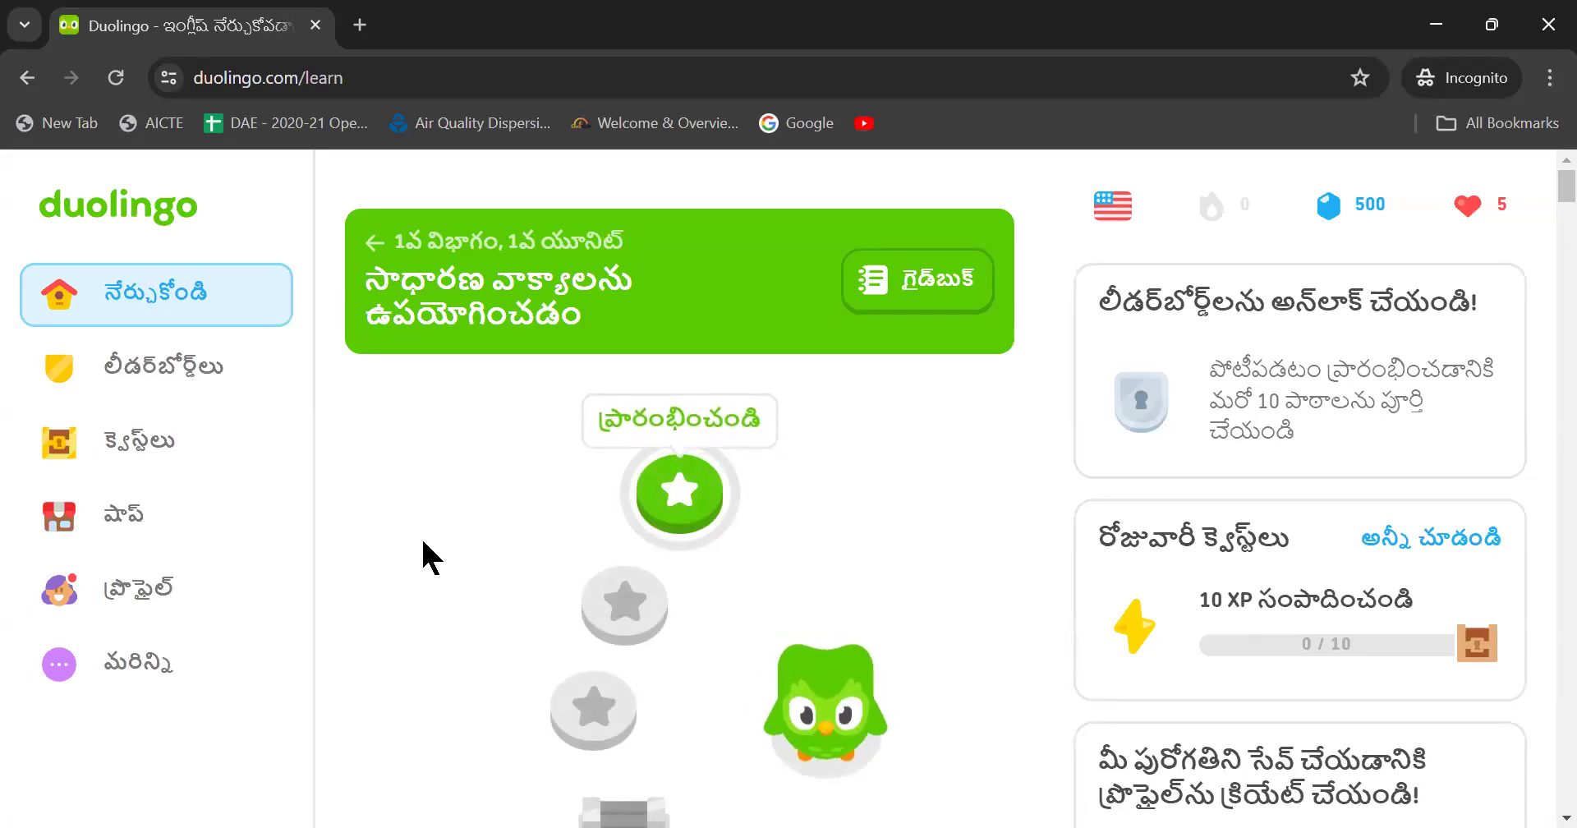
{"action": "mouse_move", "coordinate": [133, 211]}
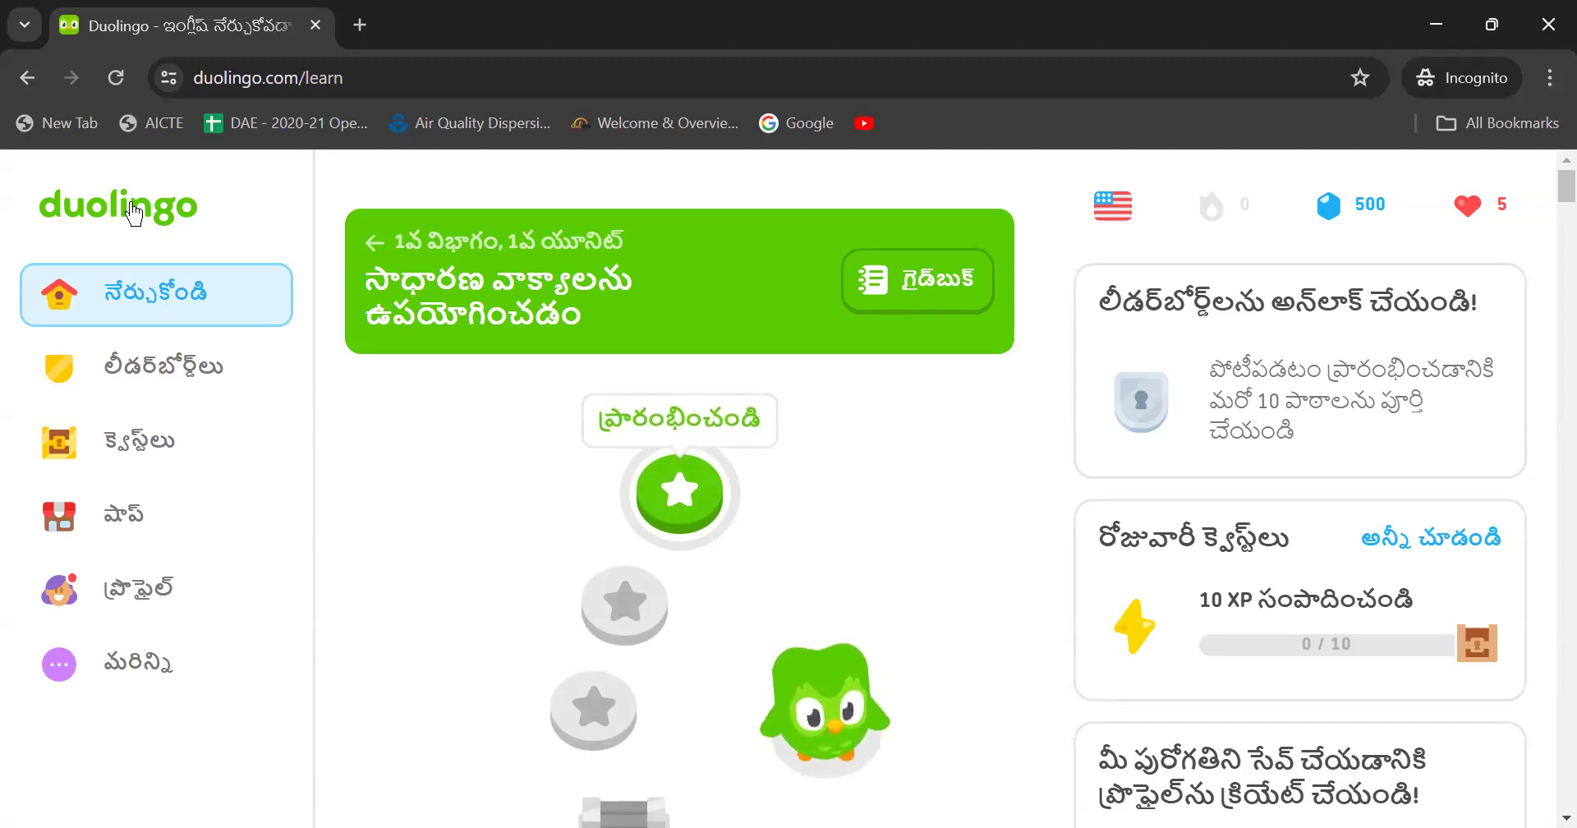
{"action": "mouse_move", "coordinate": [194, 319]}
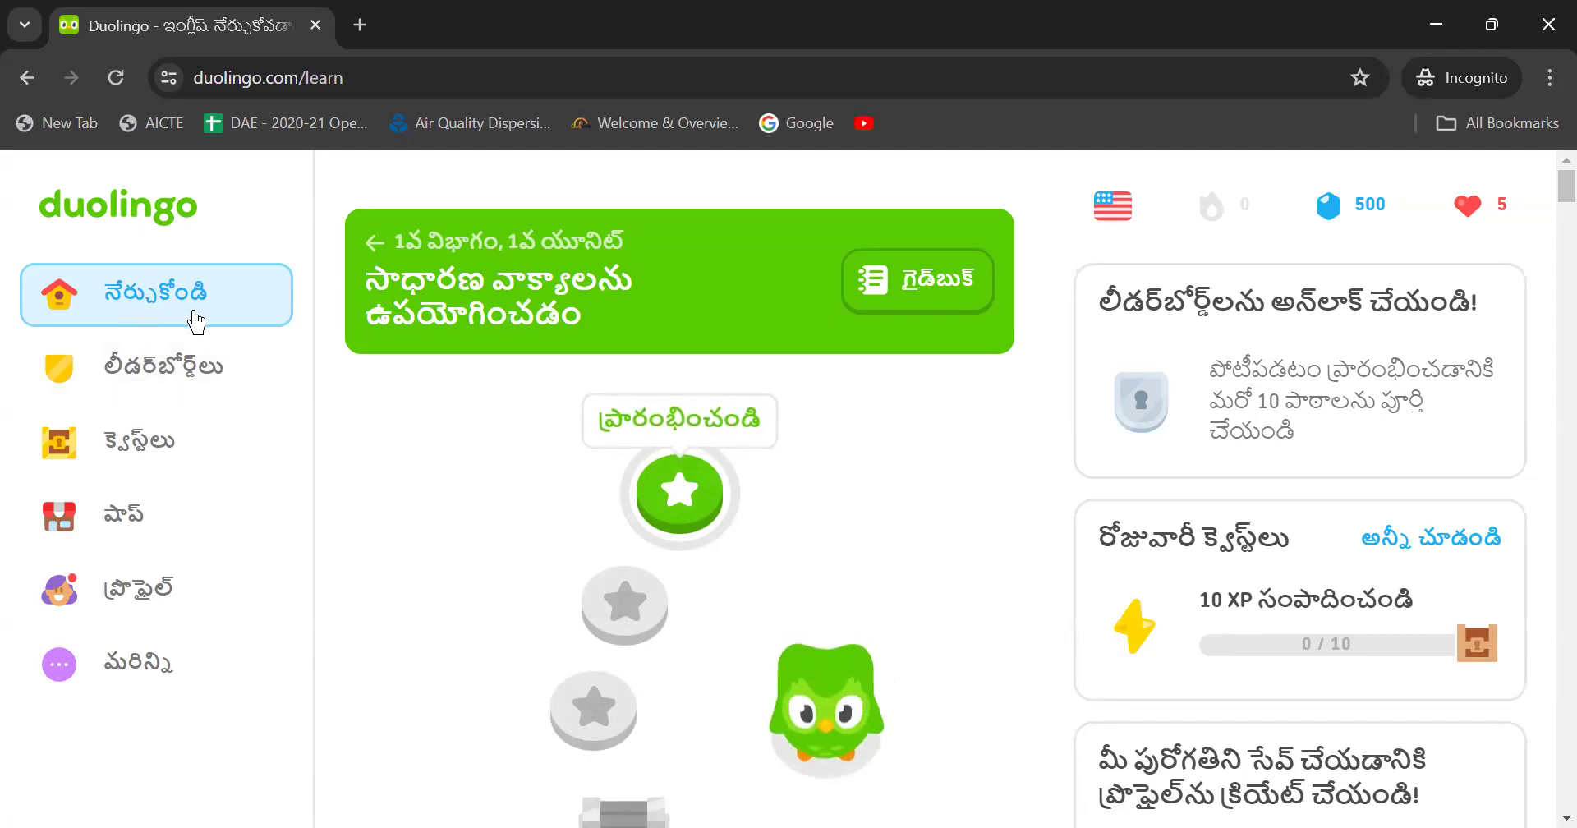
{"action": "mouse_move", "coordinate": [88, 515]}
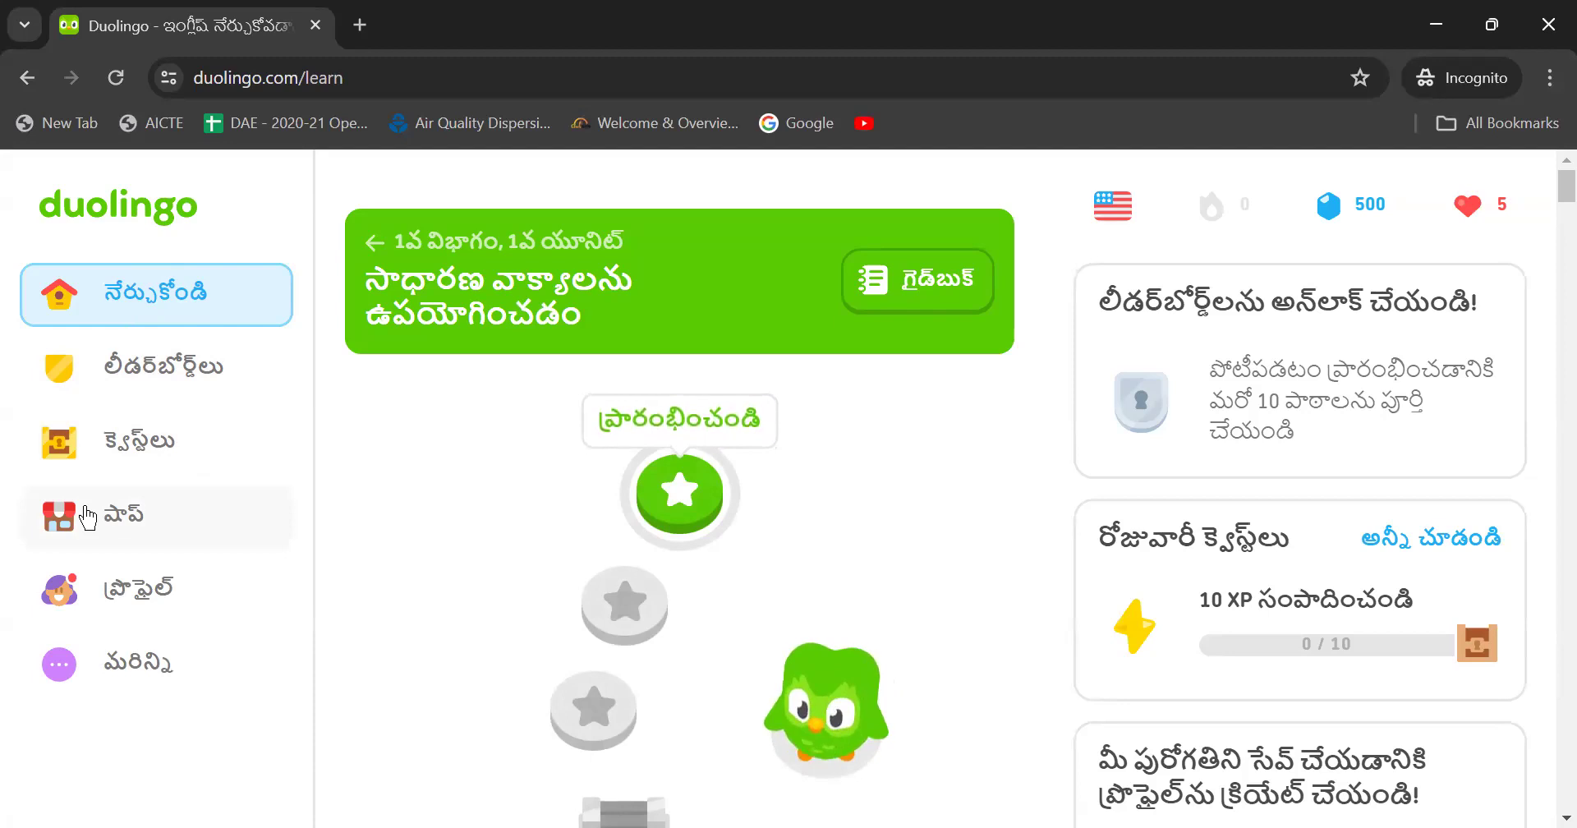
Choose 'Create profile' from the sidebar's More menu to open the sign-up form
{"action": "left_click", "coordinate": [138, 588]}
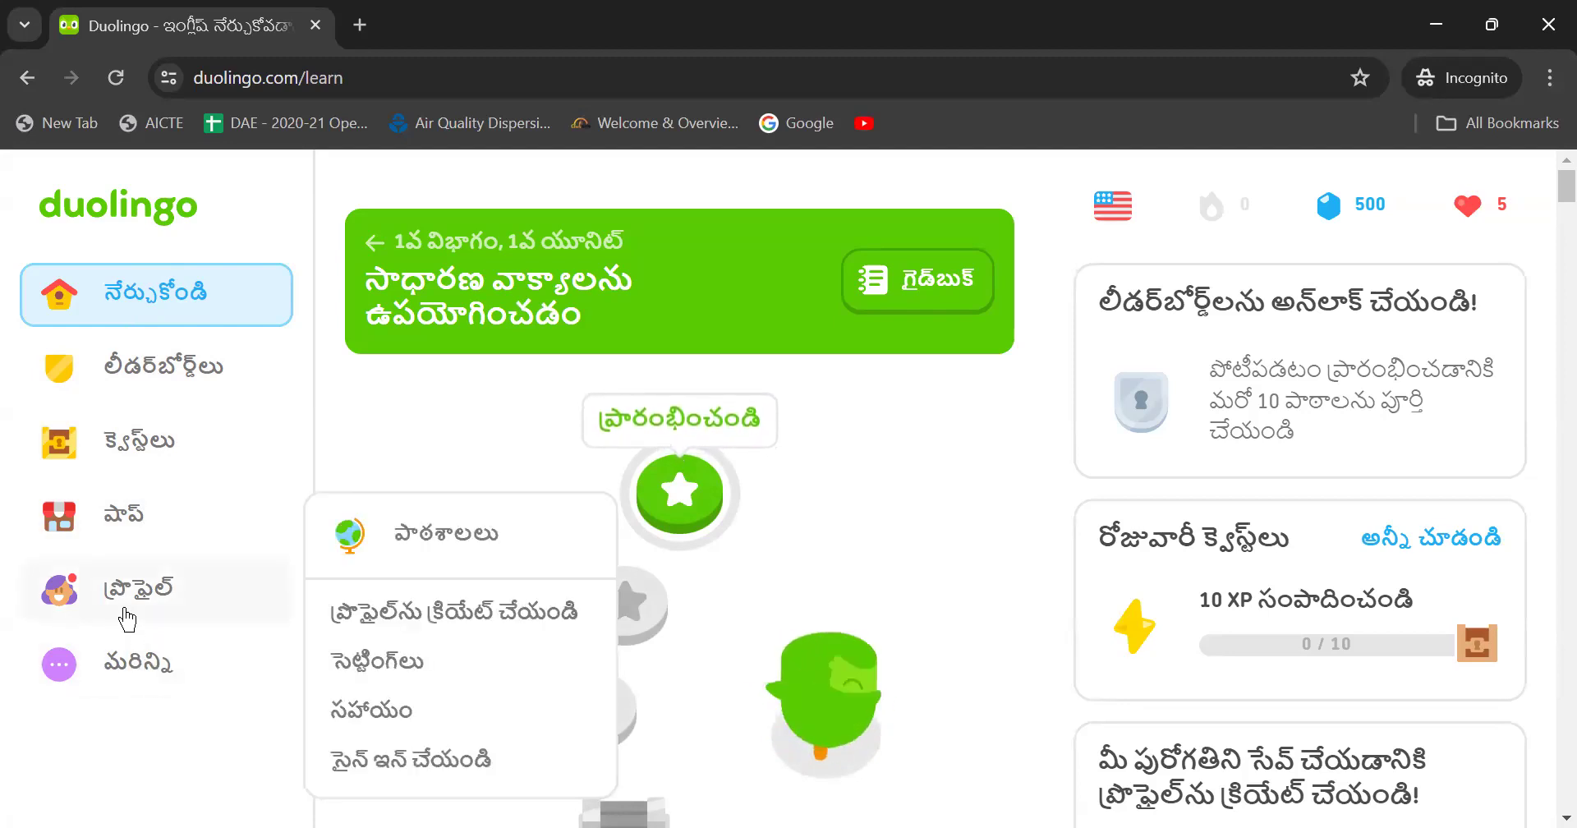
{"action": "left_click", "coordinate": [448, 610]}
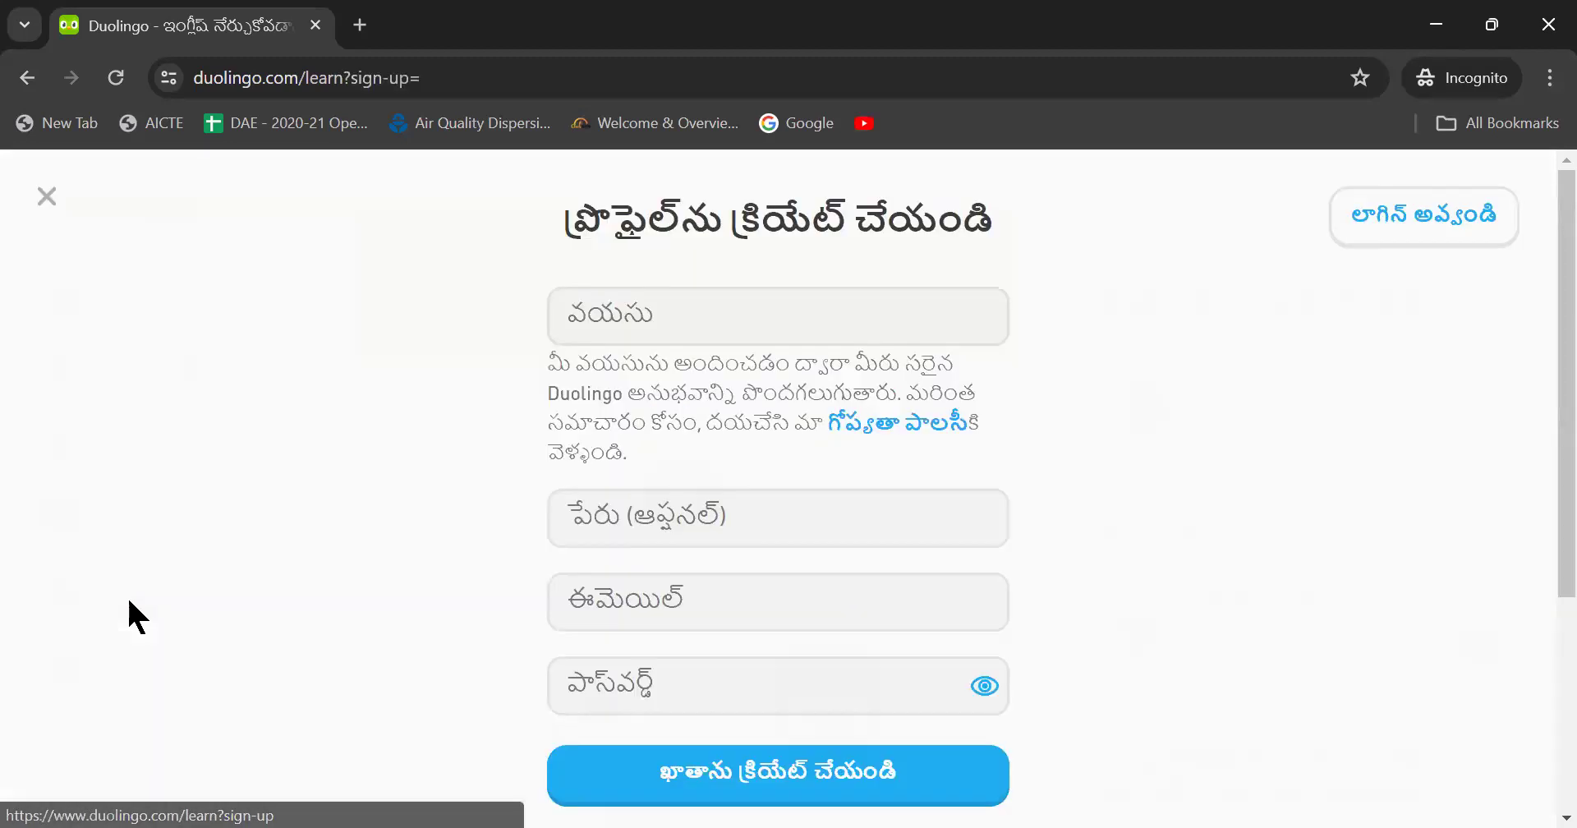
{"action": "mouse_move", "coordinate": [467, 556]}
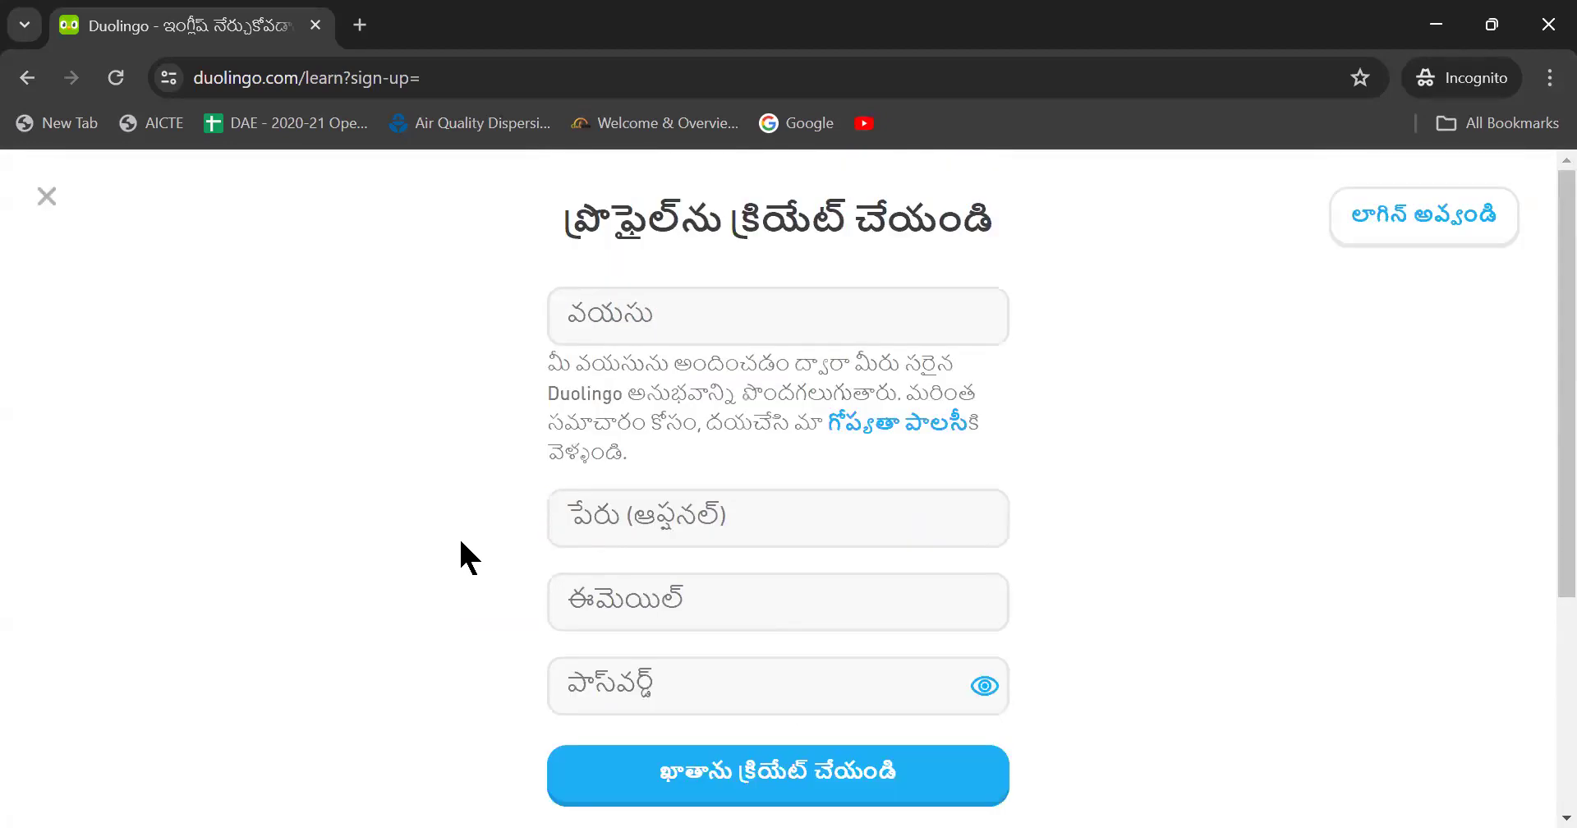
{"action": "mouse_move", "coordinate": [48, 202]}
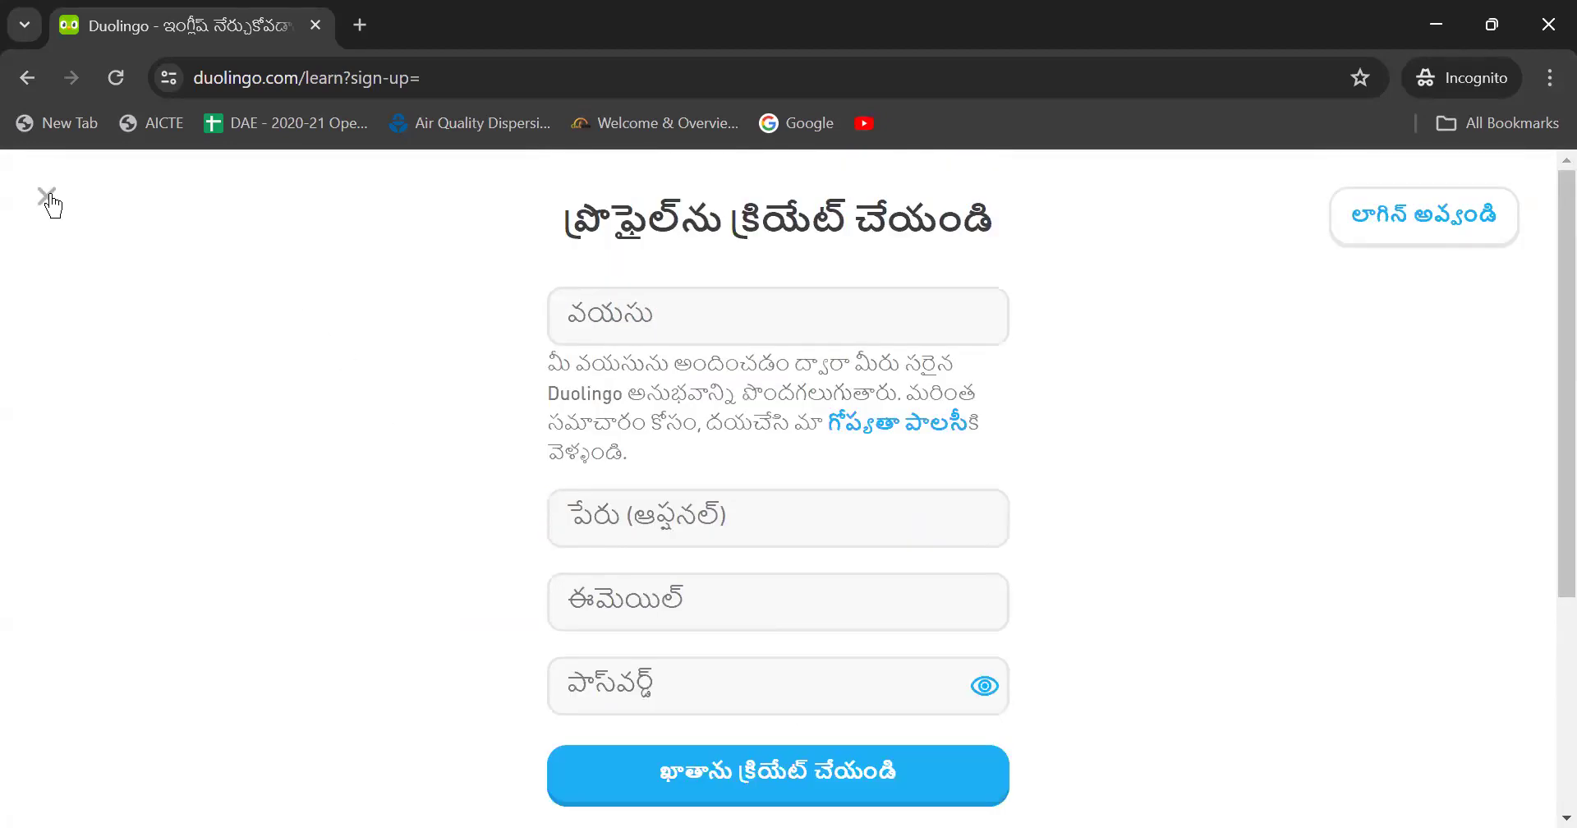
Dismiss the empty create-profile form, returning to the Unit 1 learning path
{"action": "left_click", "coordinate": [48, 194]}
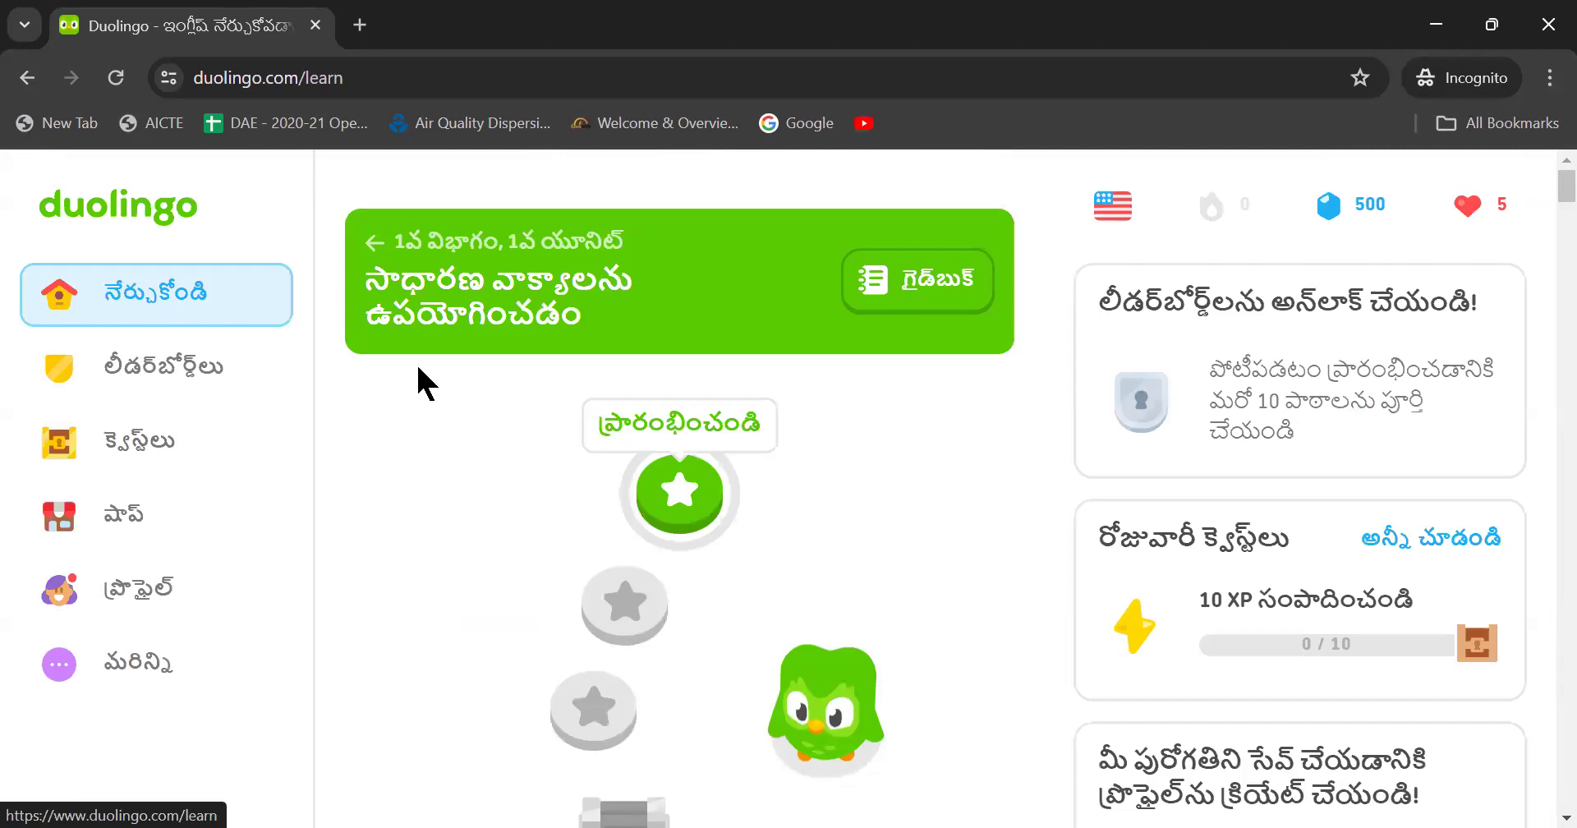
{"action": "mouse_move", "coordinate": [470, 350]}
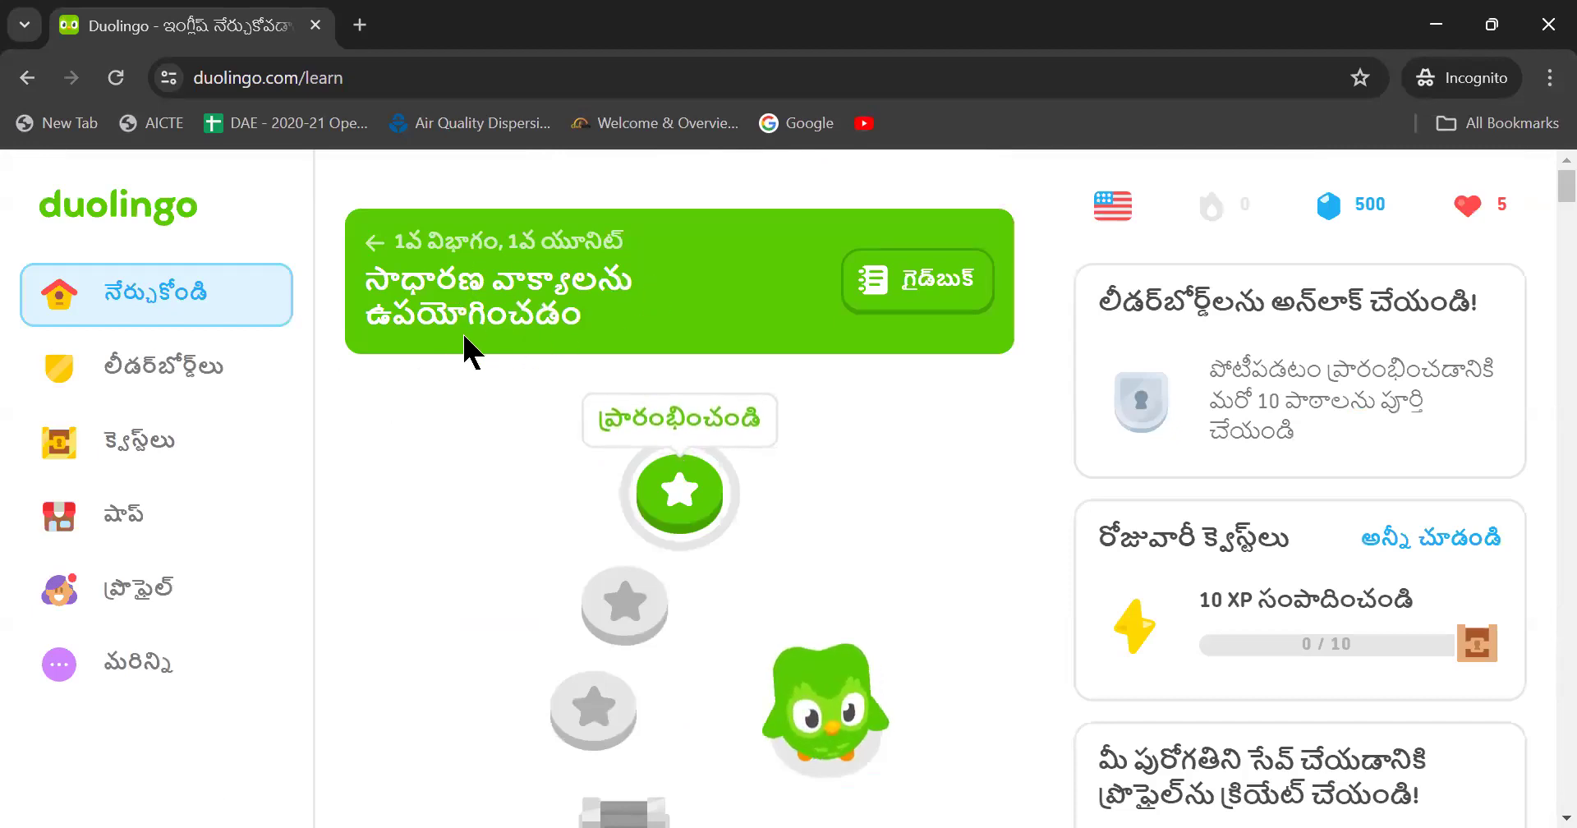
{"action": "mouse_move", "coordinate": [586, 501]}
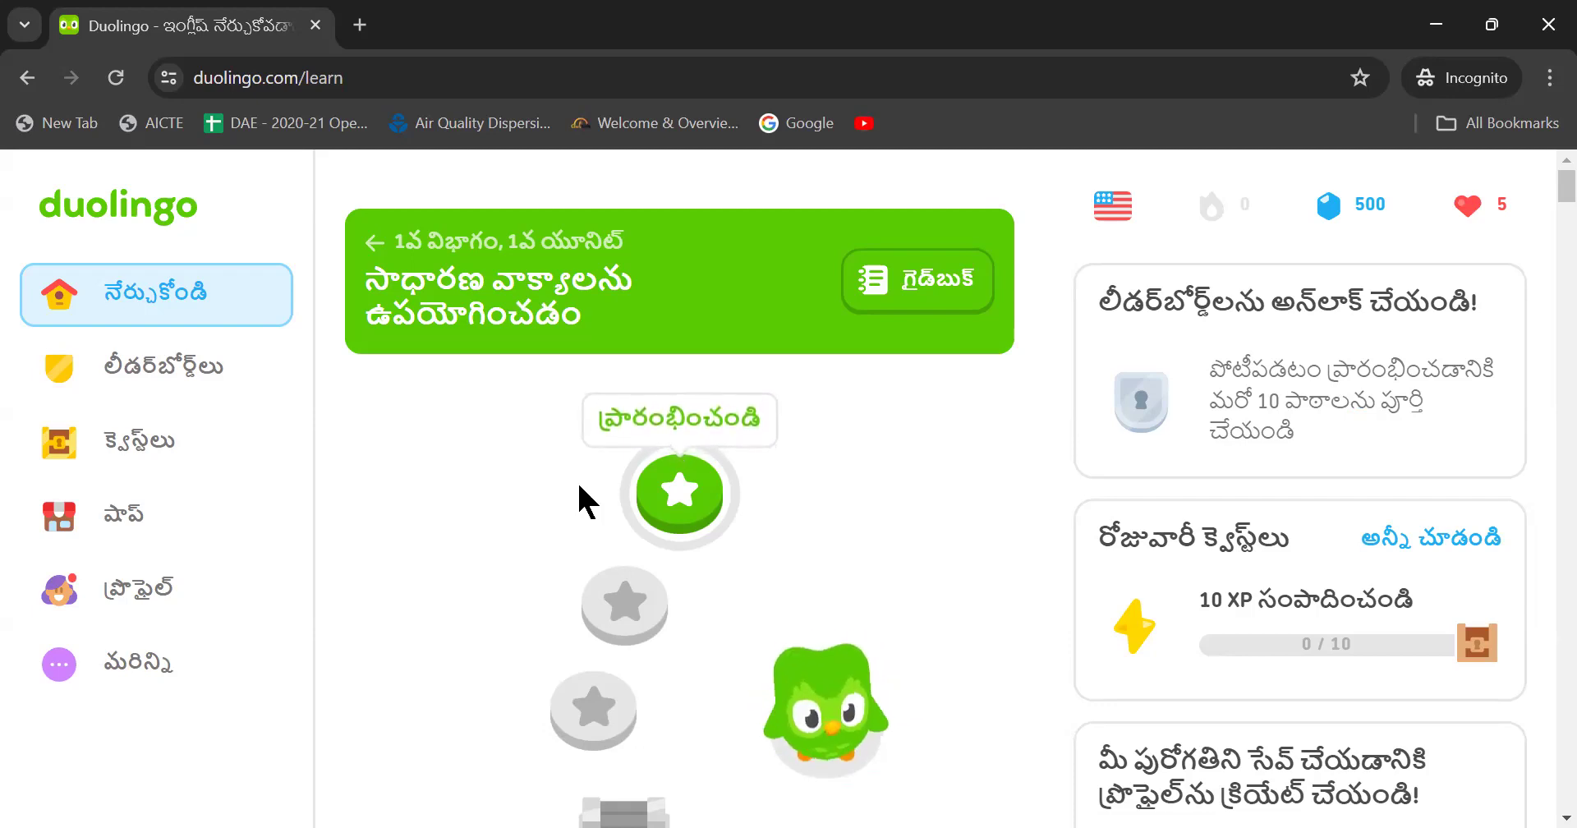
{"action": "mouse_move", "coordinate": [935, 807]}
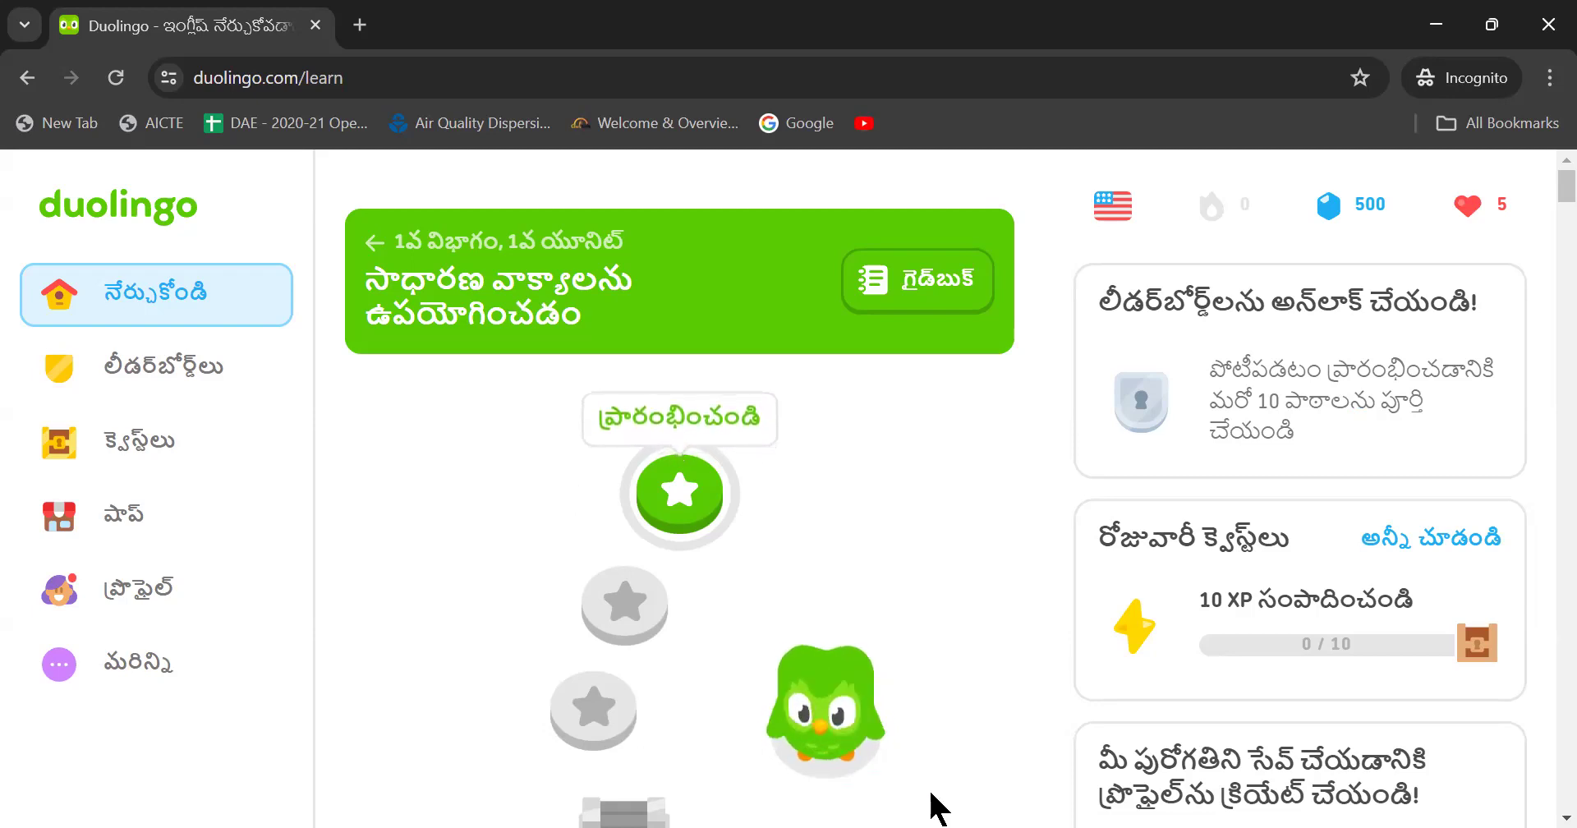